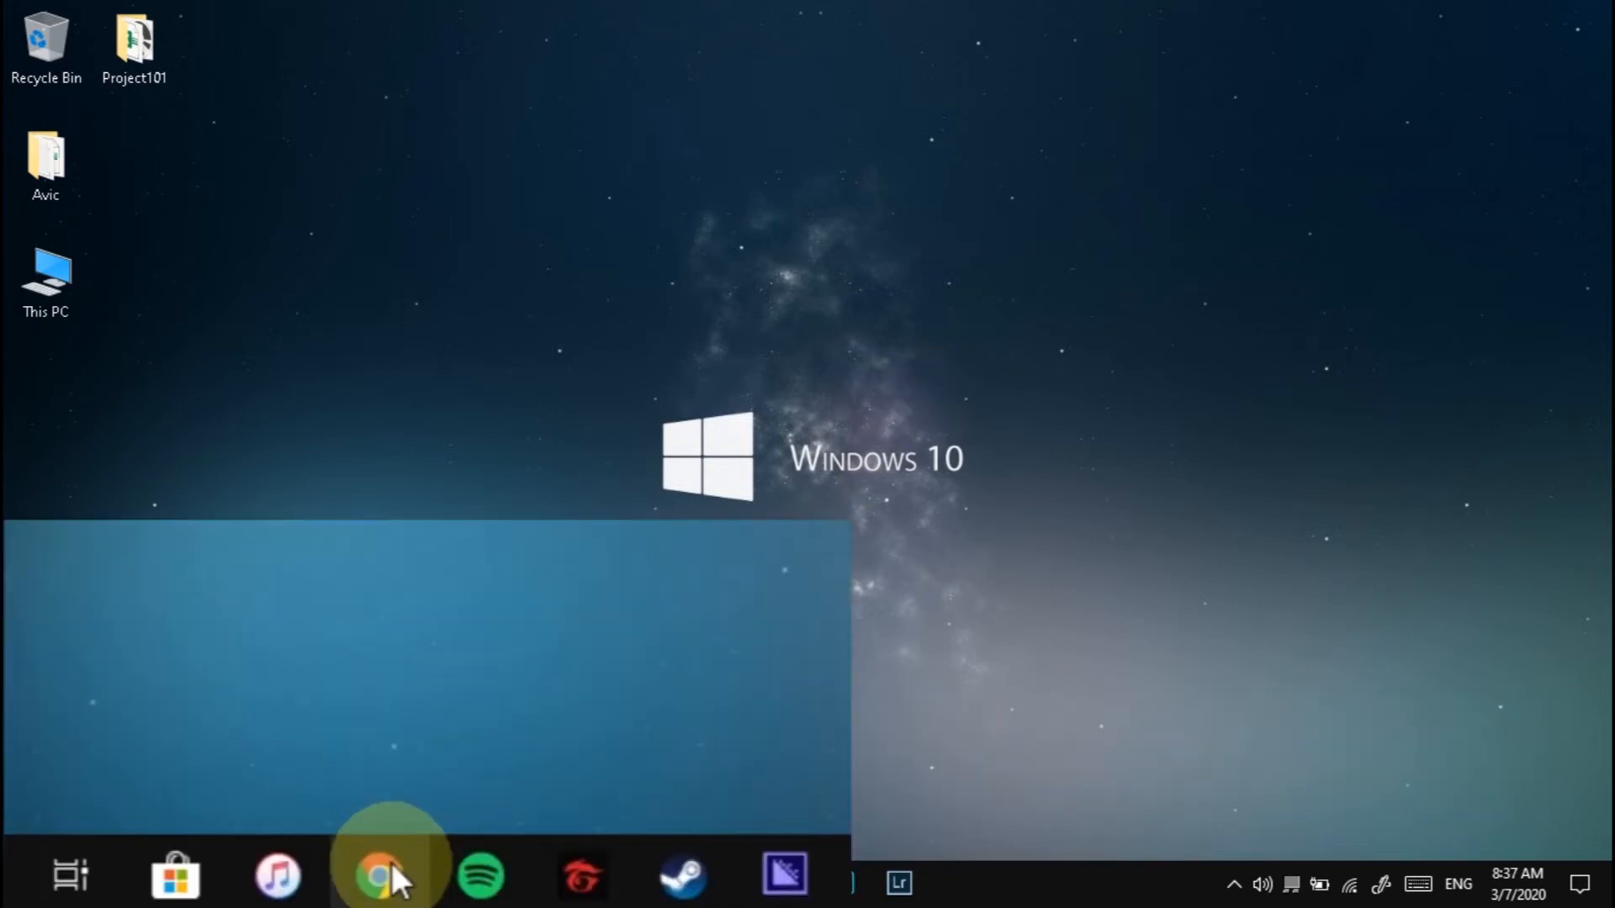
# Step: Launch Chrome from the taskbar and run a Google search for 'youtube'
pyautogui.click(378, 877)
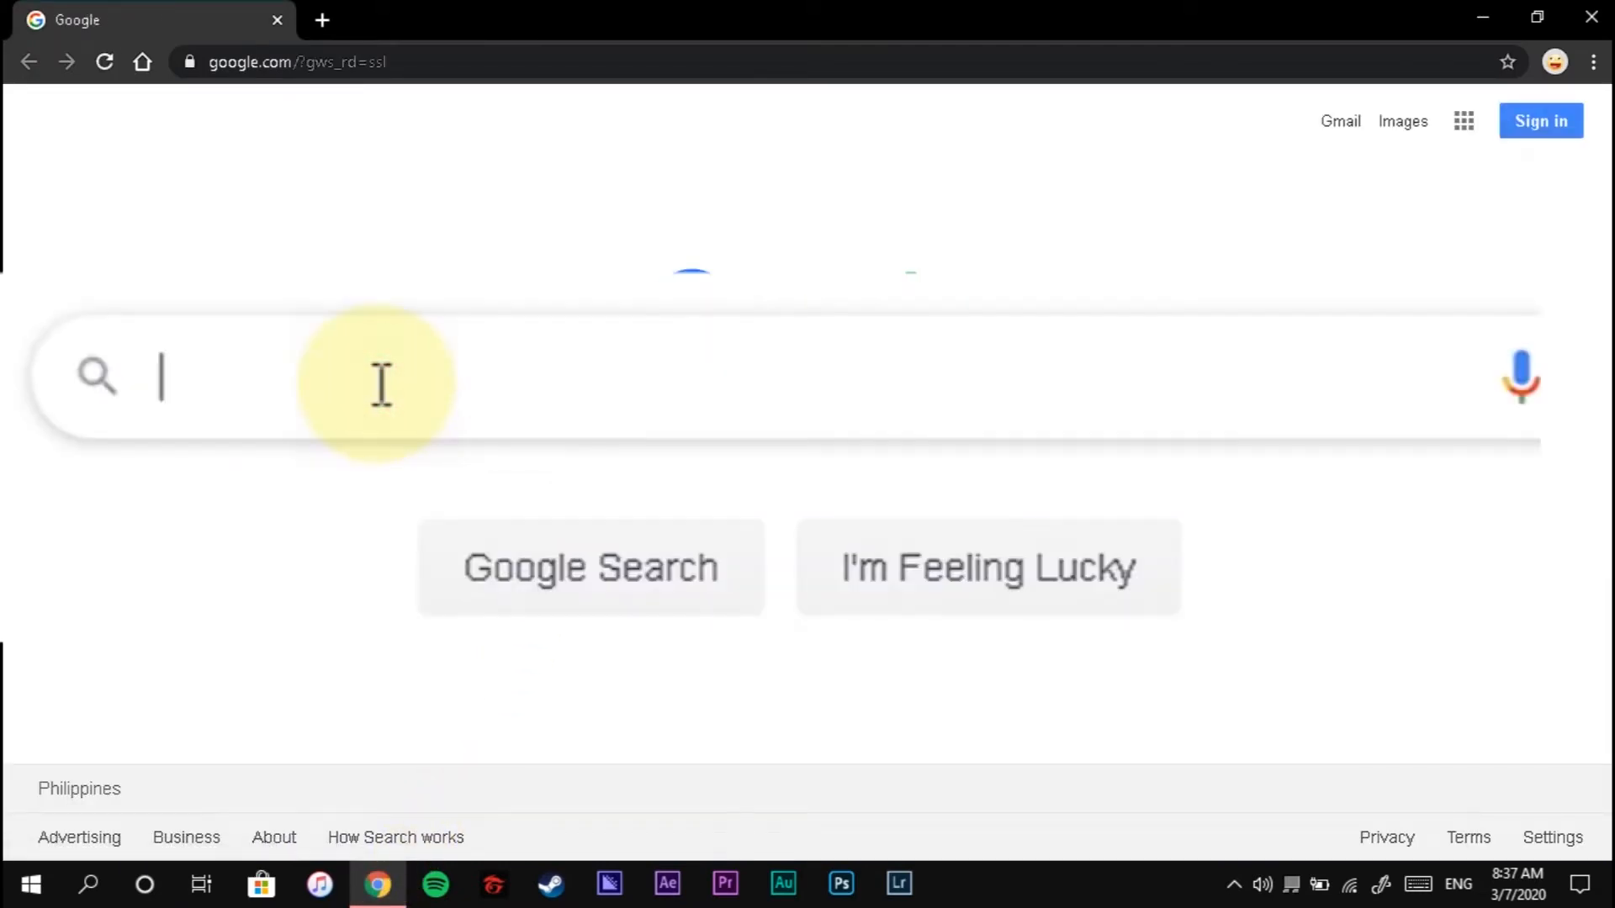
pyautogui.write('youtube')
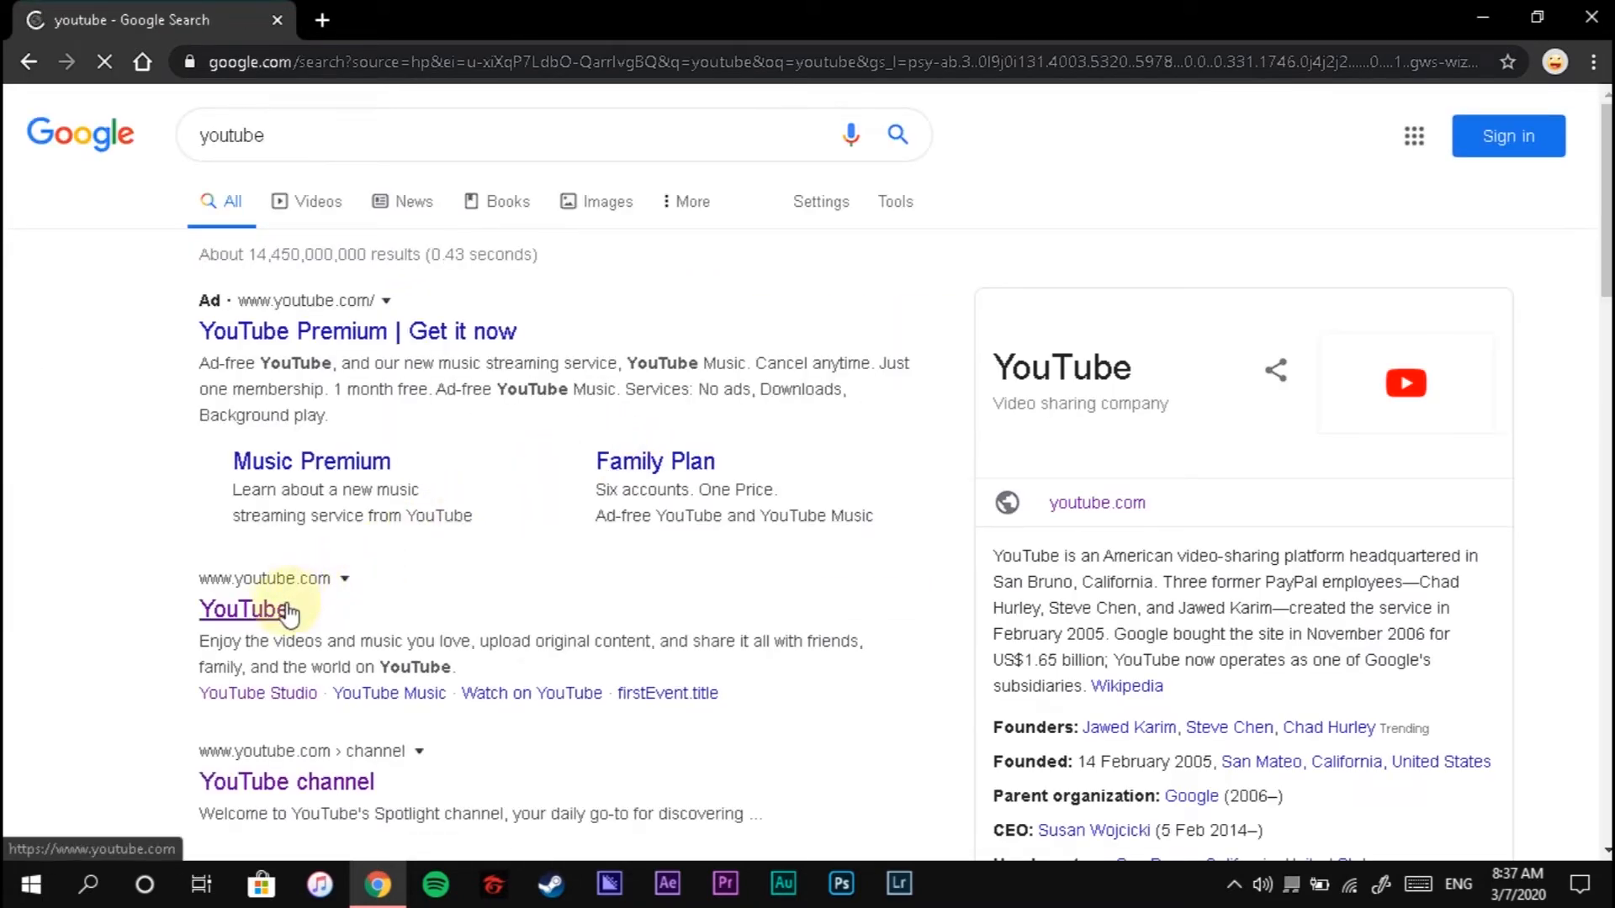
# Step: Go to YouTube from the results and reach its Google sign-in page
pyautogui.click(241, 609)
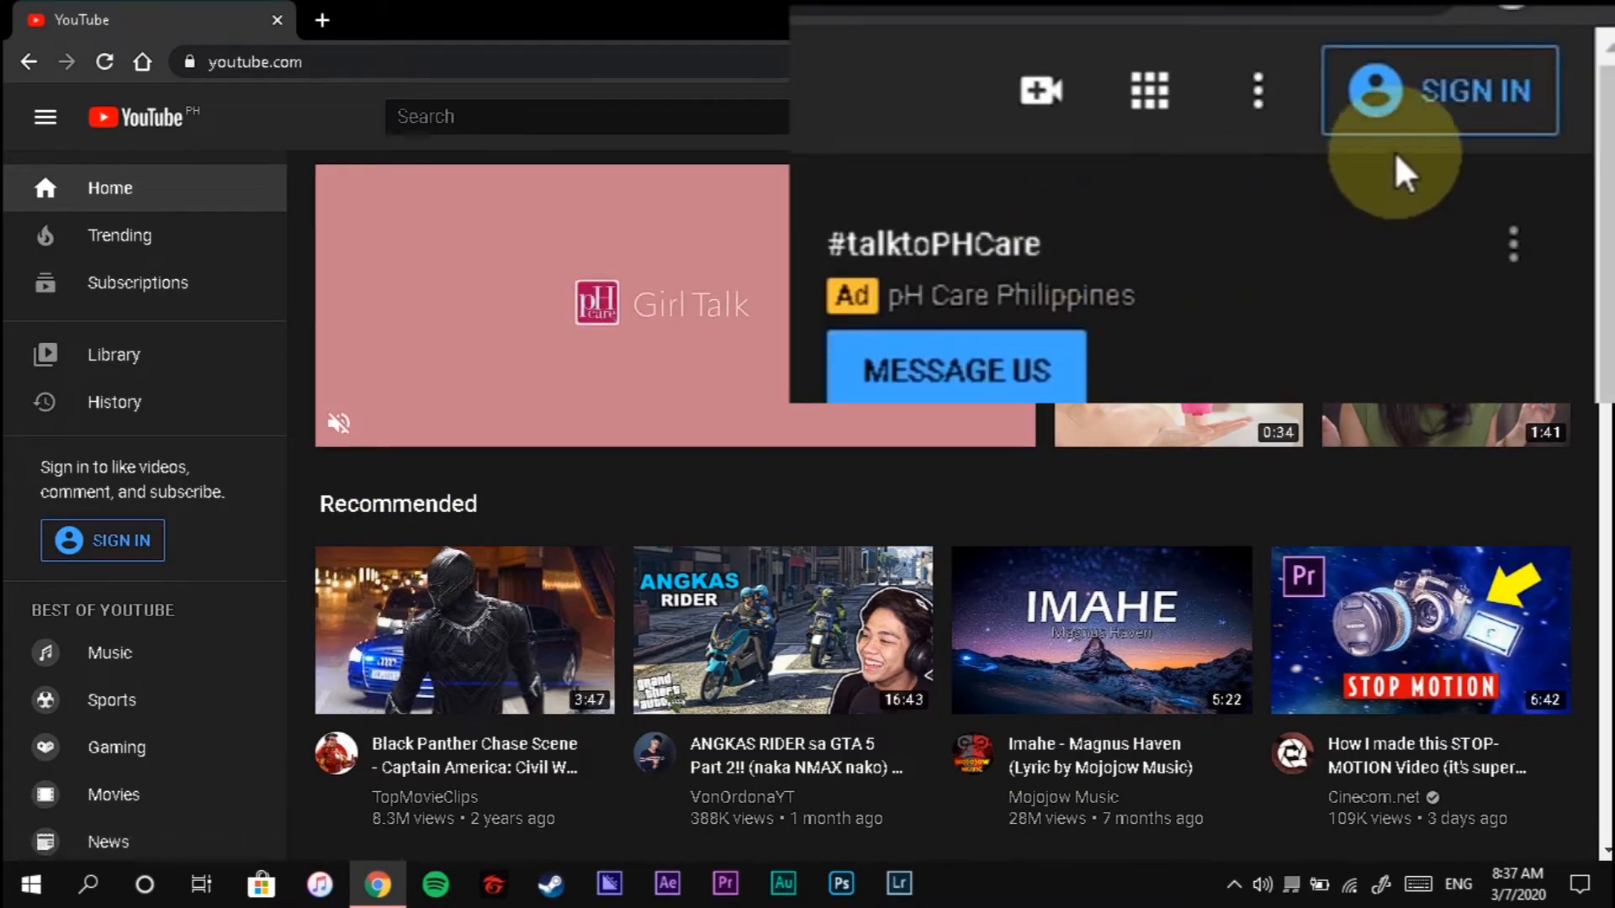
pyautogui.click(1441, 90)
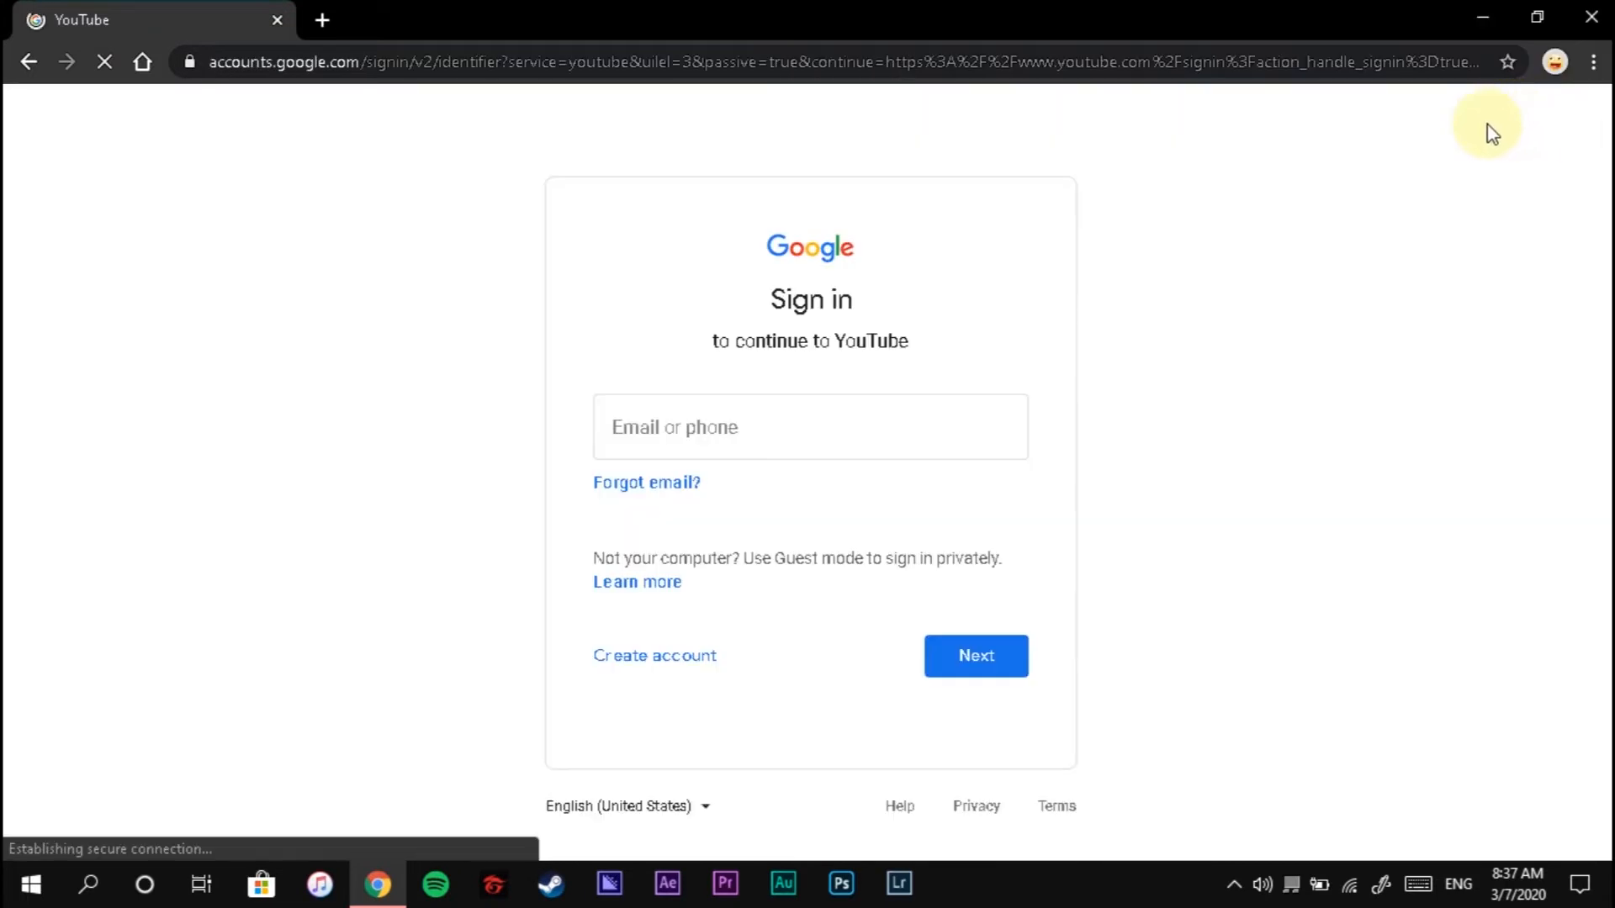
pyautogui.click(809, 427)
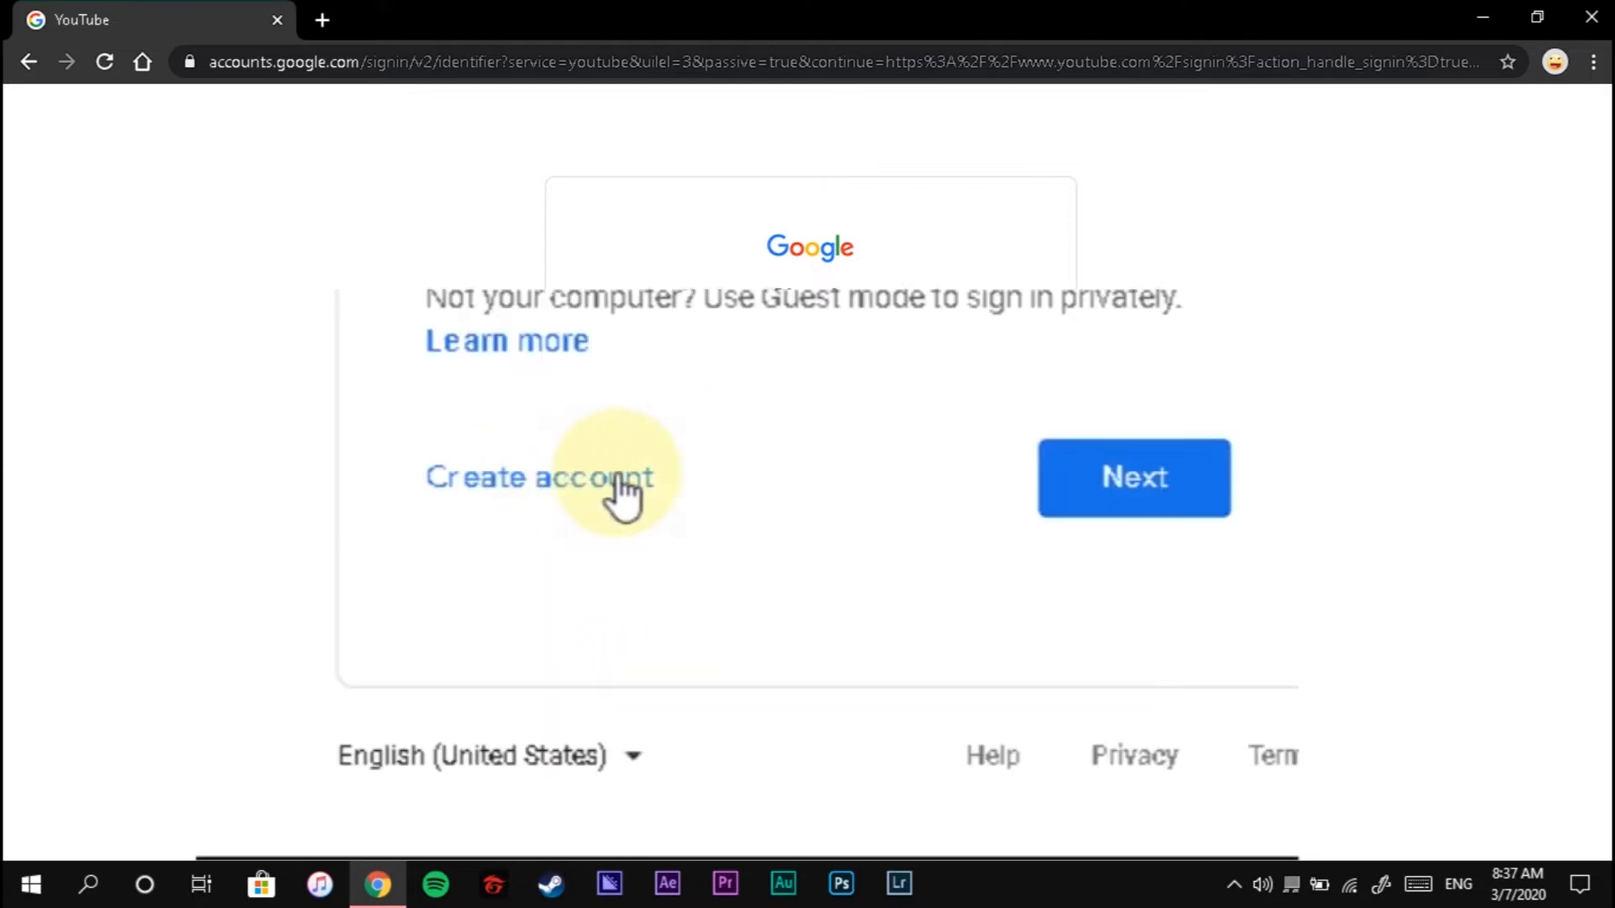
pyautogui.moveTo(644, 489)
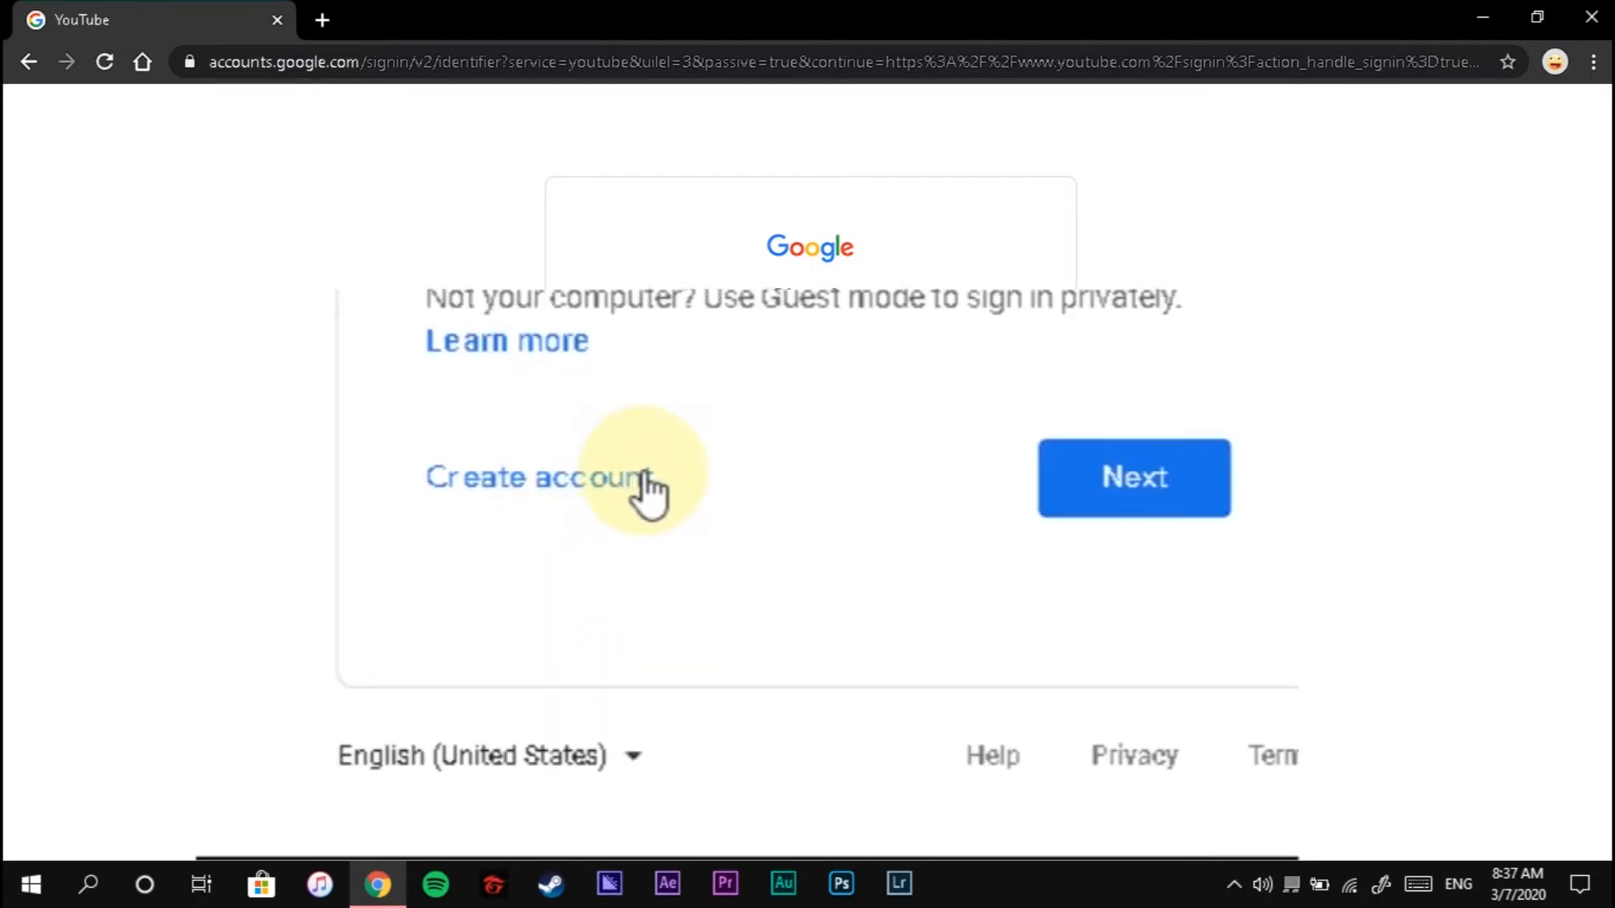
# Step: Choose Create account, then For myself, on the Google sign-in page
pyautogui.click(538, 477)
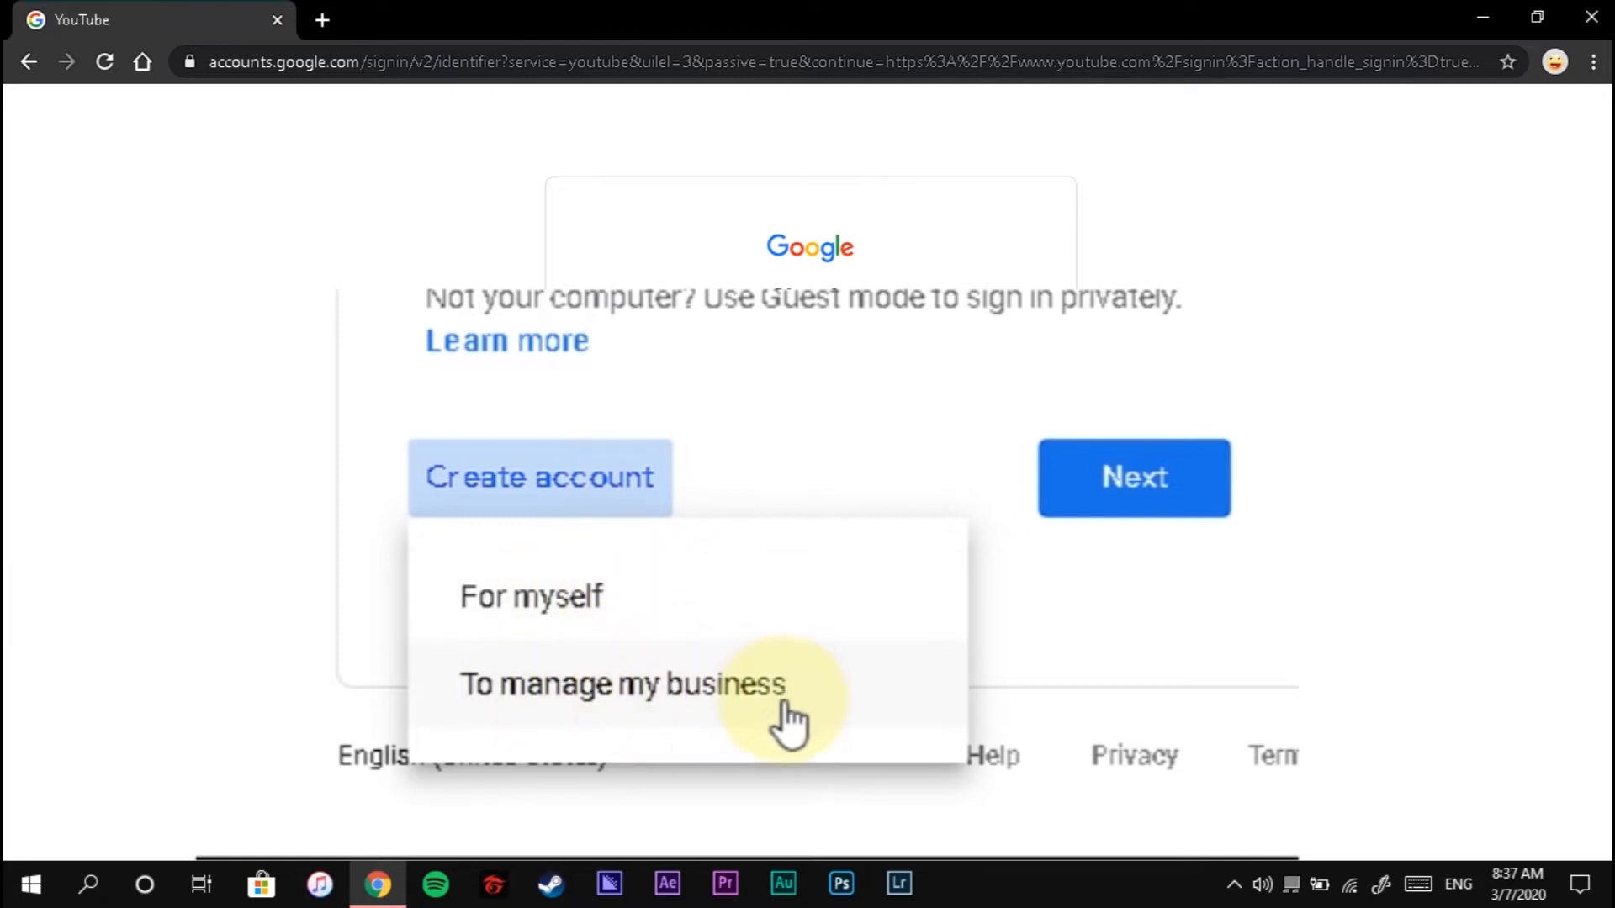
pyautogui.moveTo(479, 731)
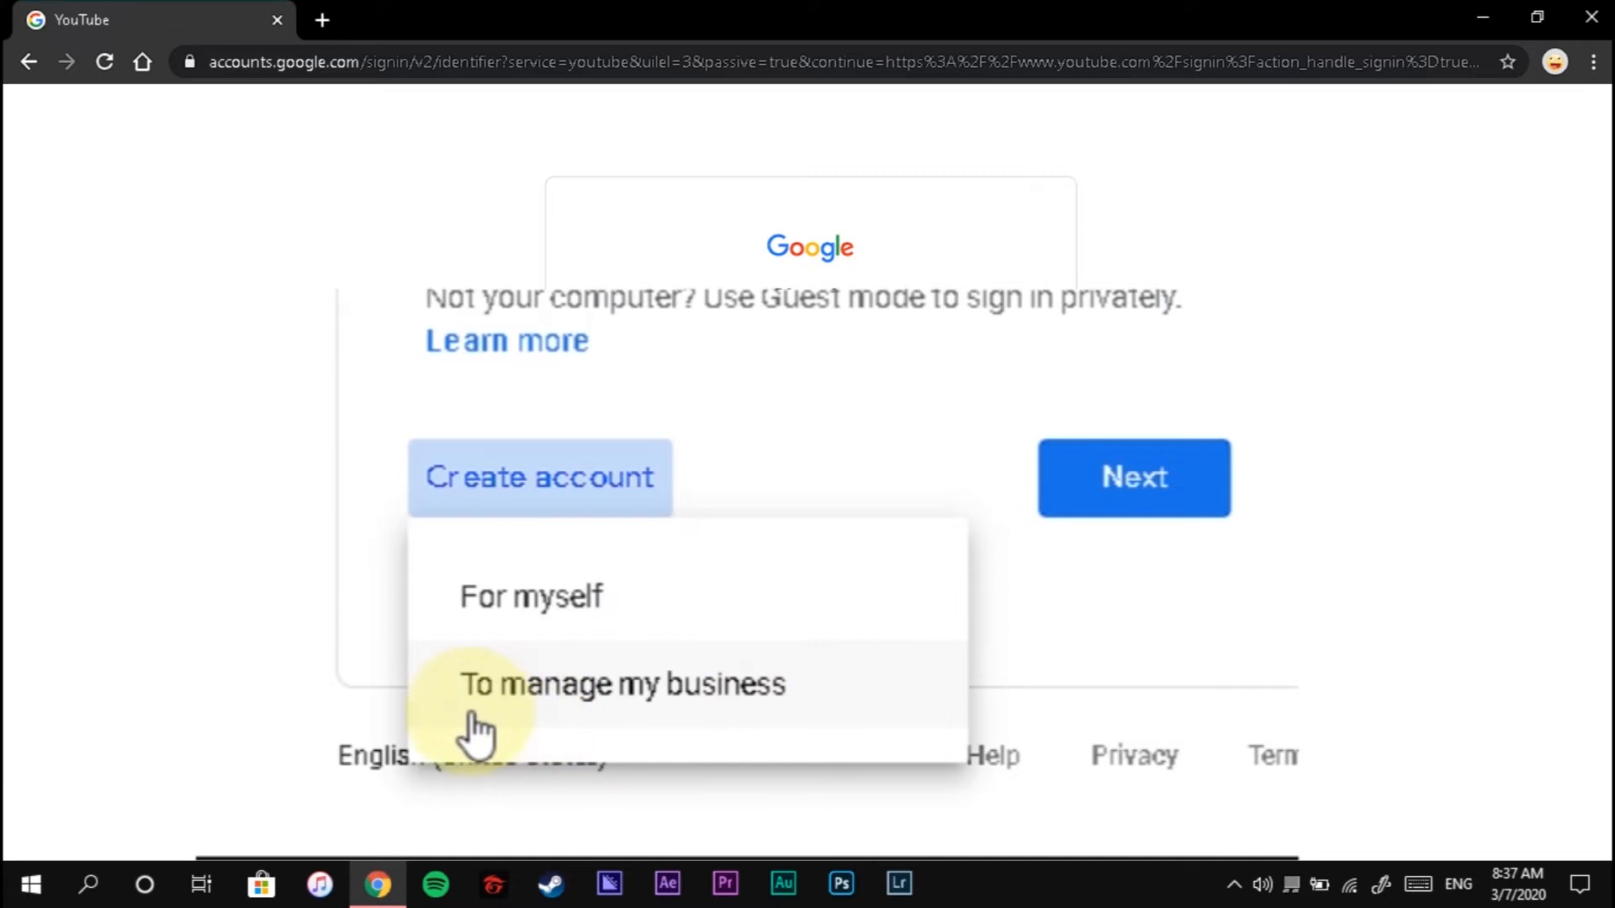
pyautogui.moveTo(667, 624)
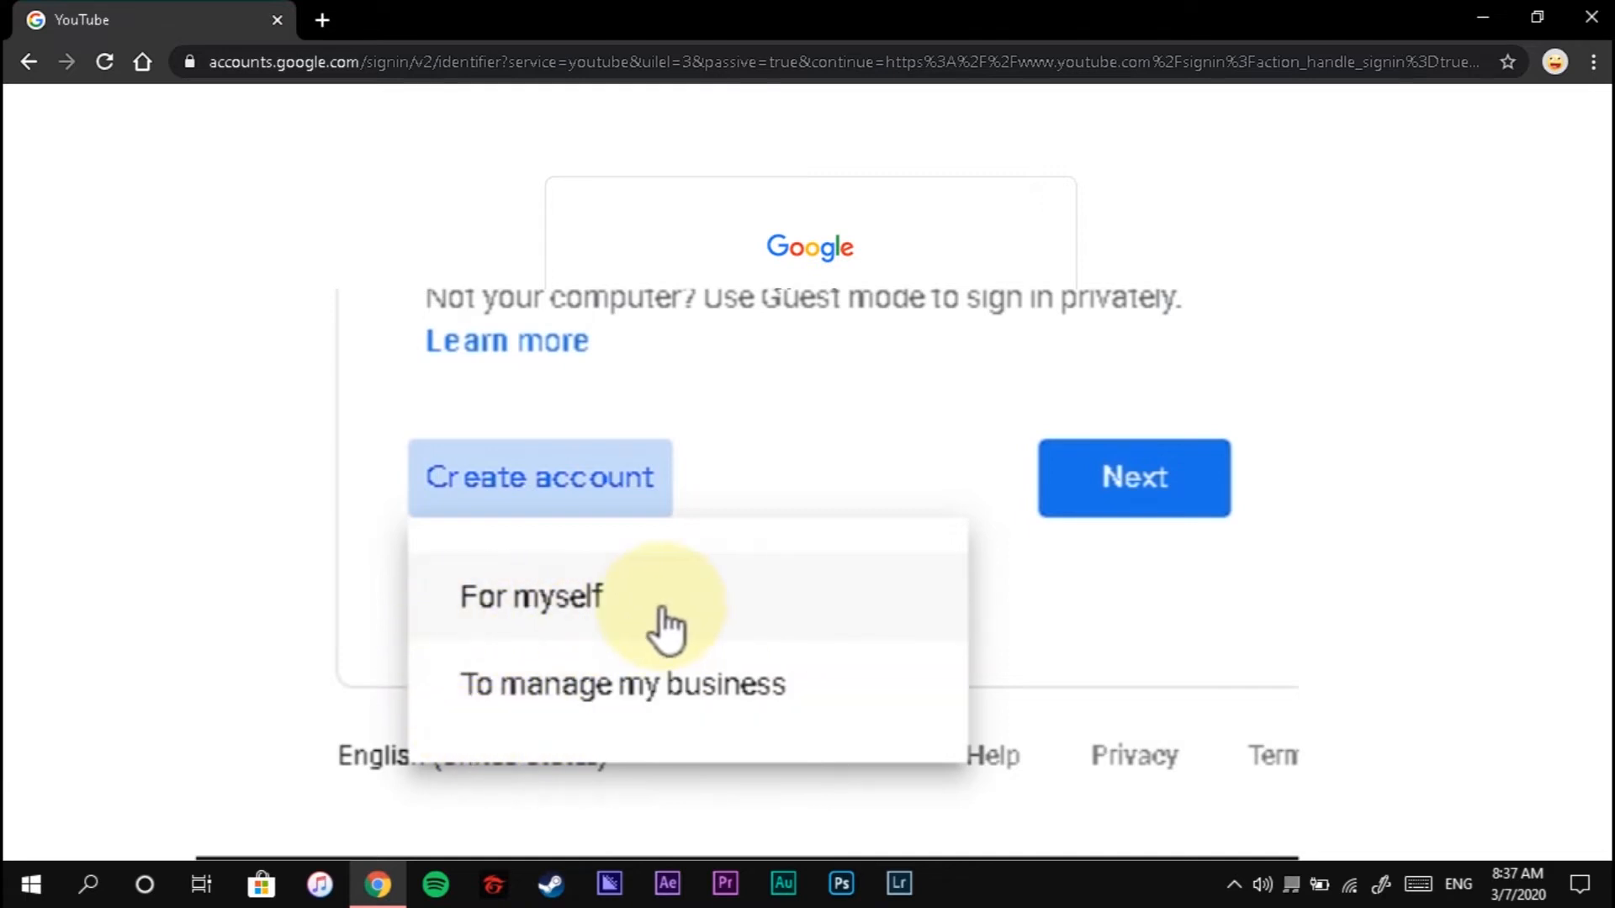
pyautogui.click(530, 596)
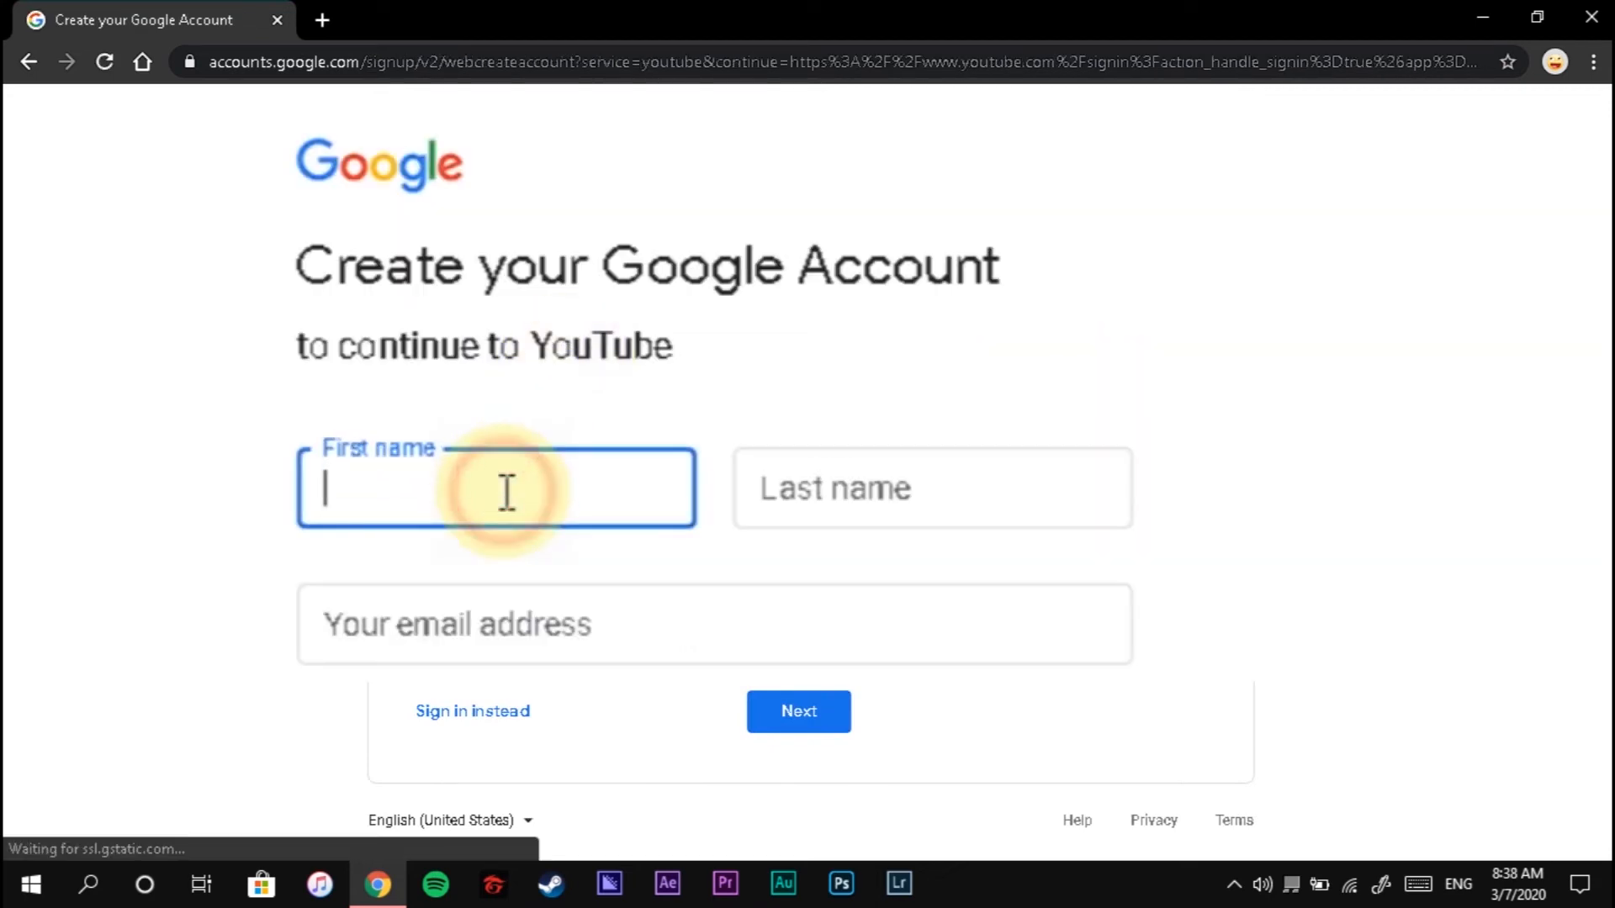
# Step: Enter the name Youtube Tutorial, a new Gmail username and the password
pyautogui.write('Youtube')
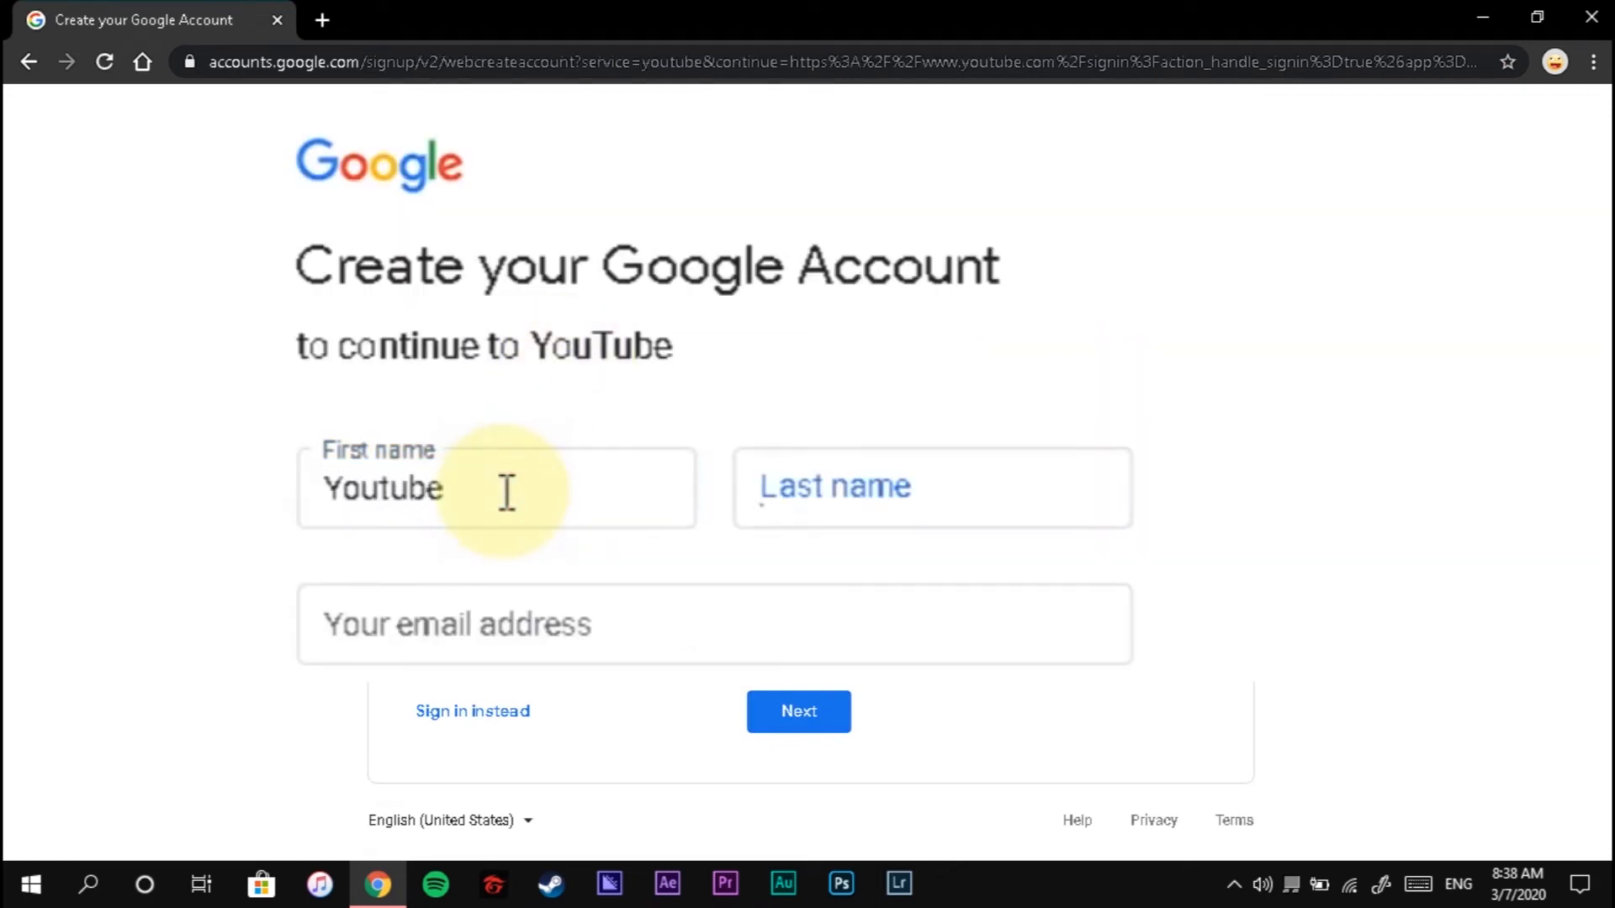
pyautogui.write('Tutorial')
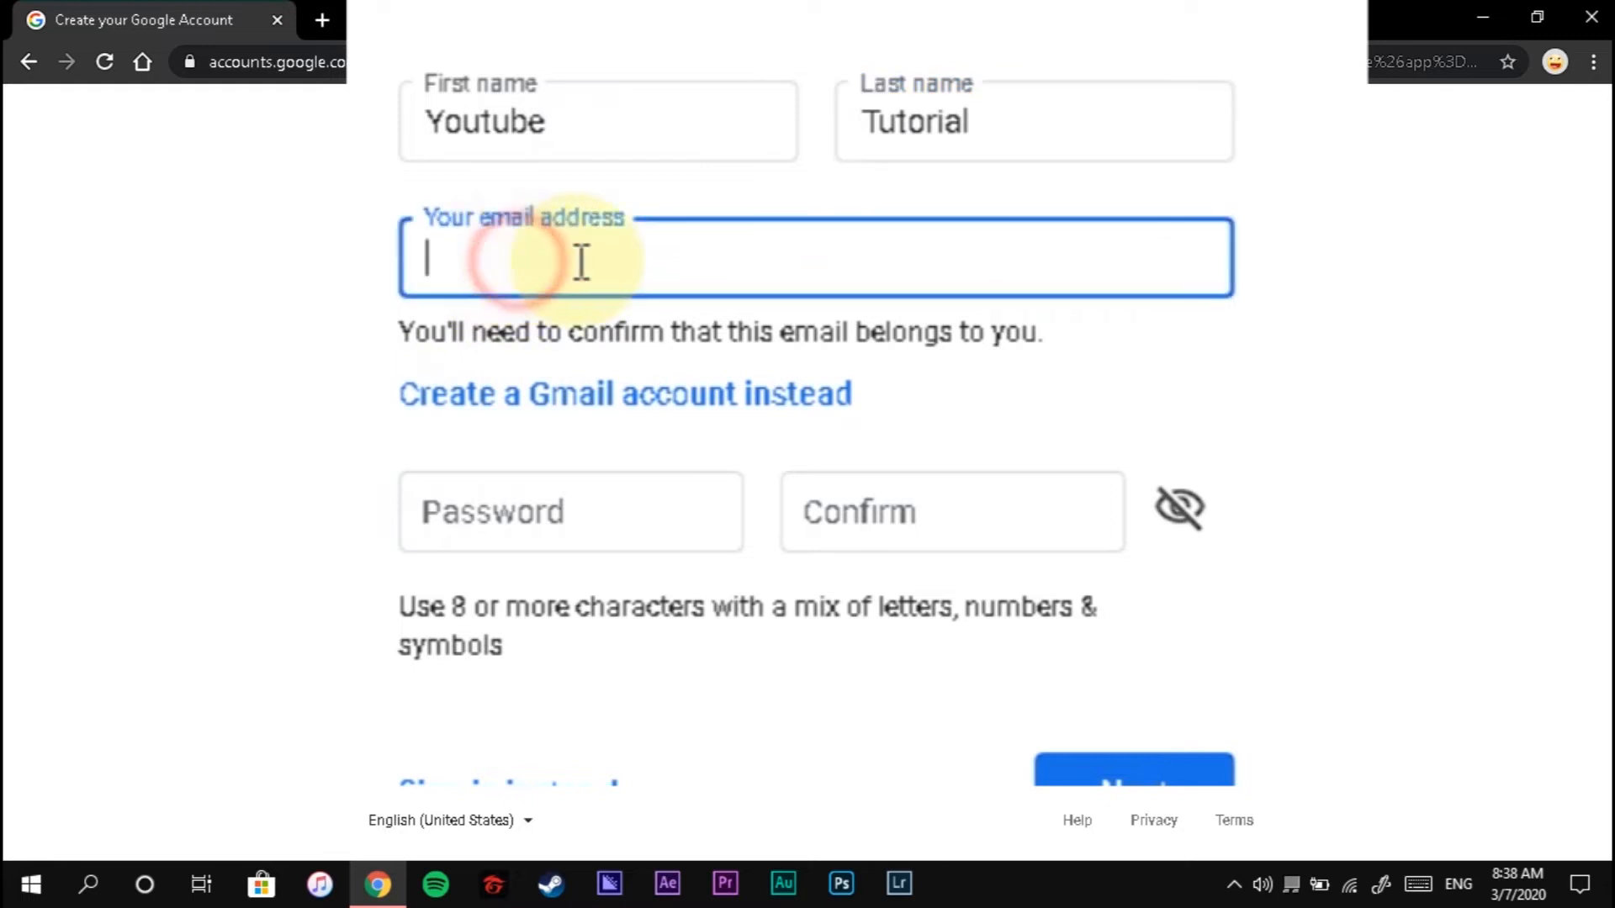
pyautogui.moveTo(922, 252)
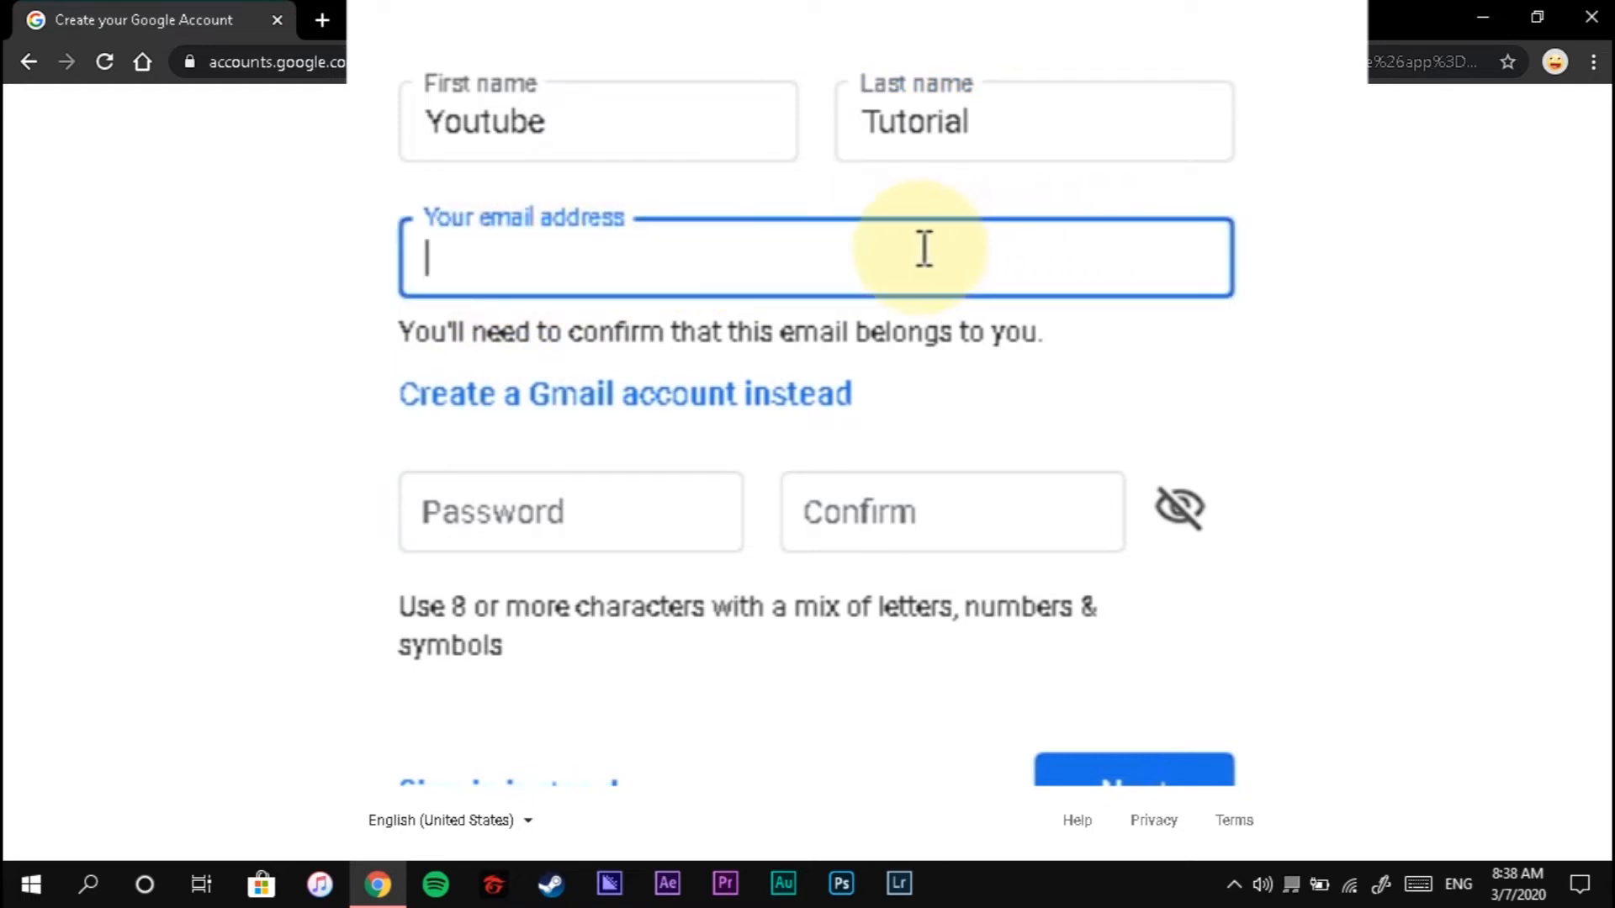
pyautogui.moveTo(432, 412)
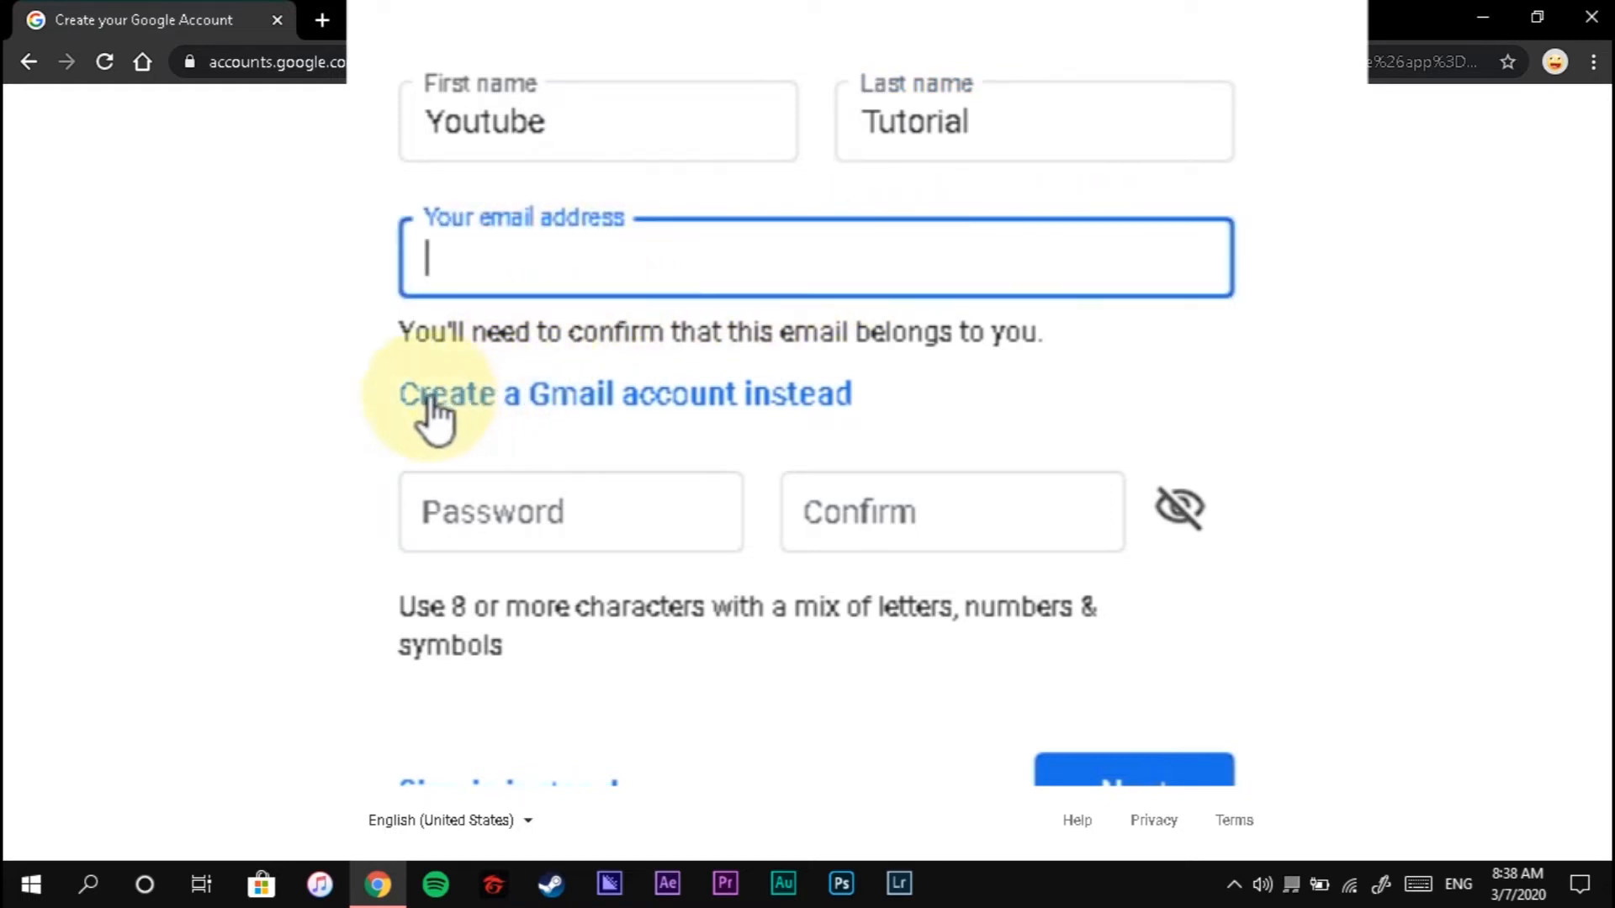
pyautogui.moveTo(809, 412)
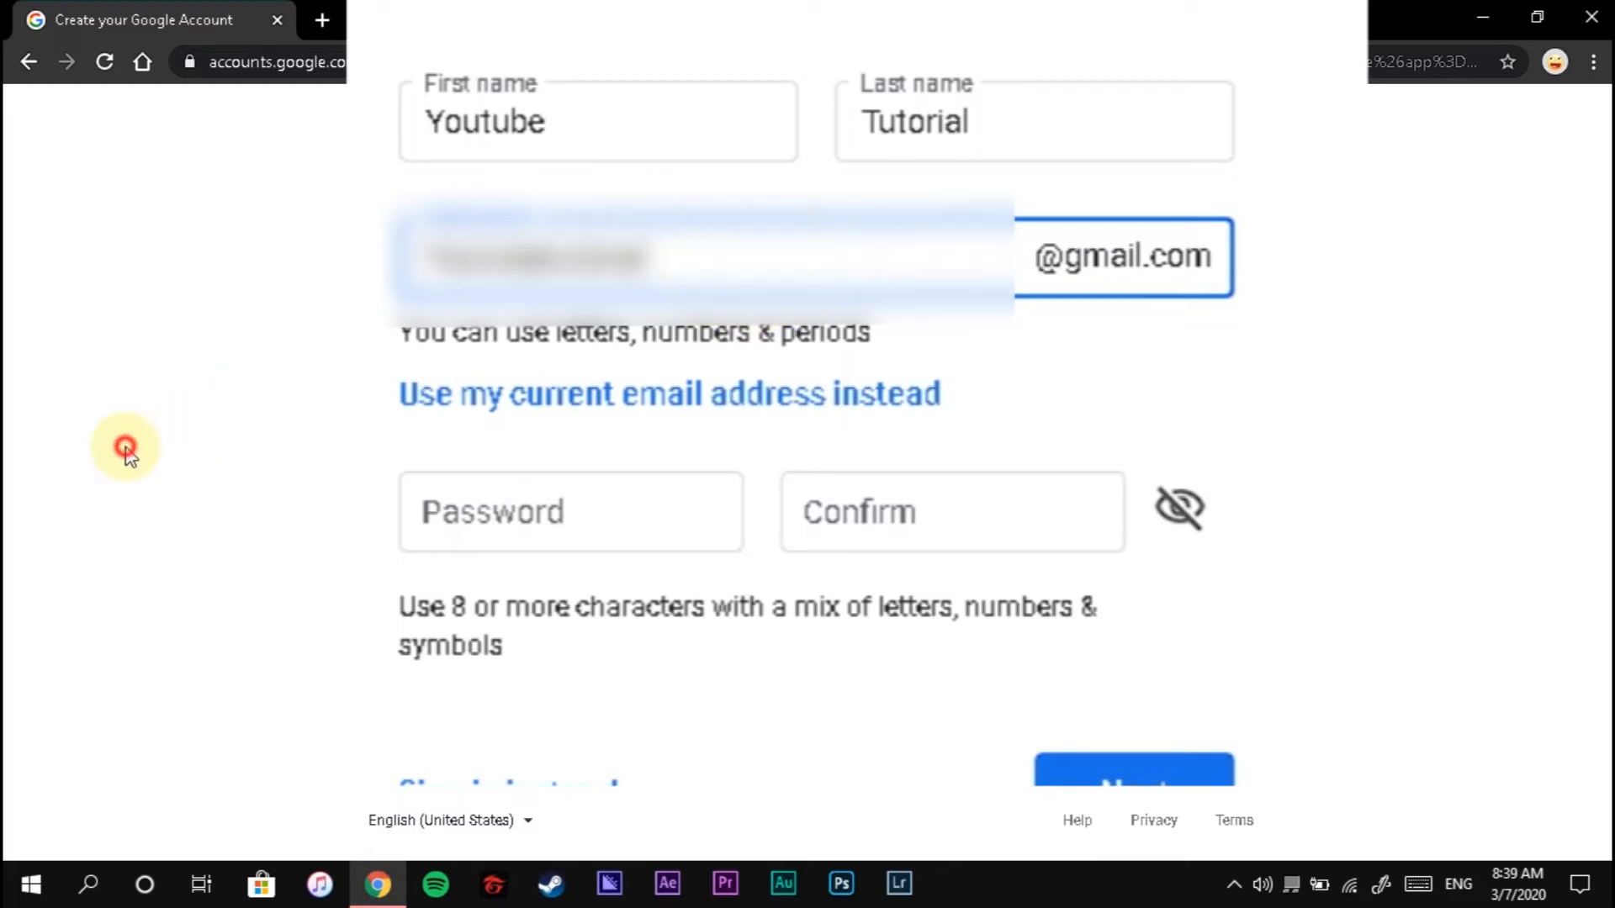
pyautogui.click(569, 512)
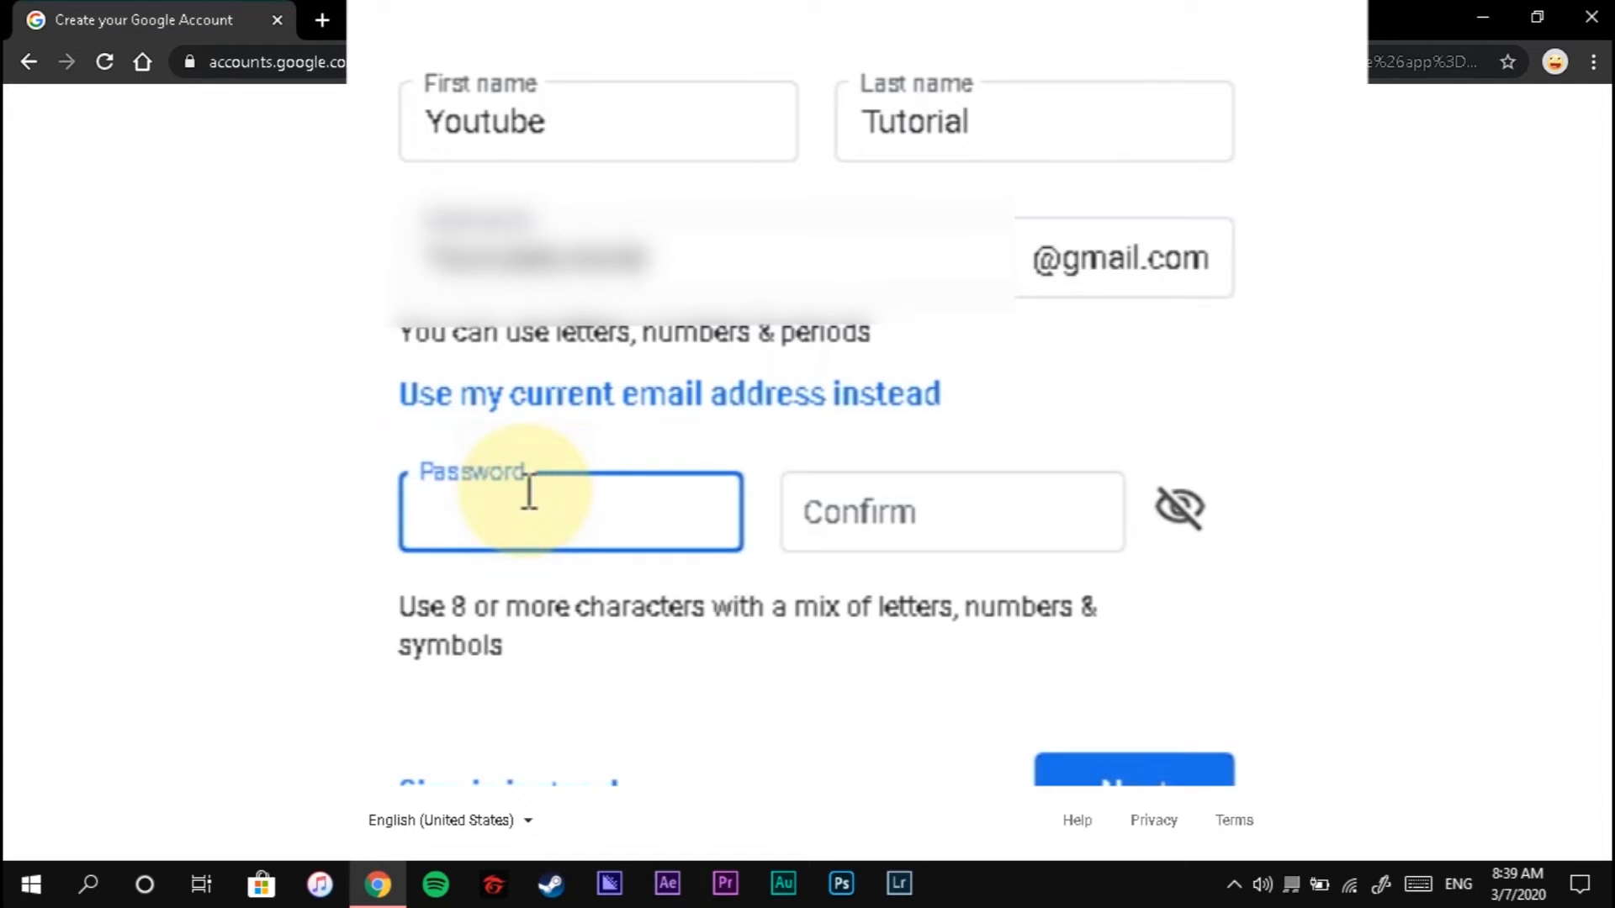
pyautogui.write('••••')
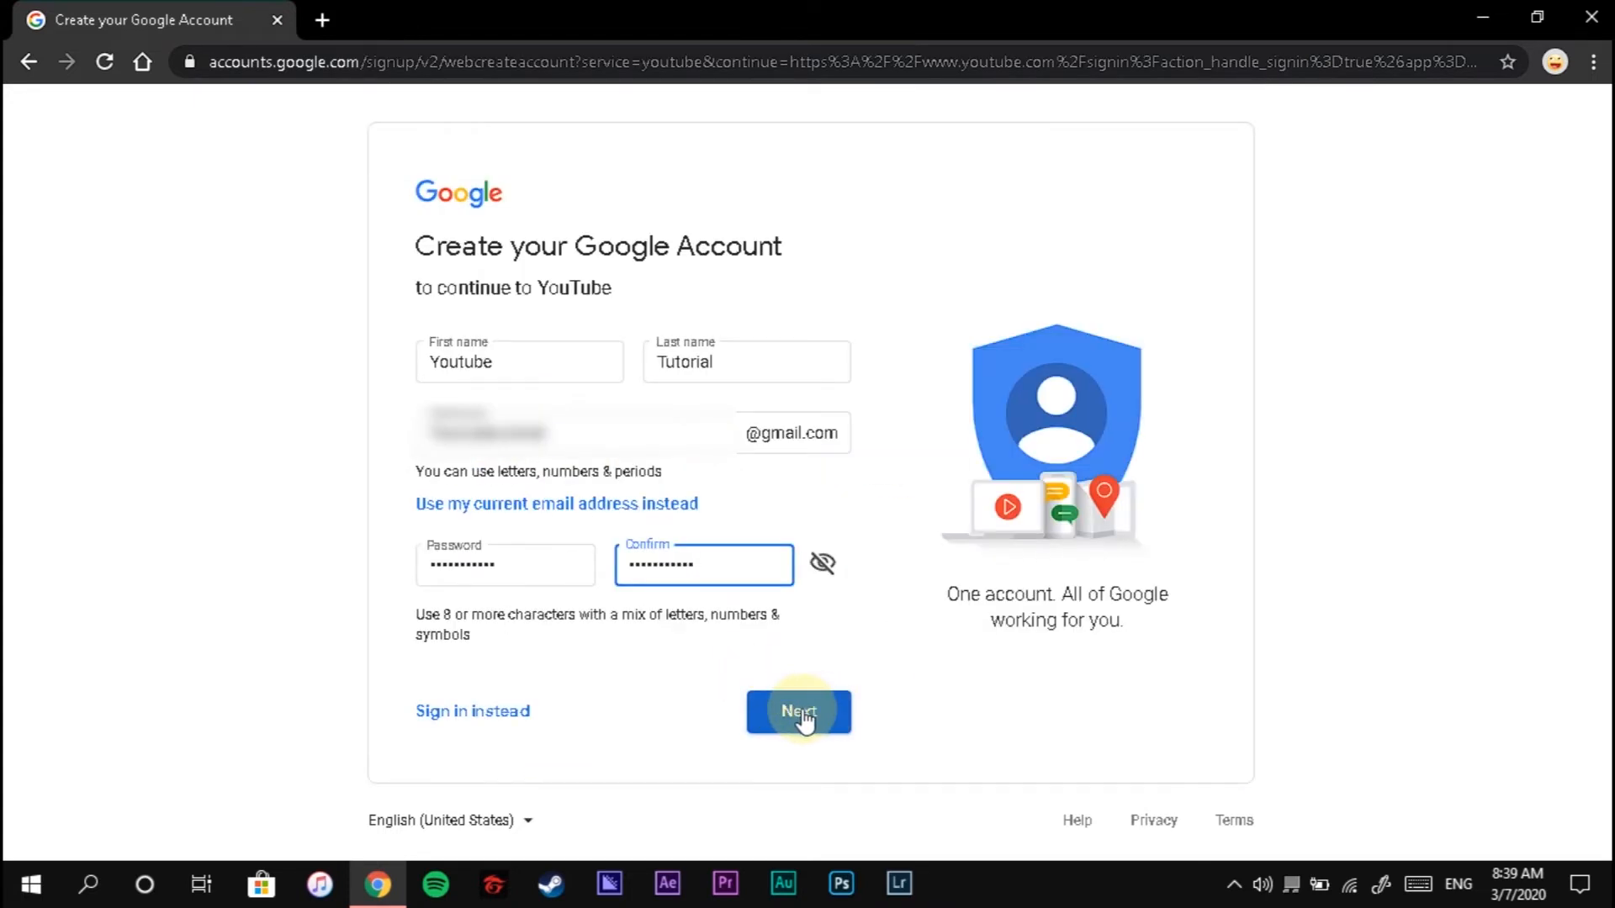
# Step: Submit the form, then give birthday January 1, 2000 and gender Male
pyautogui.click(798, 712)
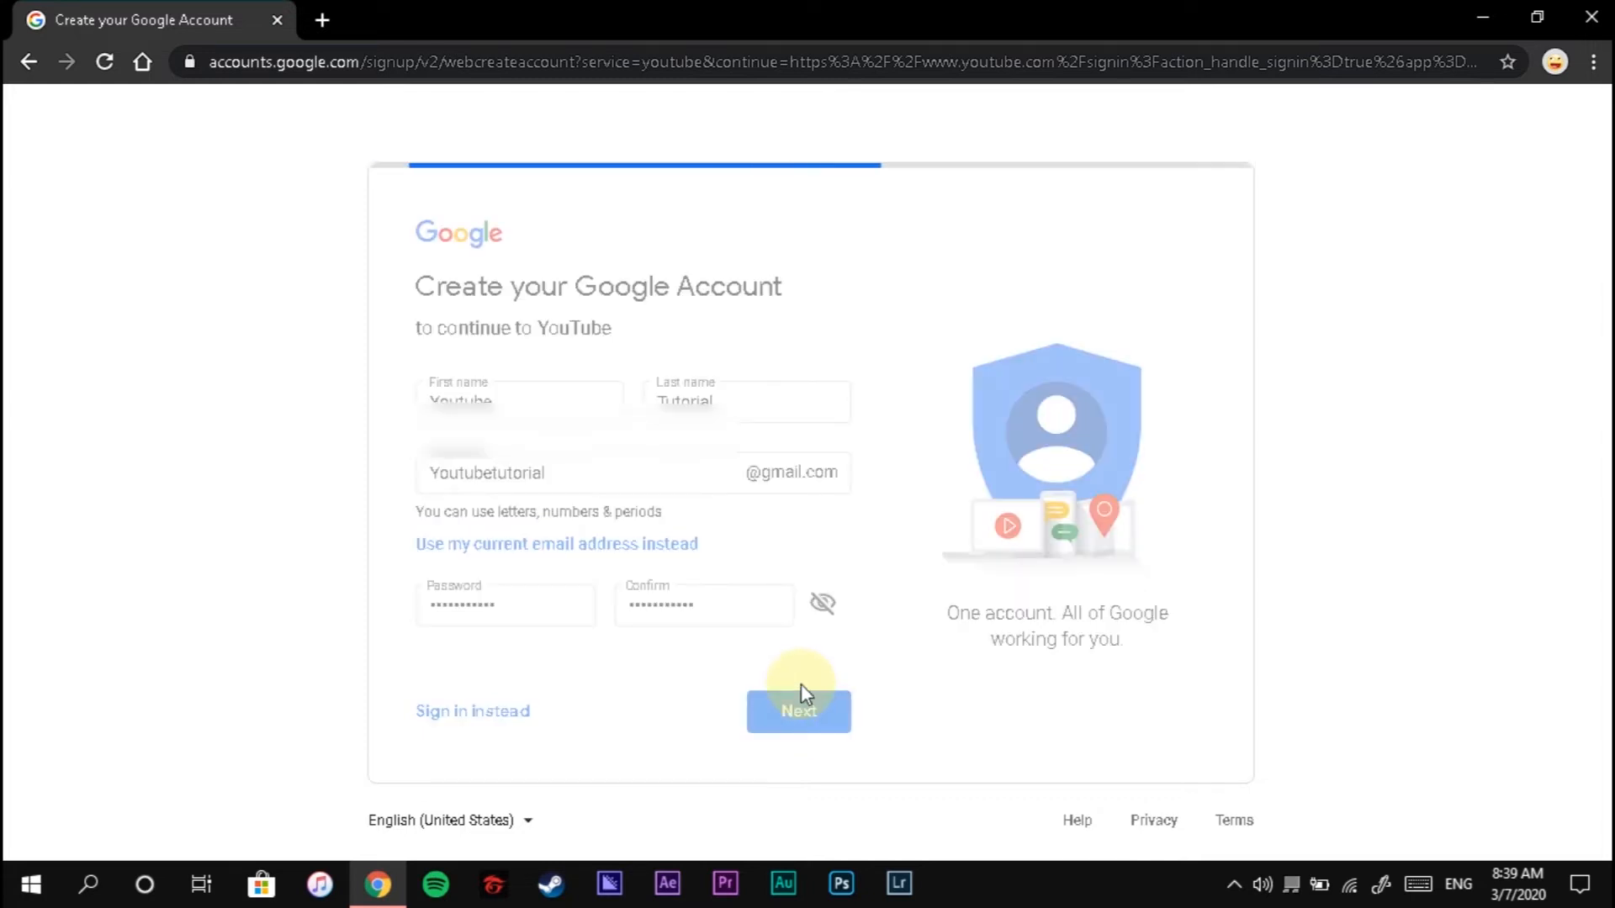
pyautogui.click(798, 711)
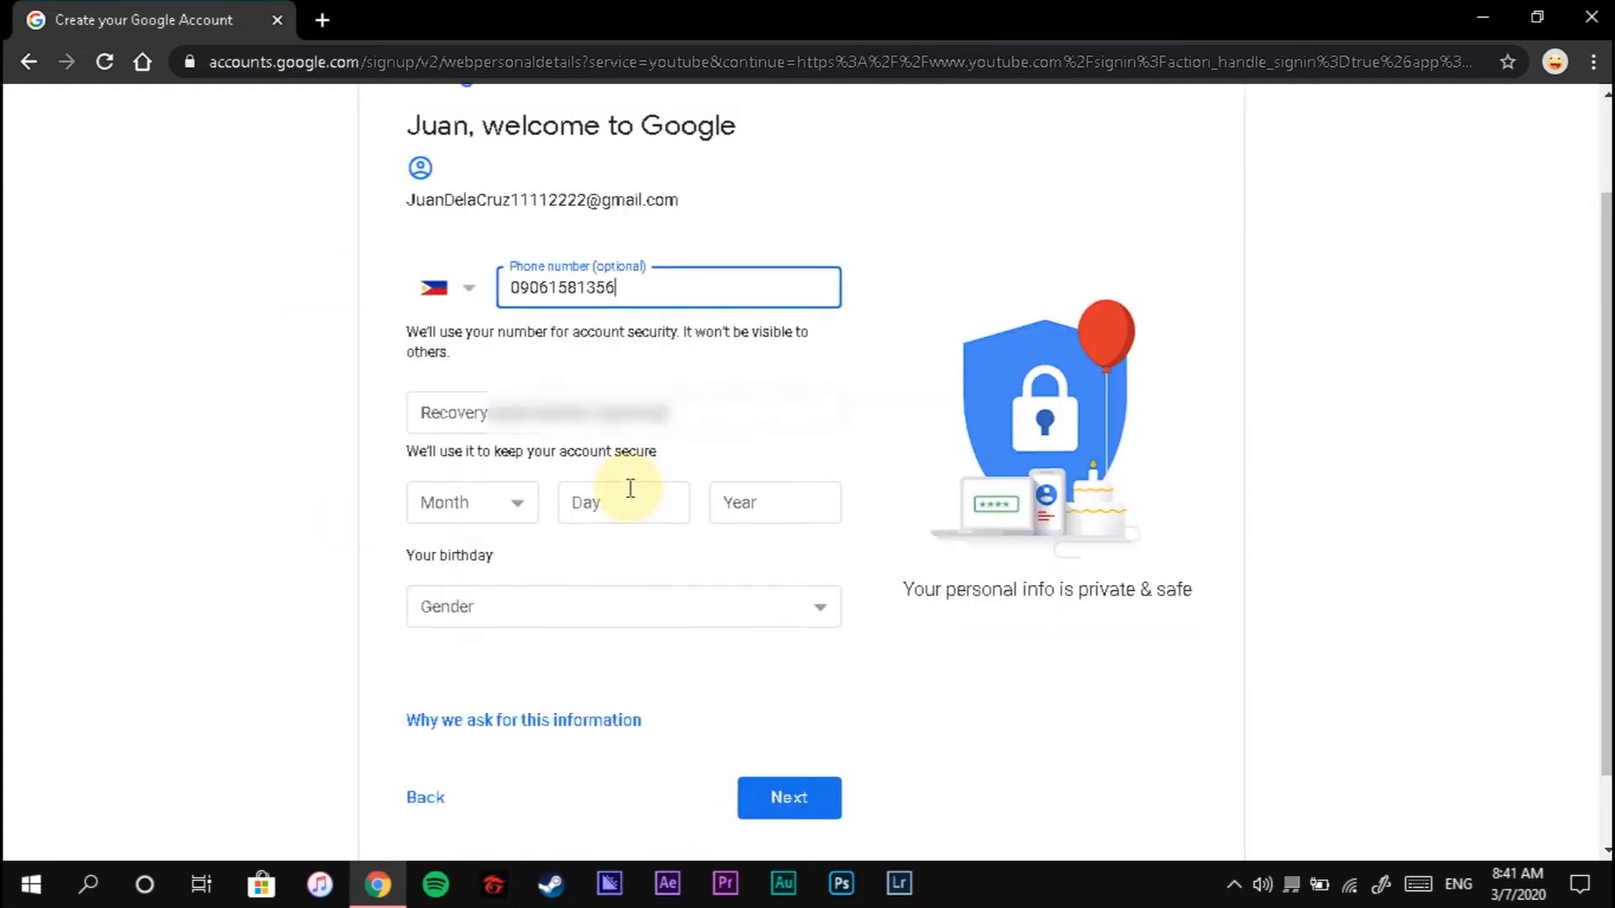
pyautogui.click(471, 503)
pyautogui.write('1')
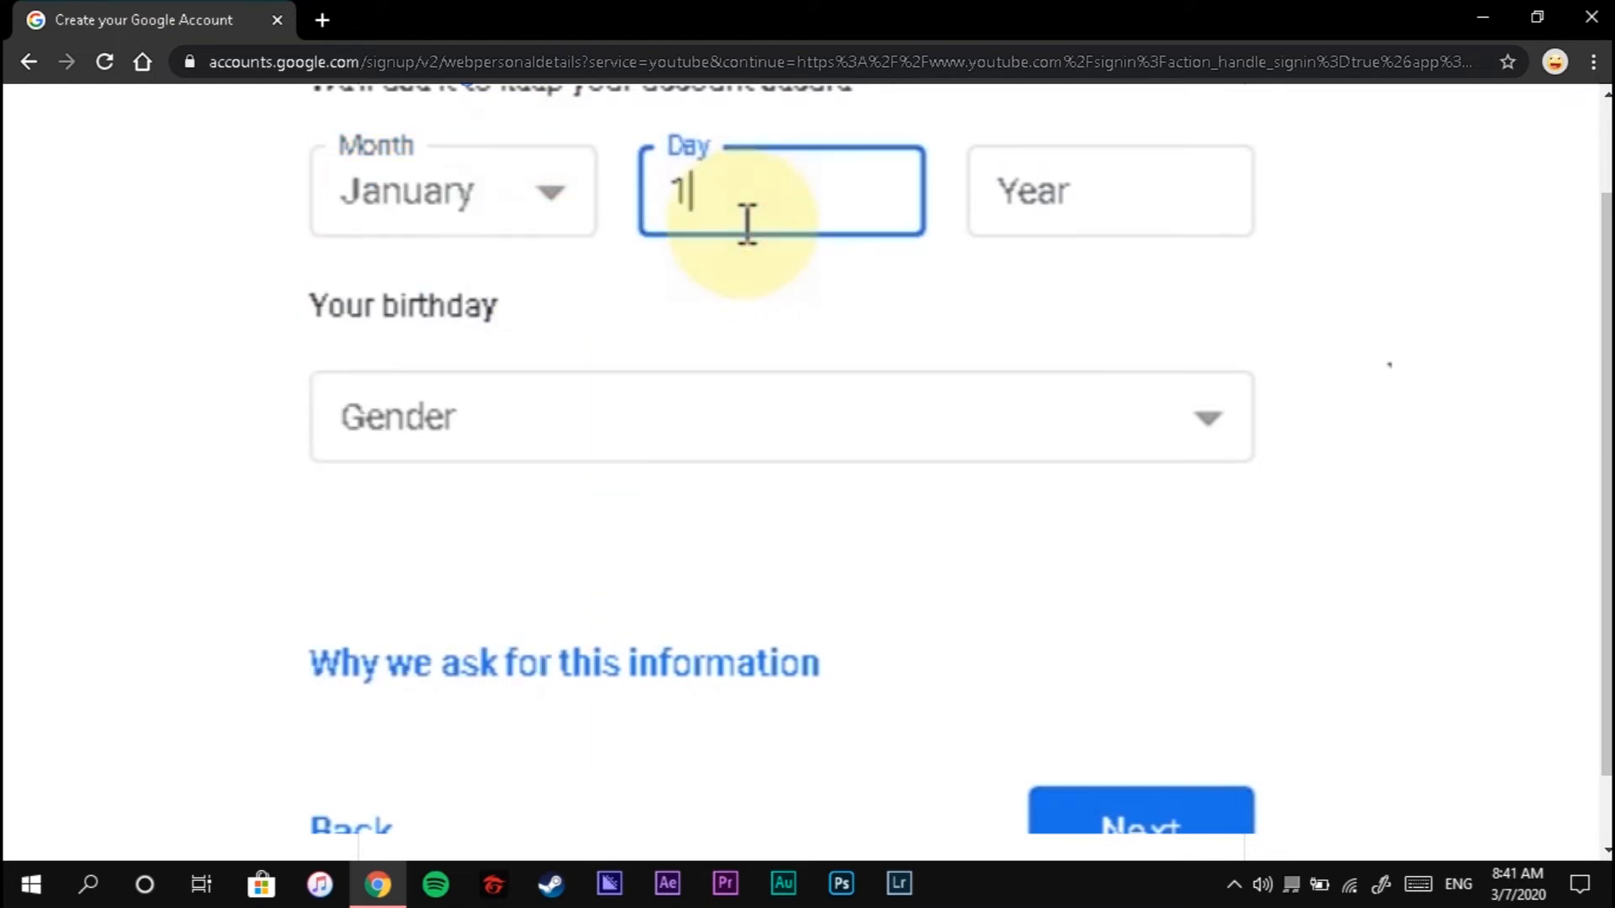
pyautogui.write('2000')
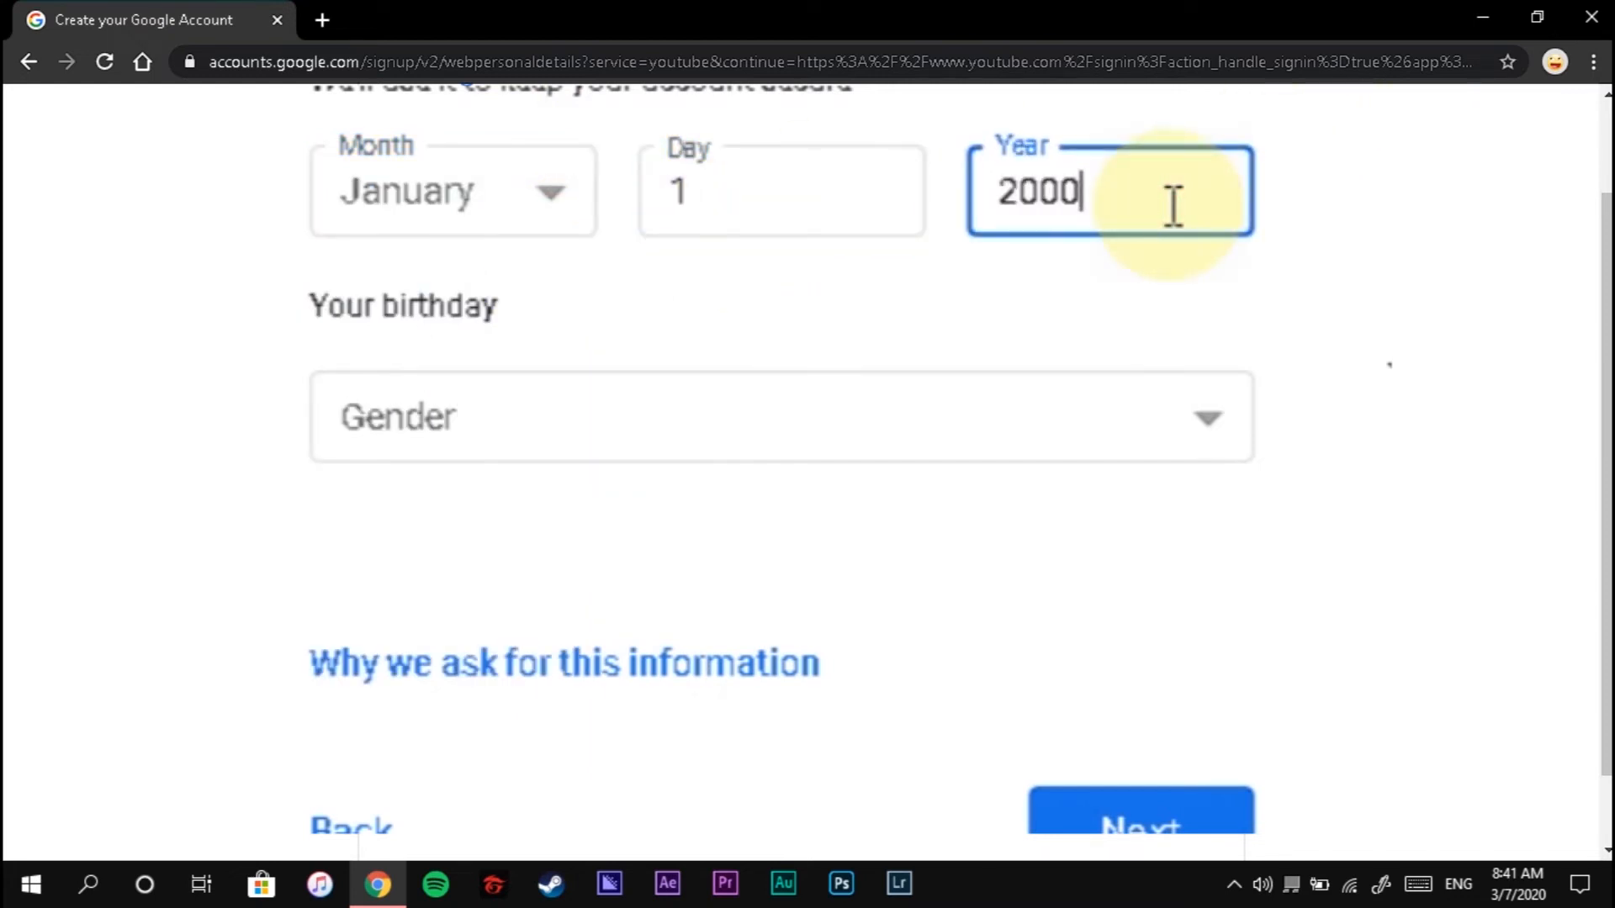
pyautogui.click(780, 416)
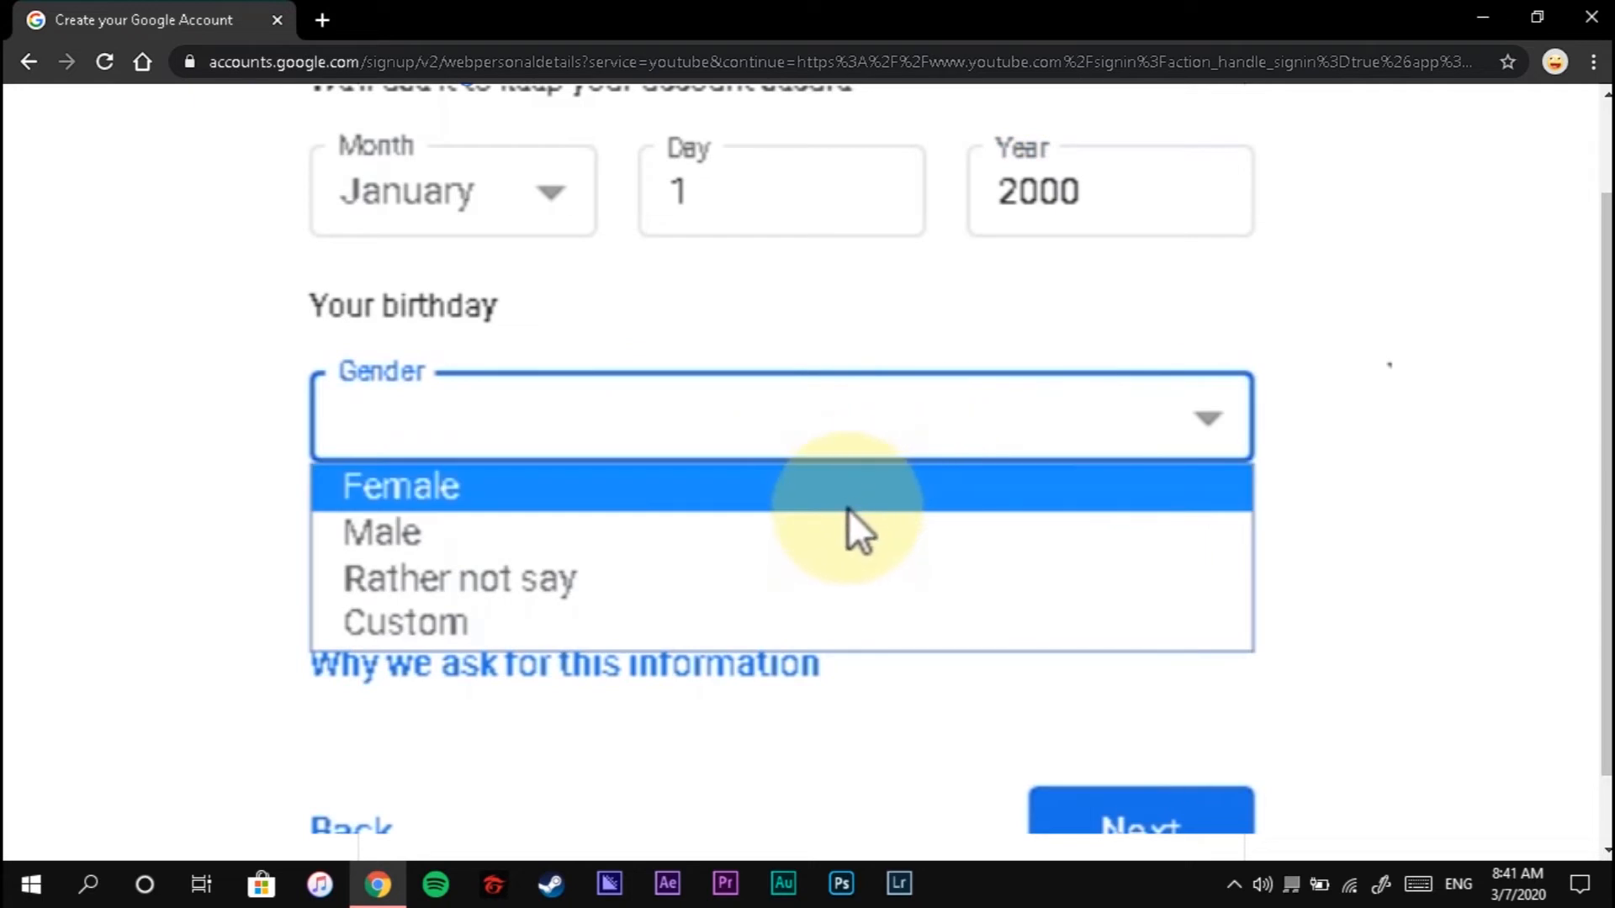
pyautogui.click(381, 532)
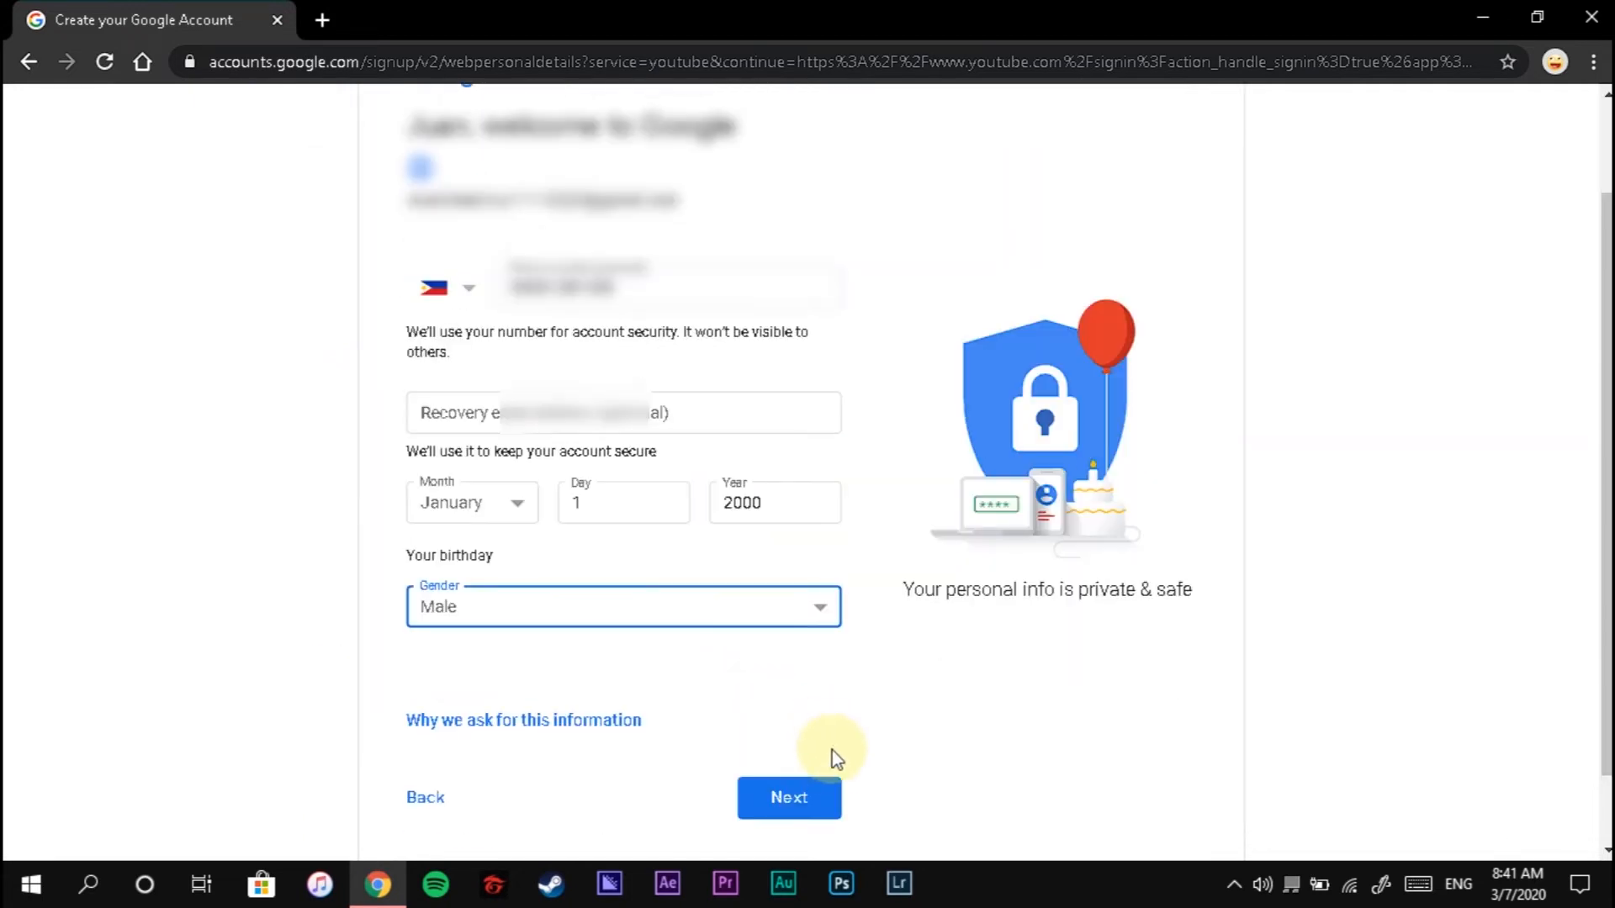
pyautogui.click(789, 798)
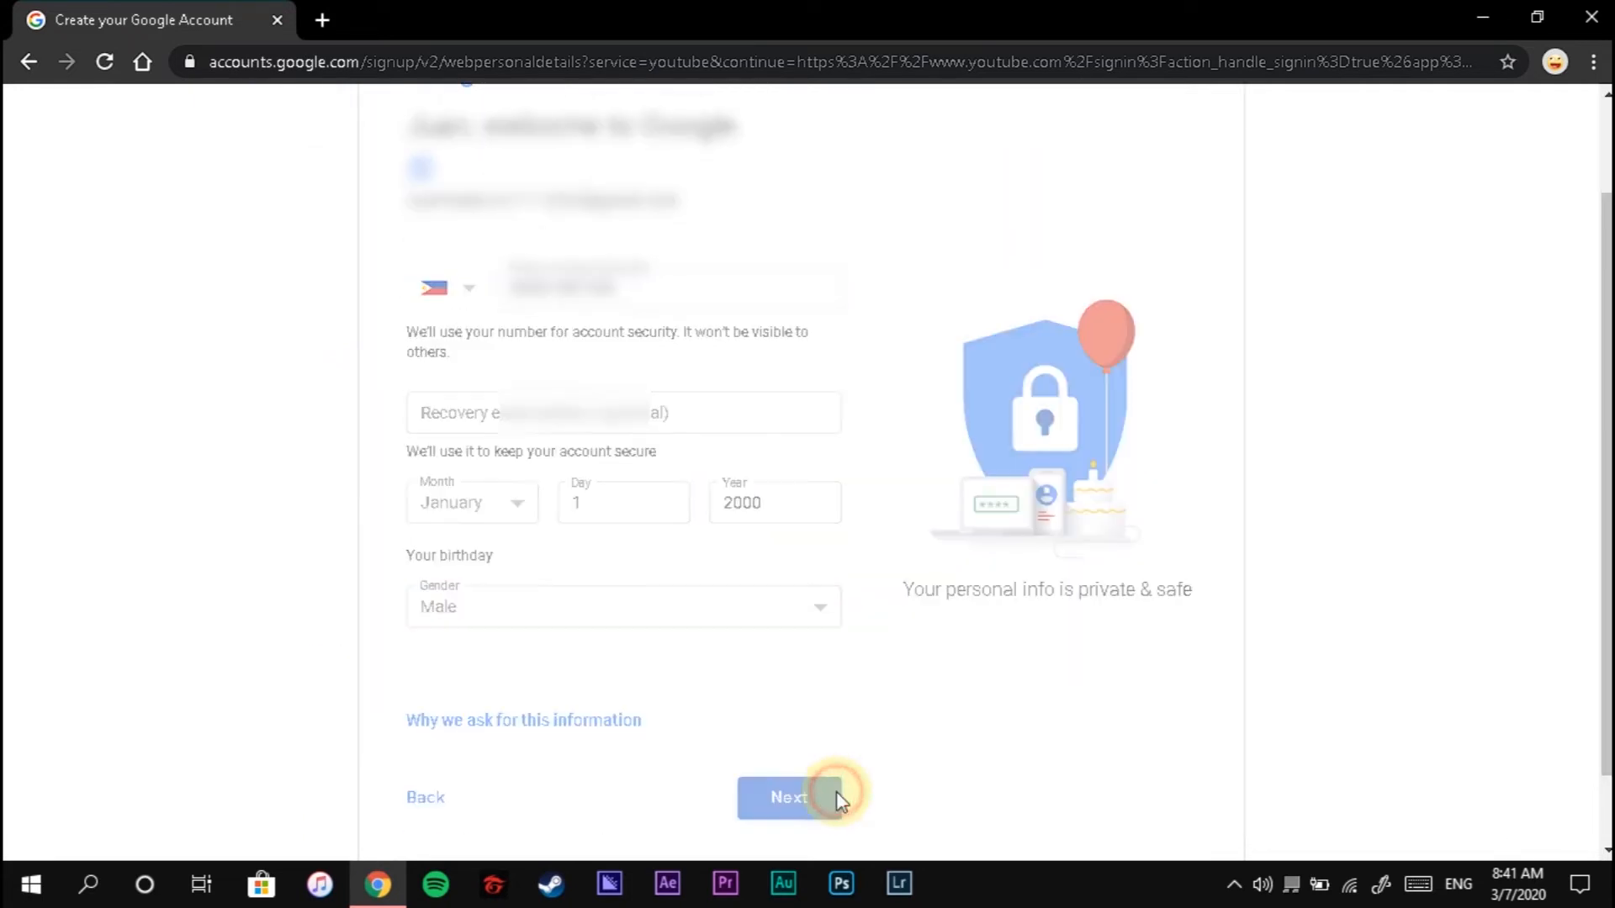
# Step: Verify the phone with the texted code and skip using the number elsewhere
pyautogui.click(801, 797)
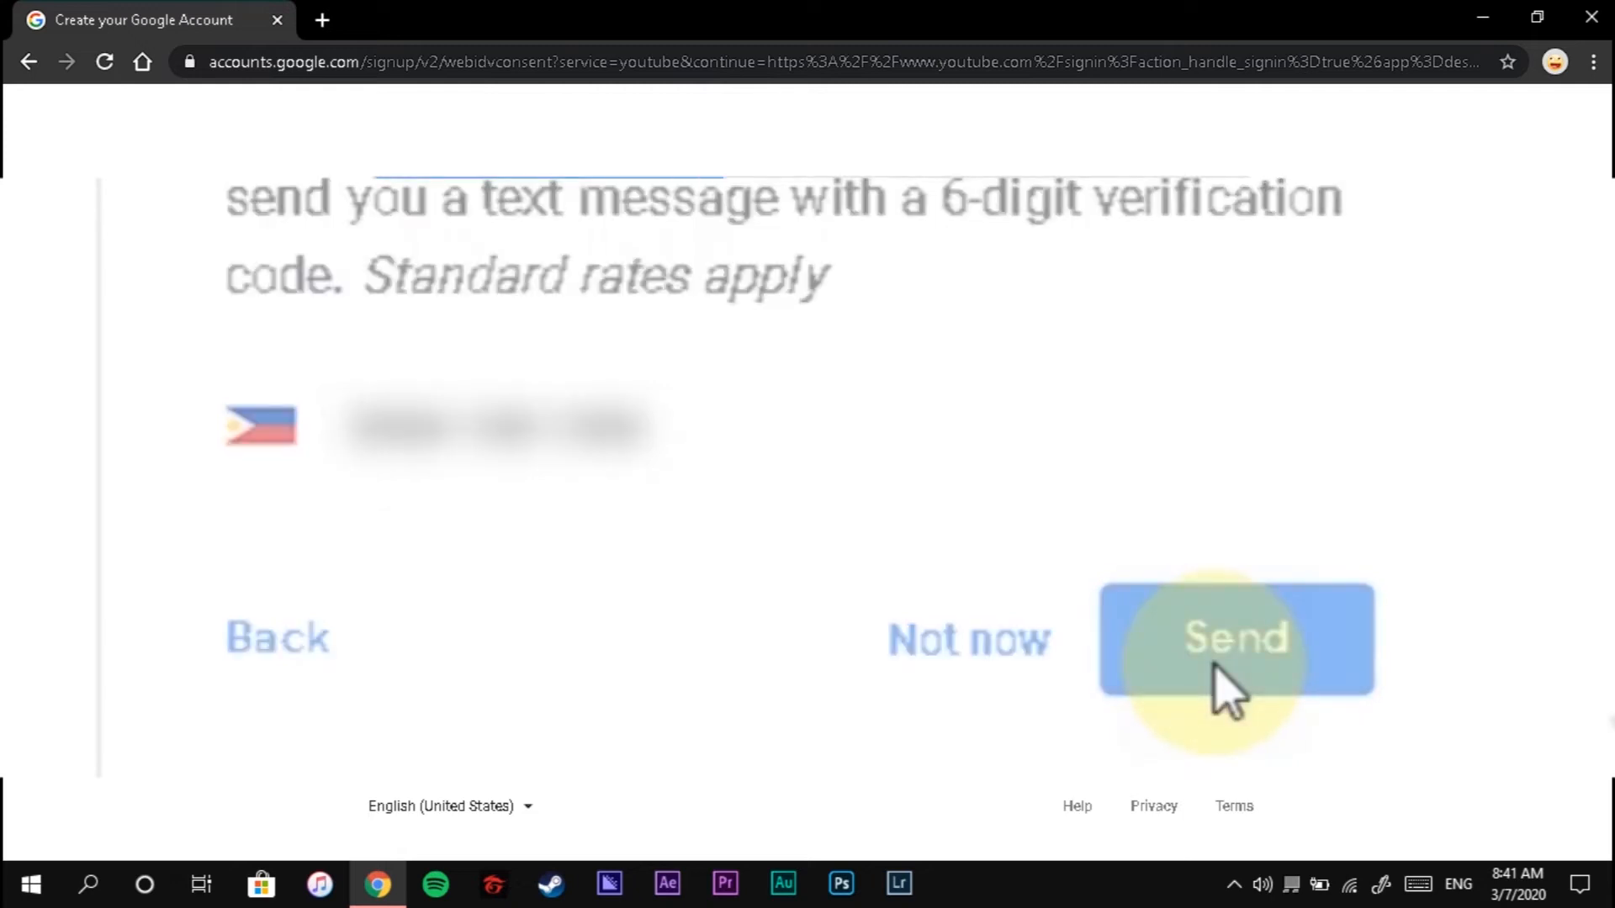
pyautogui.click(1235, 636)
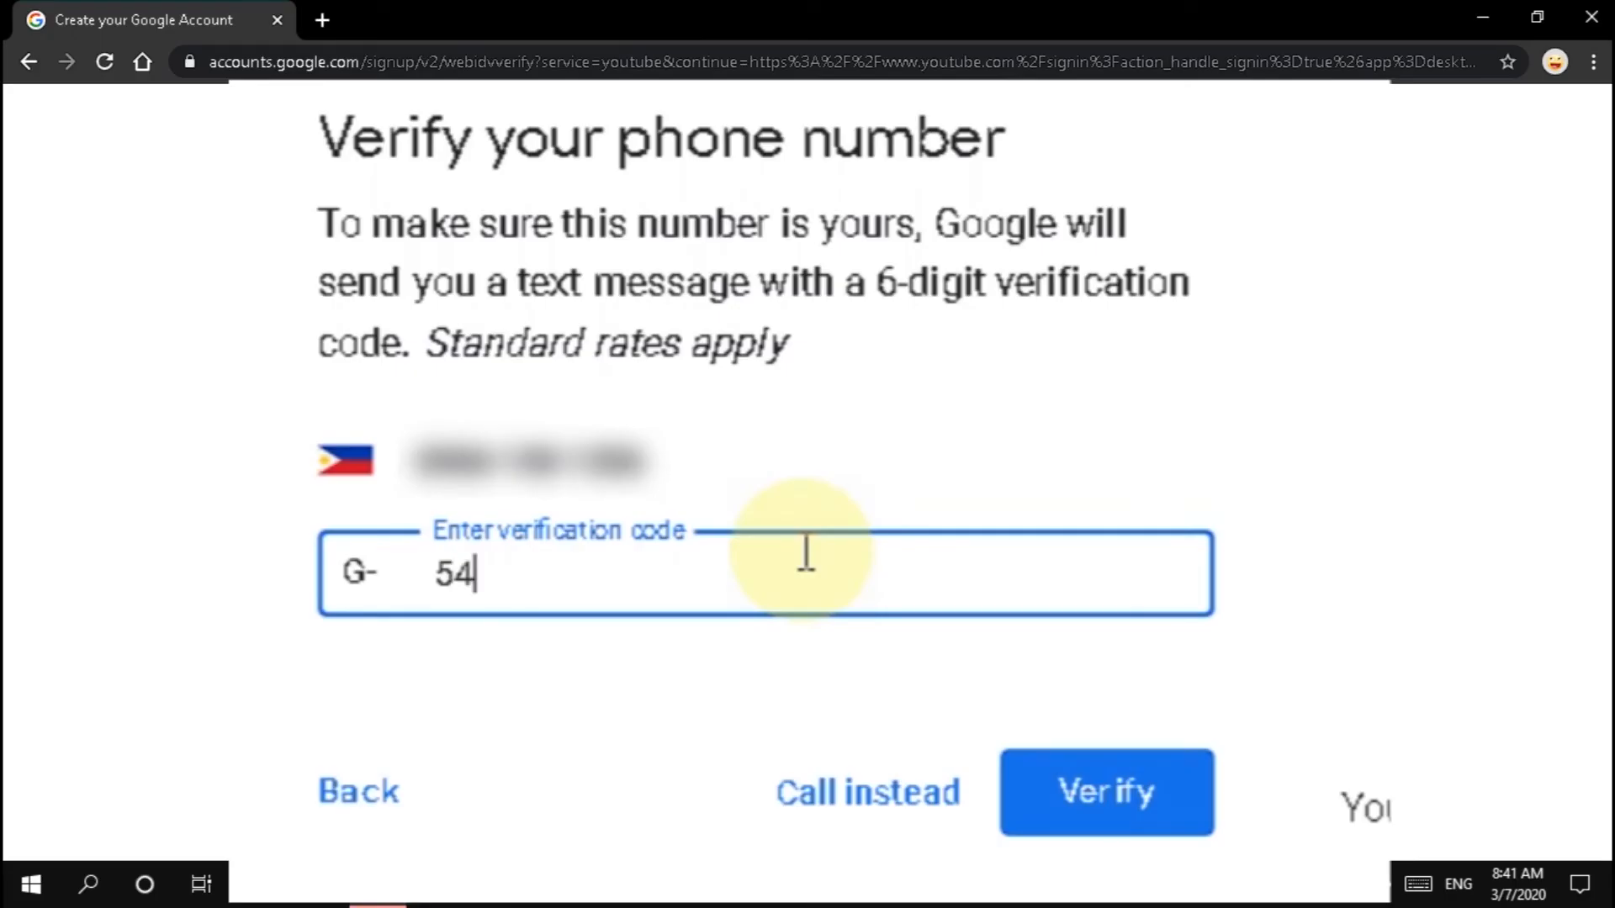
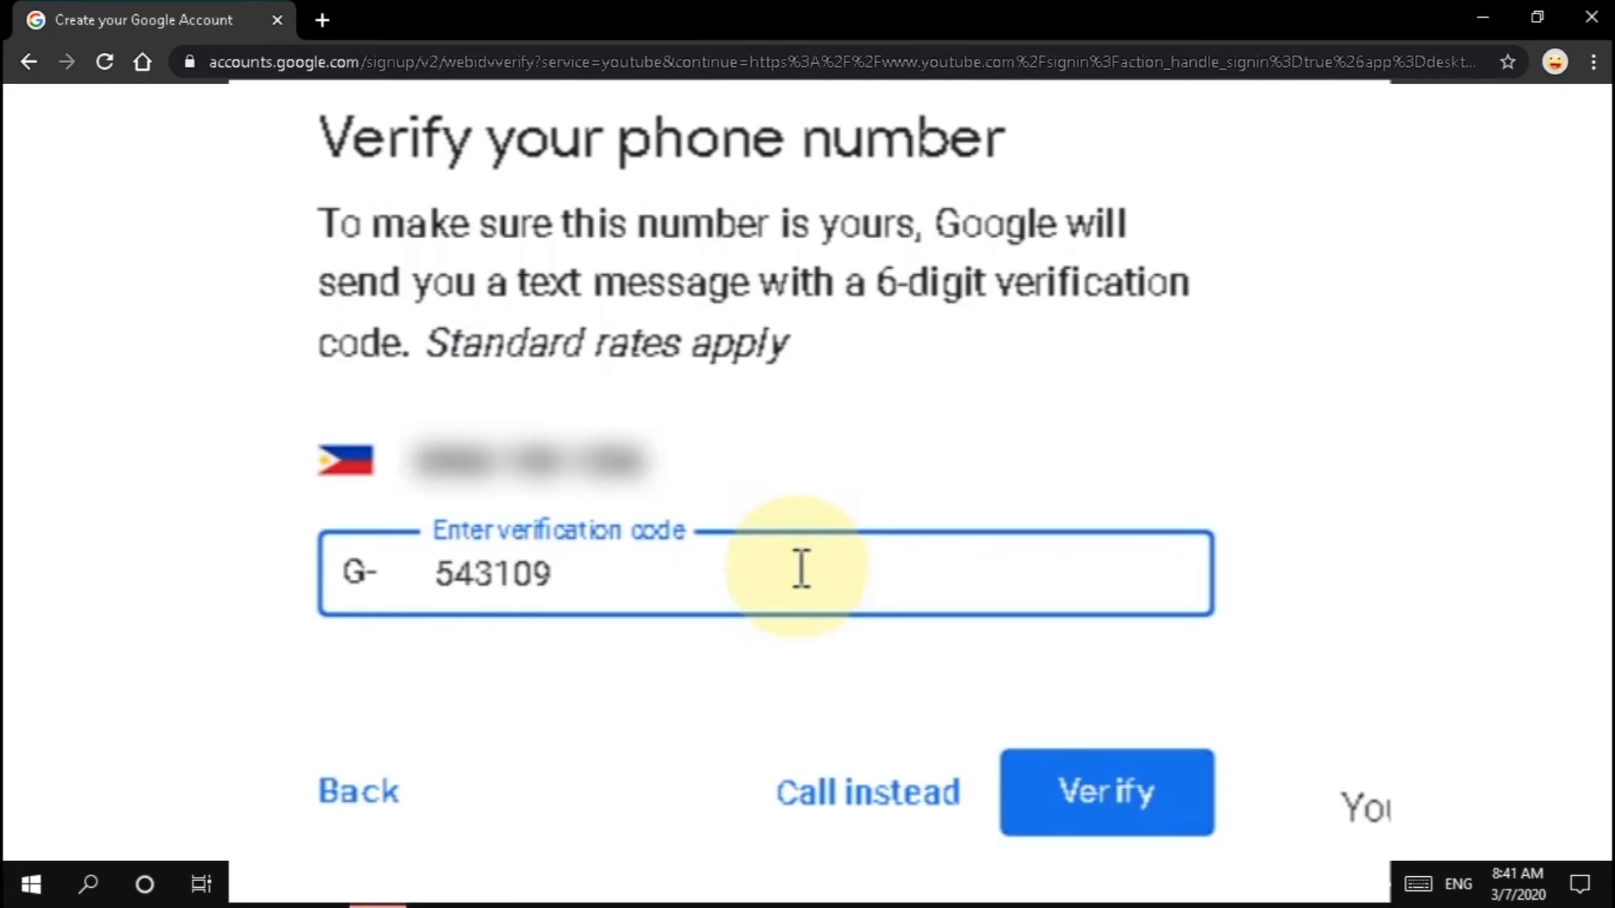
pyautogui.click(1106, 793)
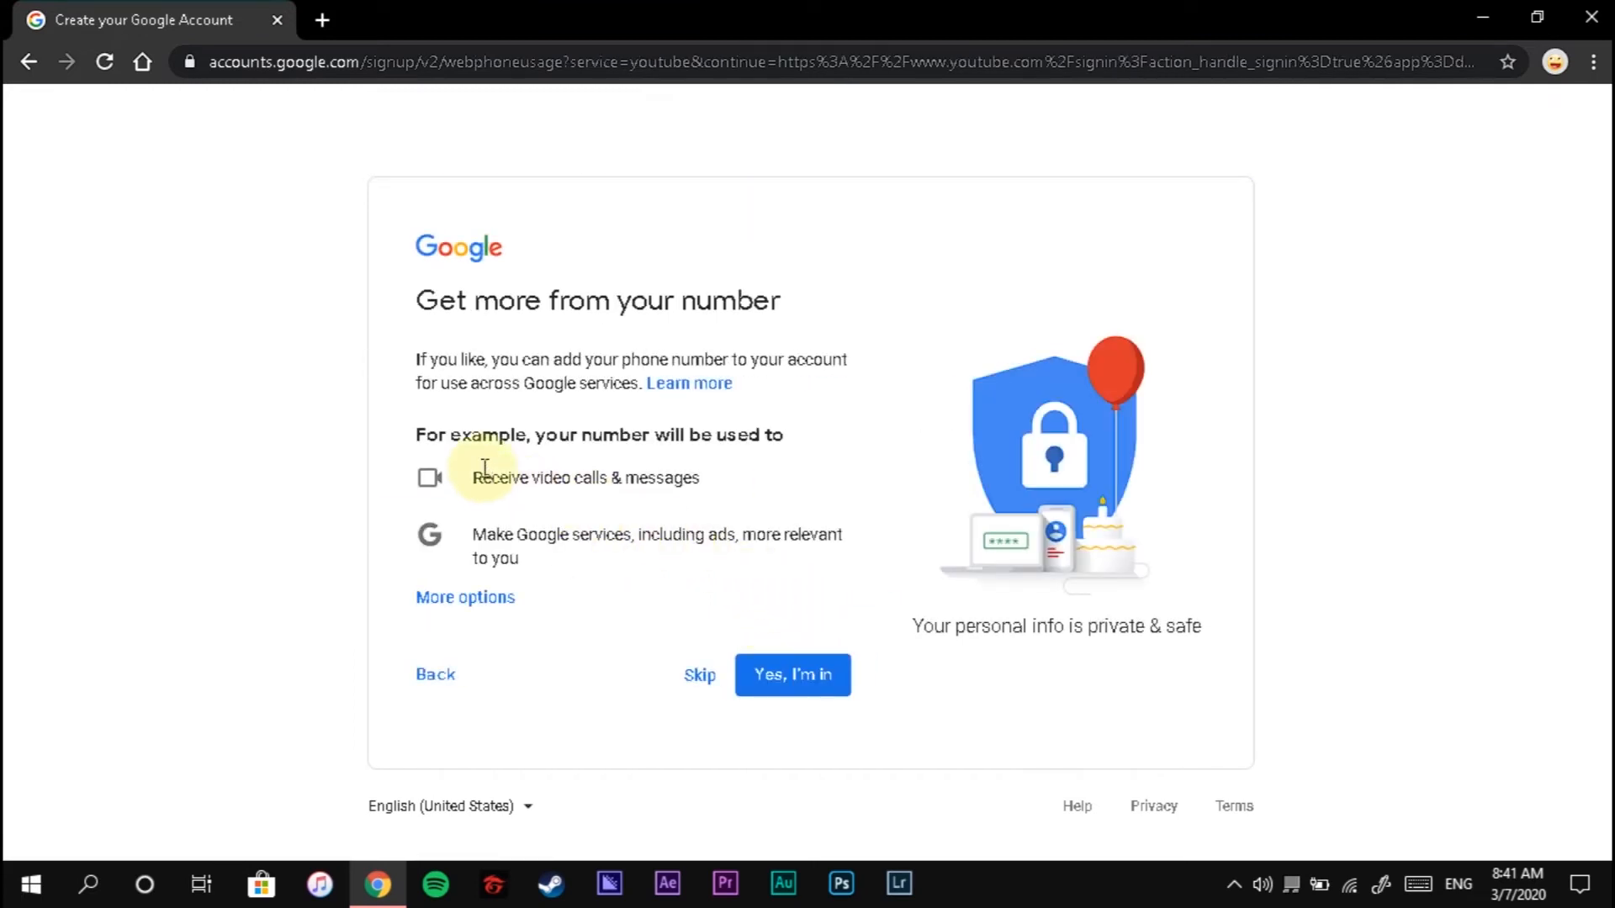
pyautogui.moveTo(634, 596)
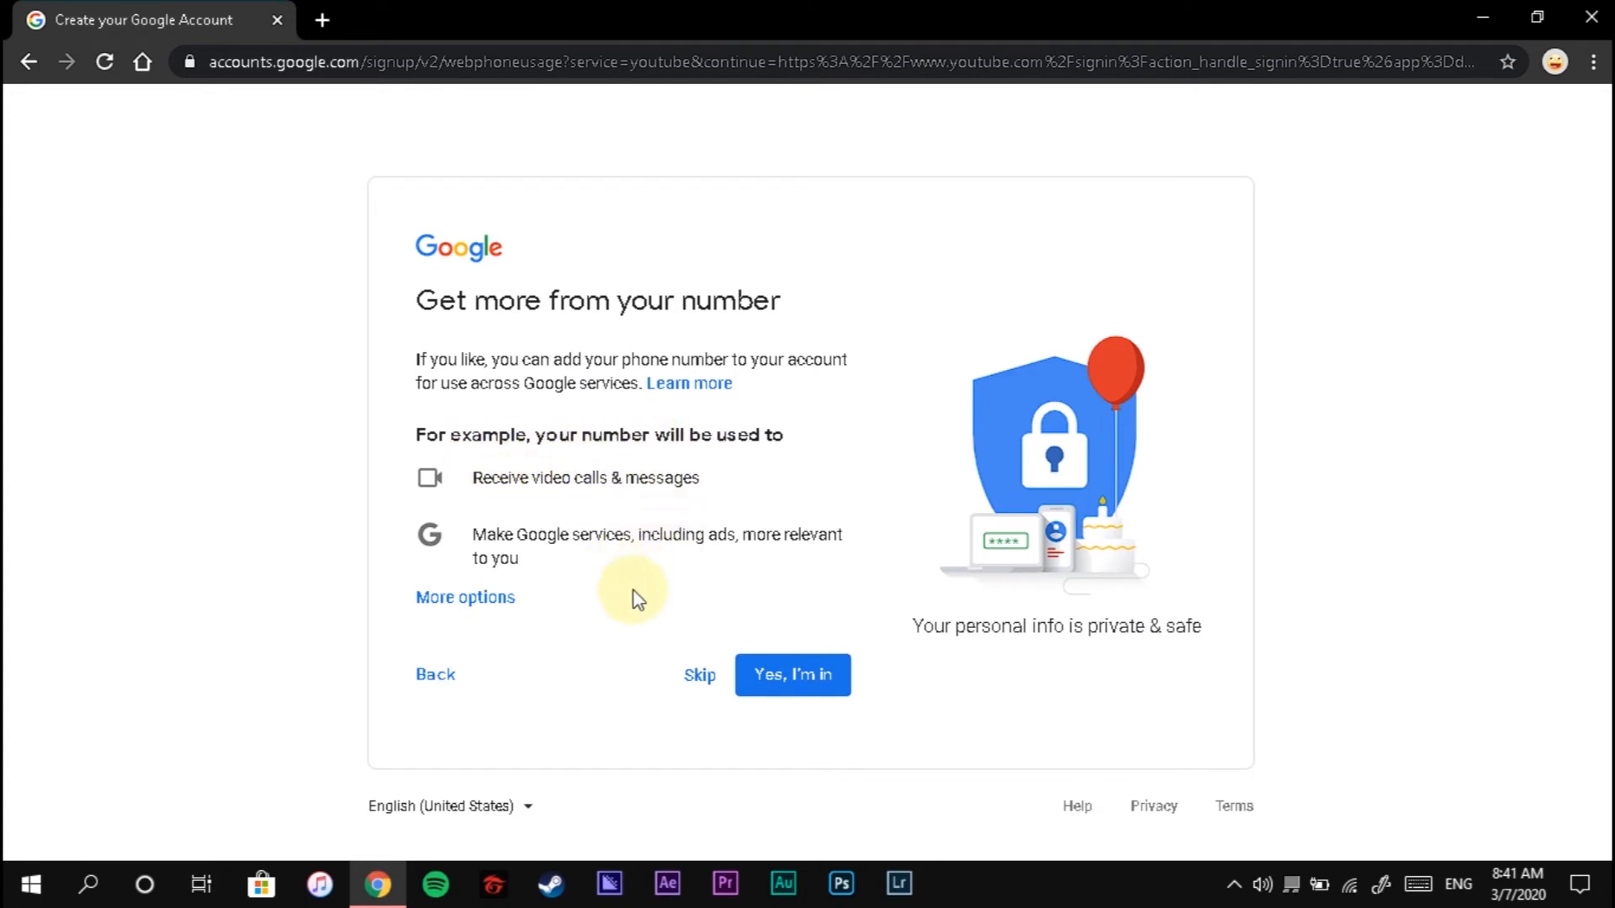
pyautogui.click(698, 675)
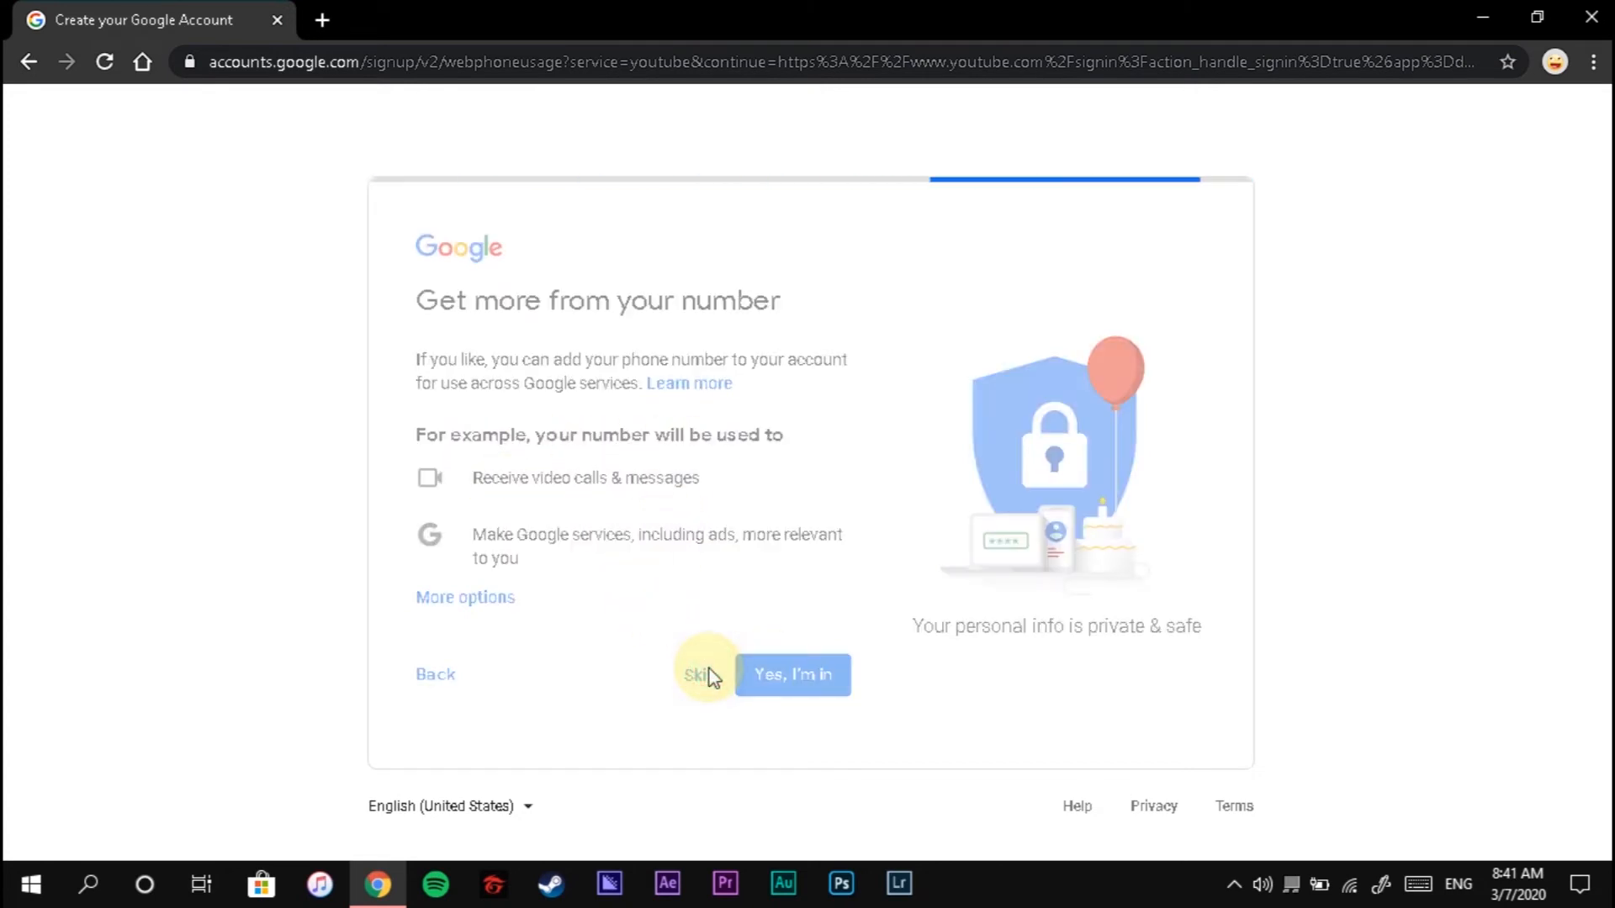
pyautogui.click(694, 675)
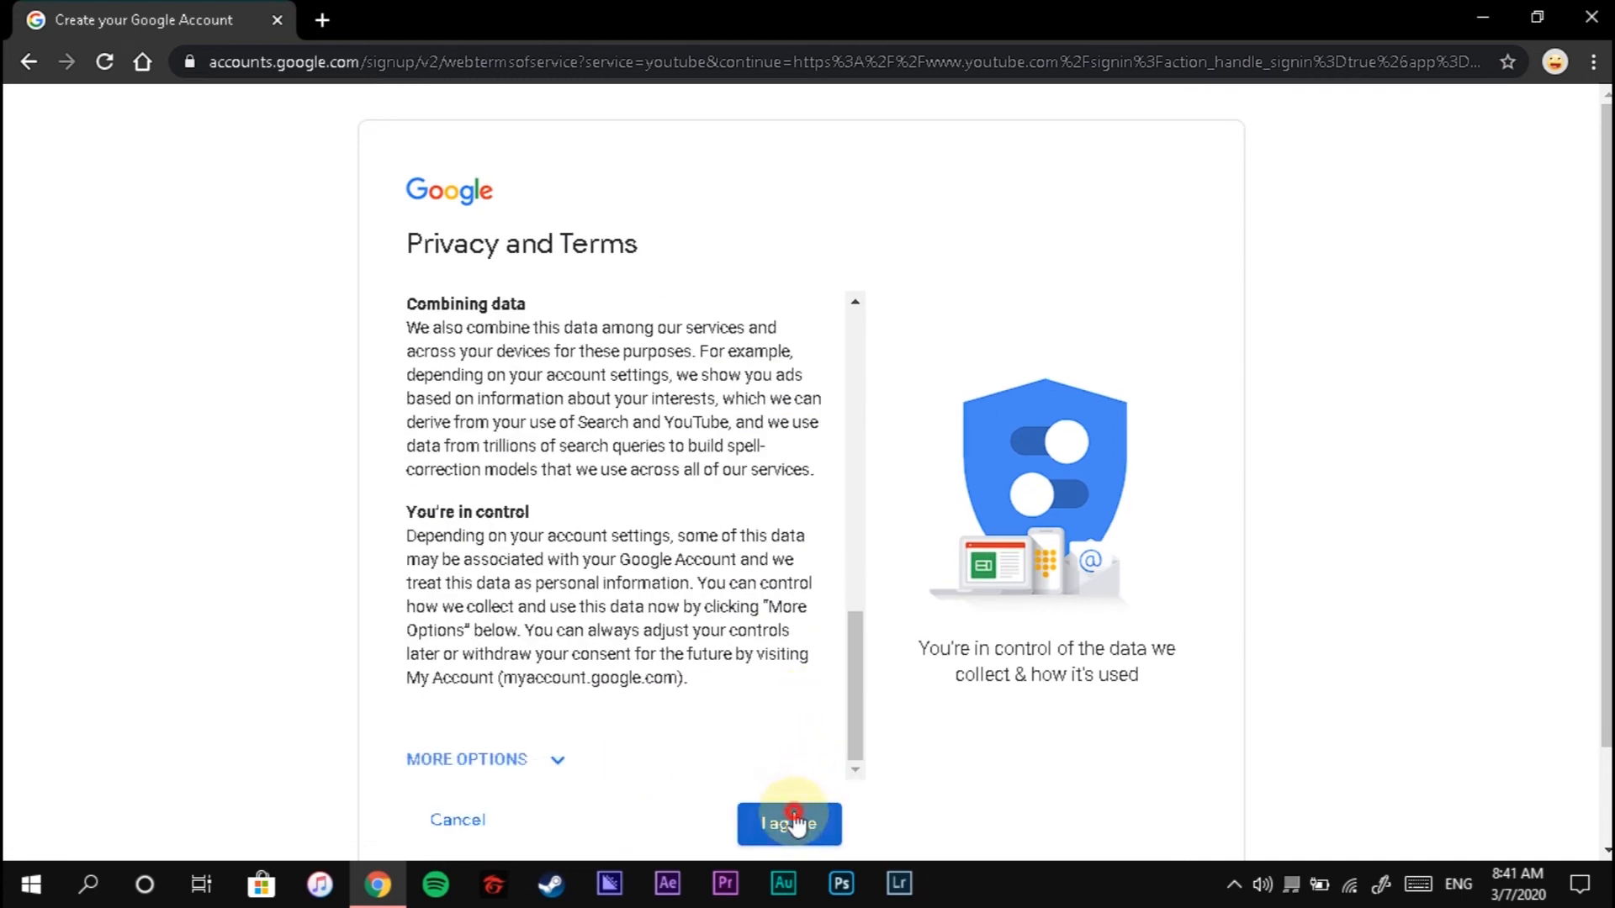
# Step: Agree to the Privacy and Terms, then sign in on YouTube's home page
pyautogui.click(789, 824)
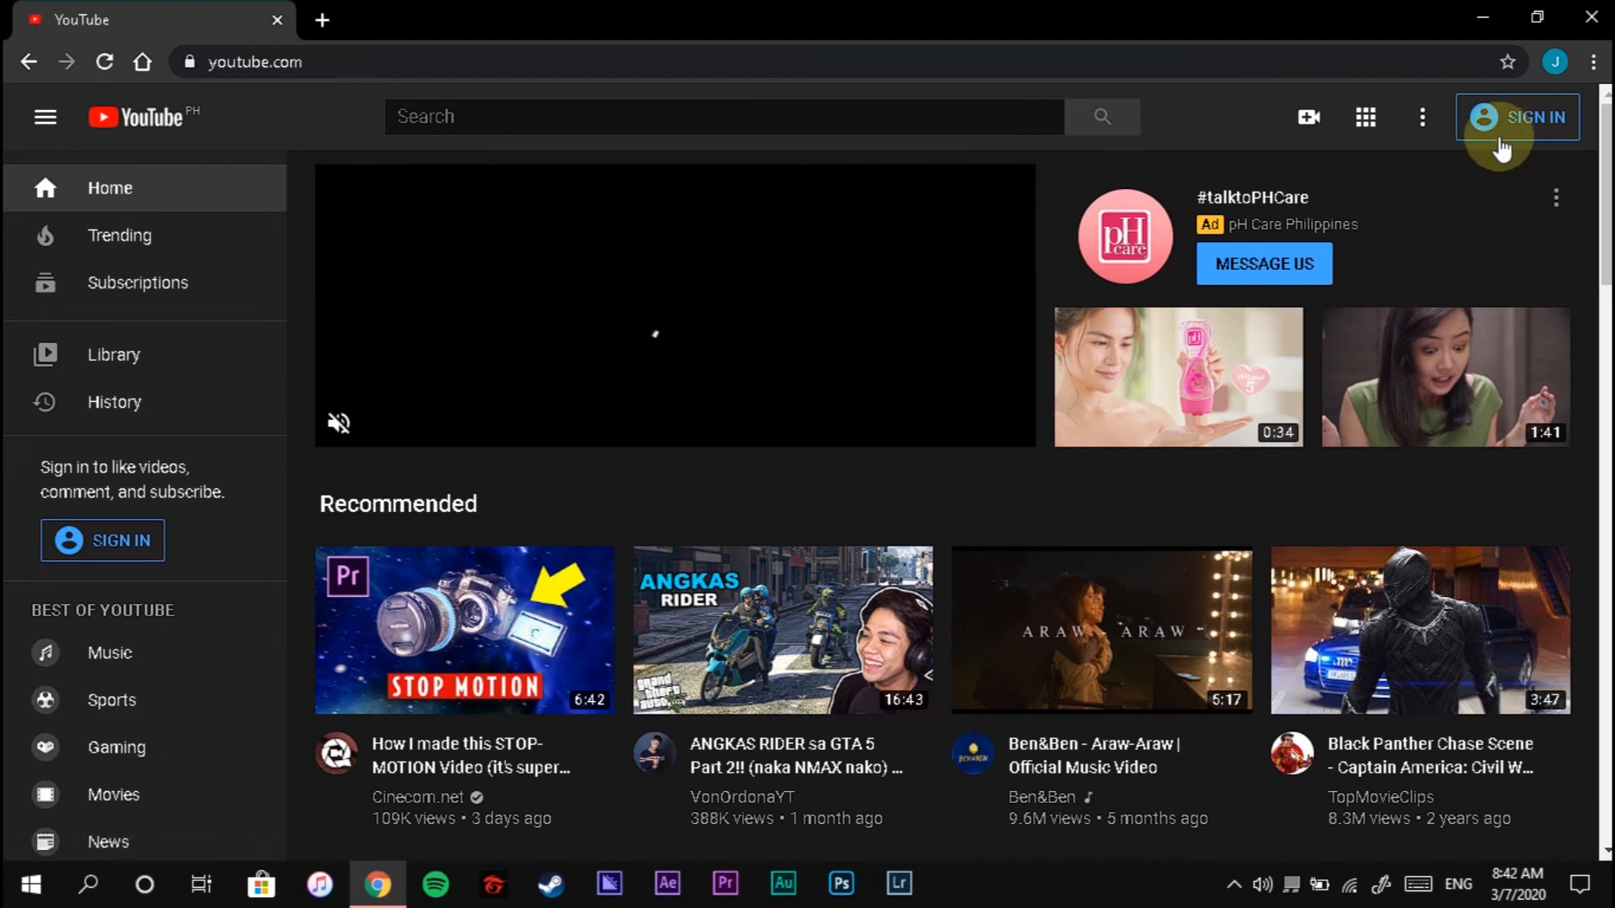
pyautogui.click(1516, 117)
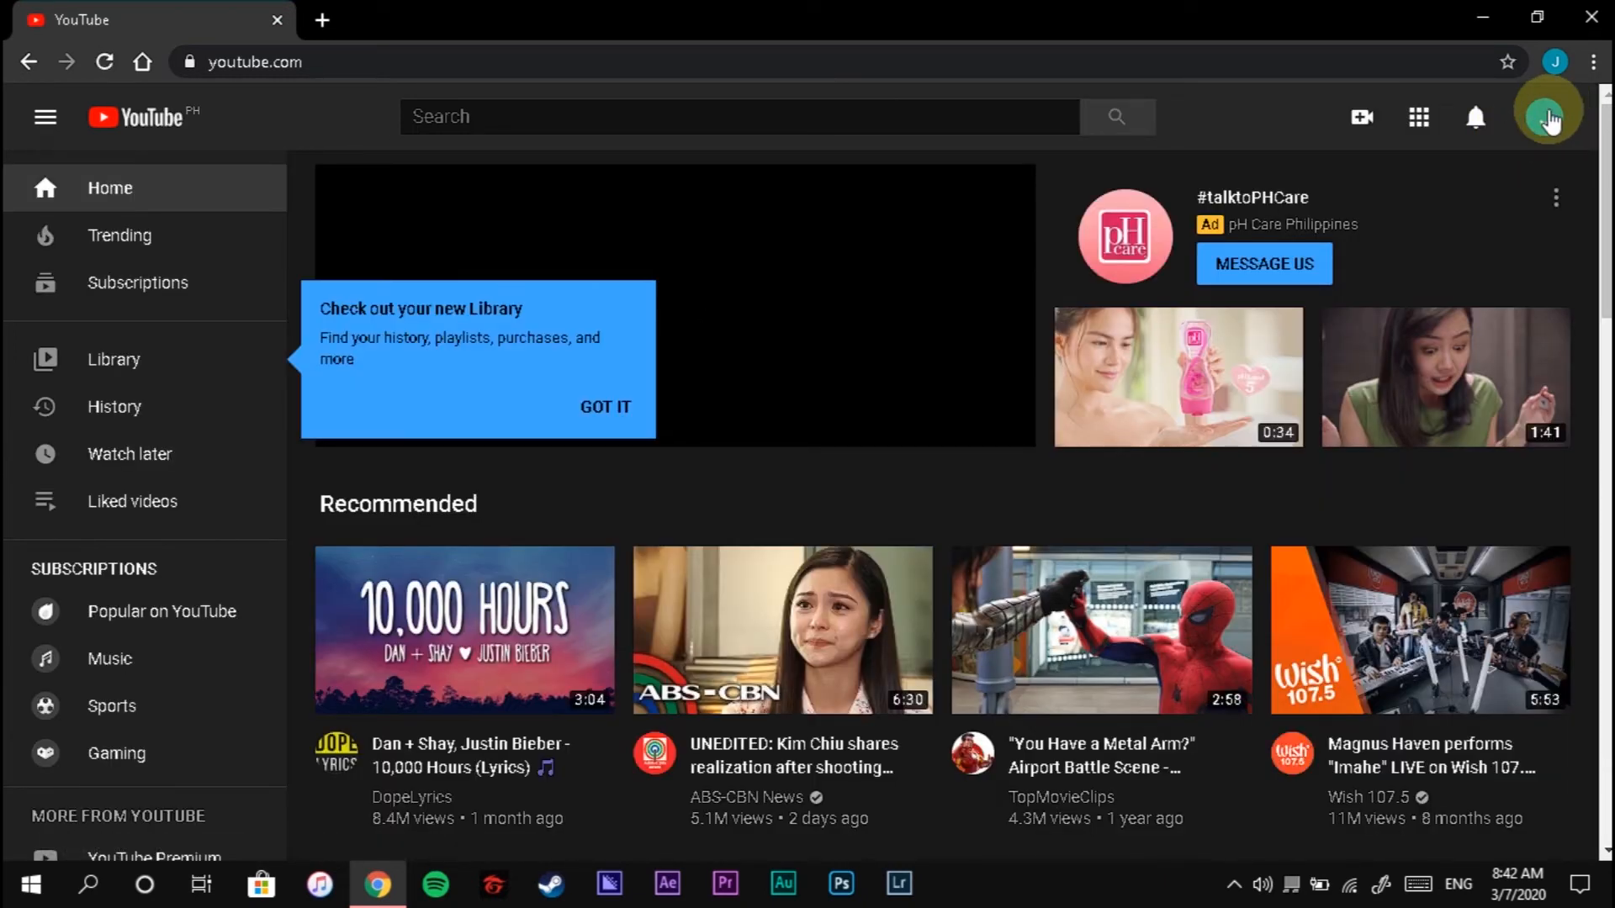
# Step: Create a channel from the avatar menu, selecting Use your name
pyautogui.click(1547, 116)
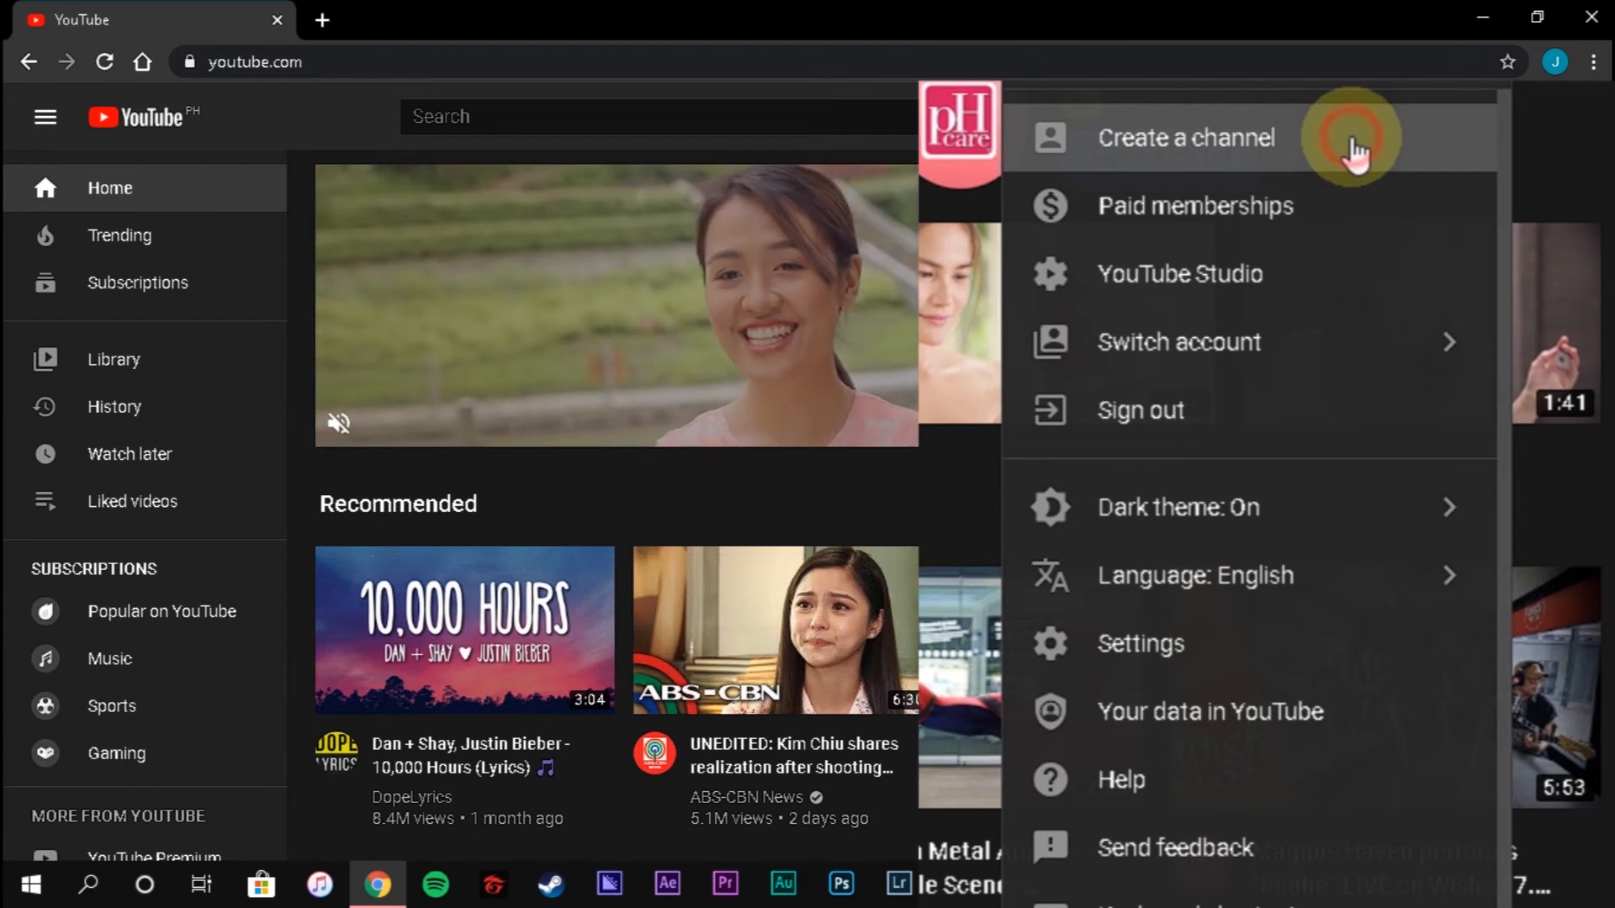
pyautogui.click(1185, 137)
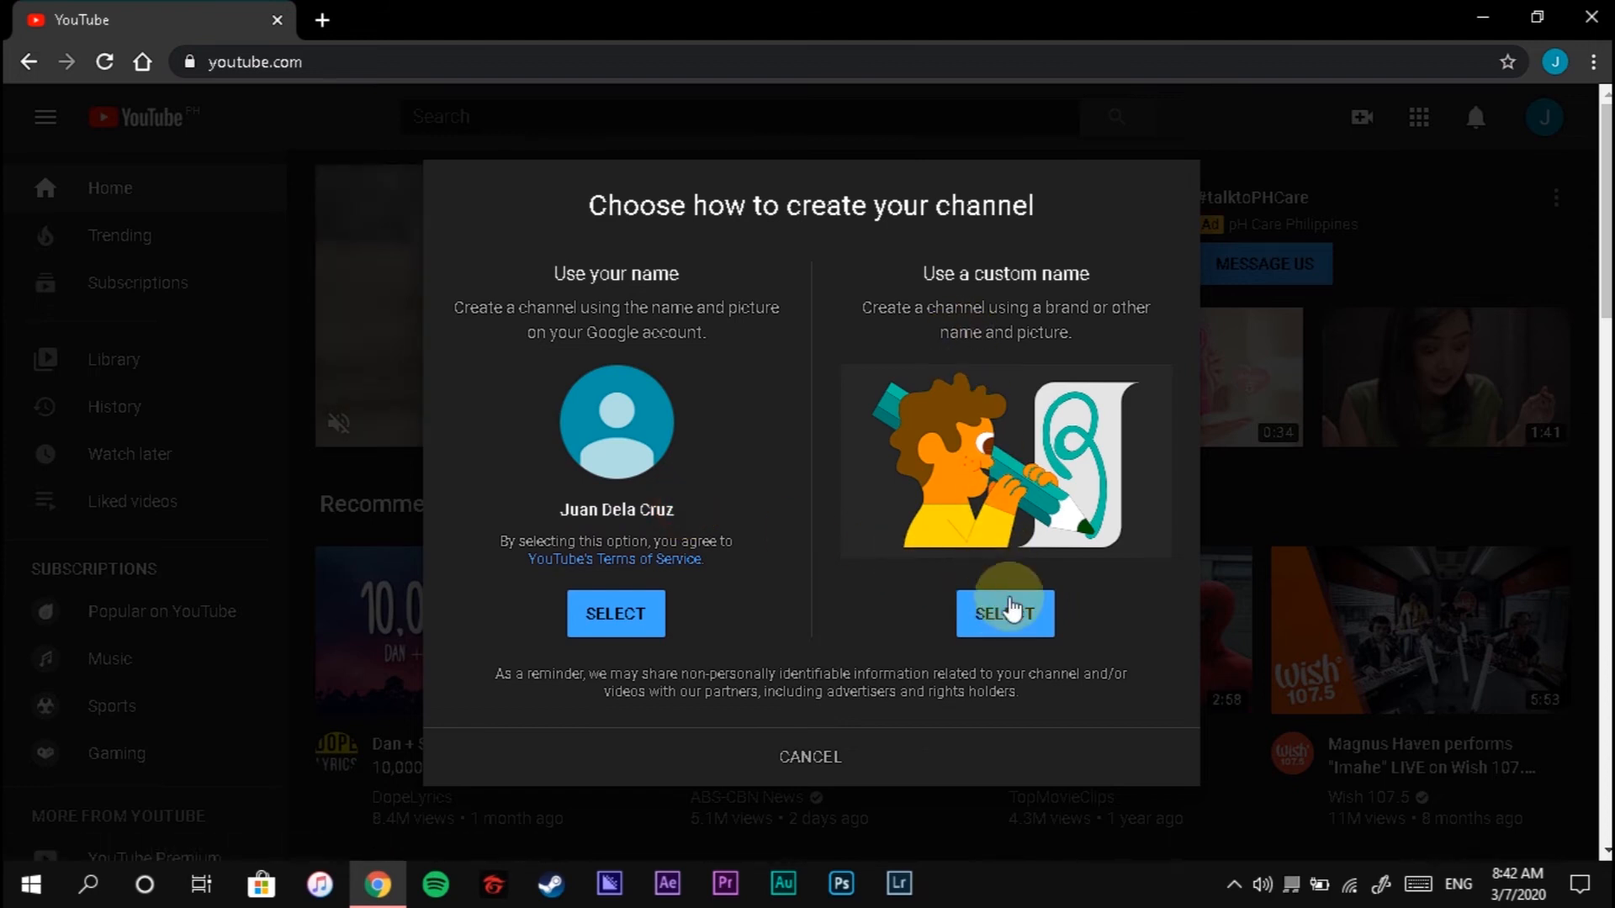
pyautogui.moveTo(632, 622)
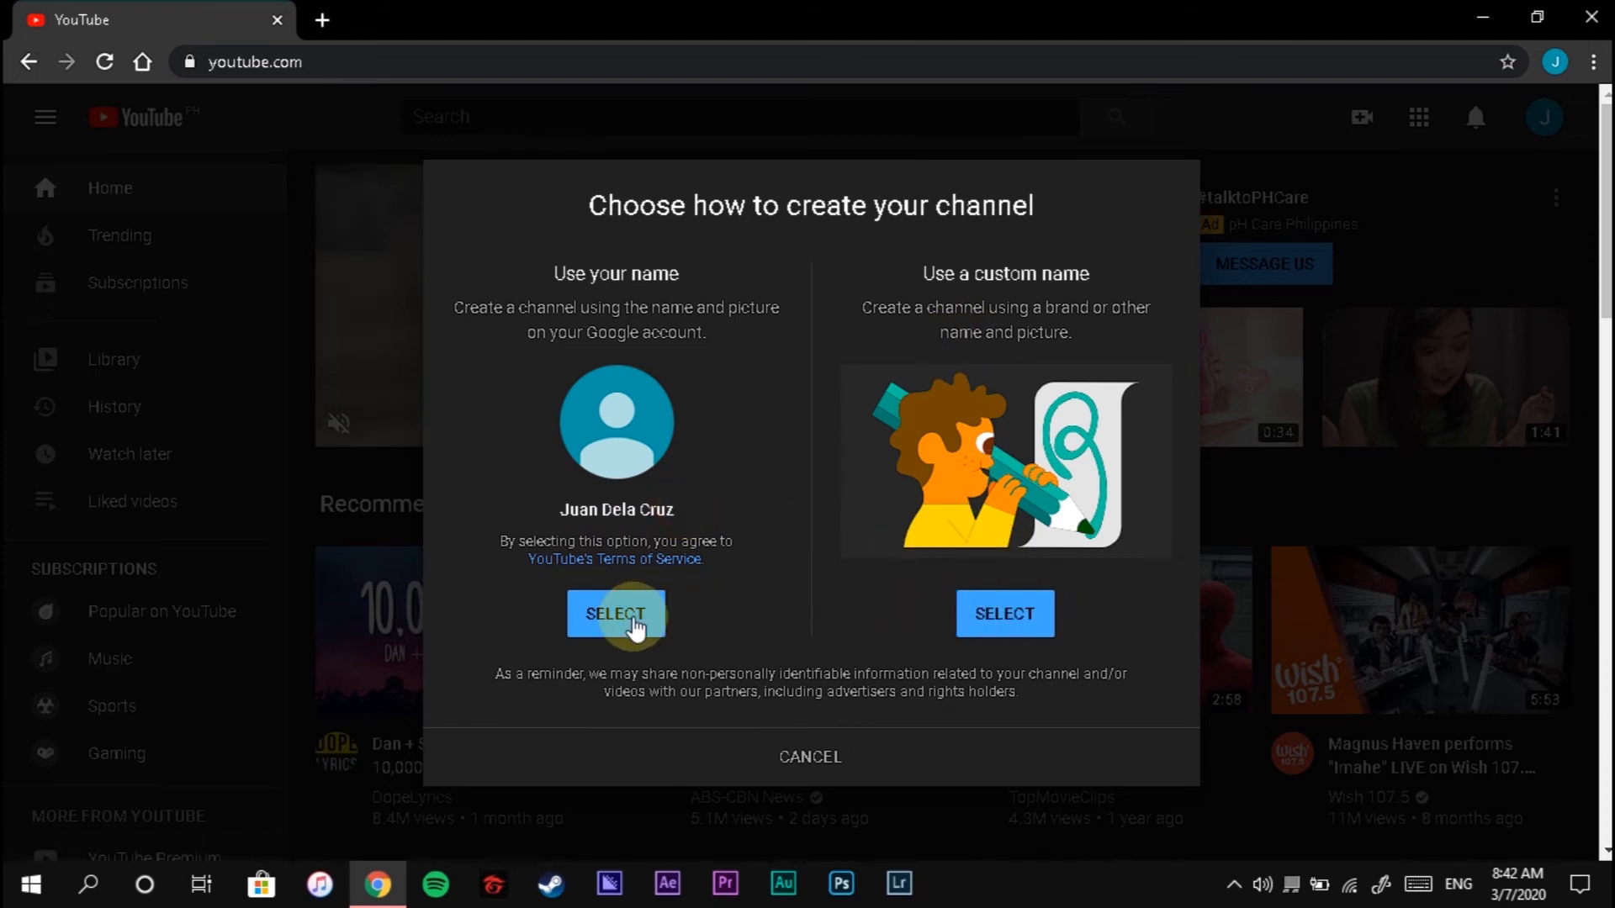
pyautogui.click(616, 615)
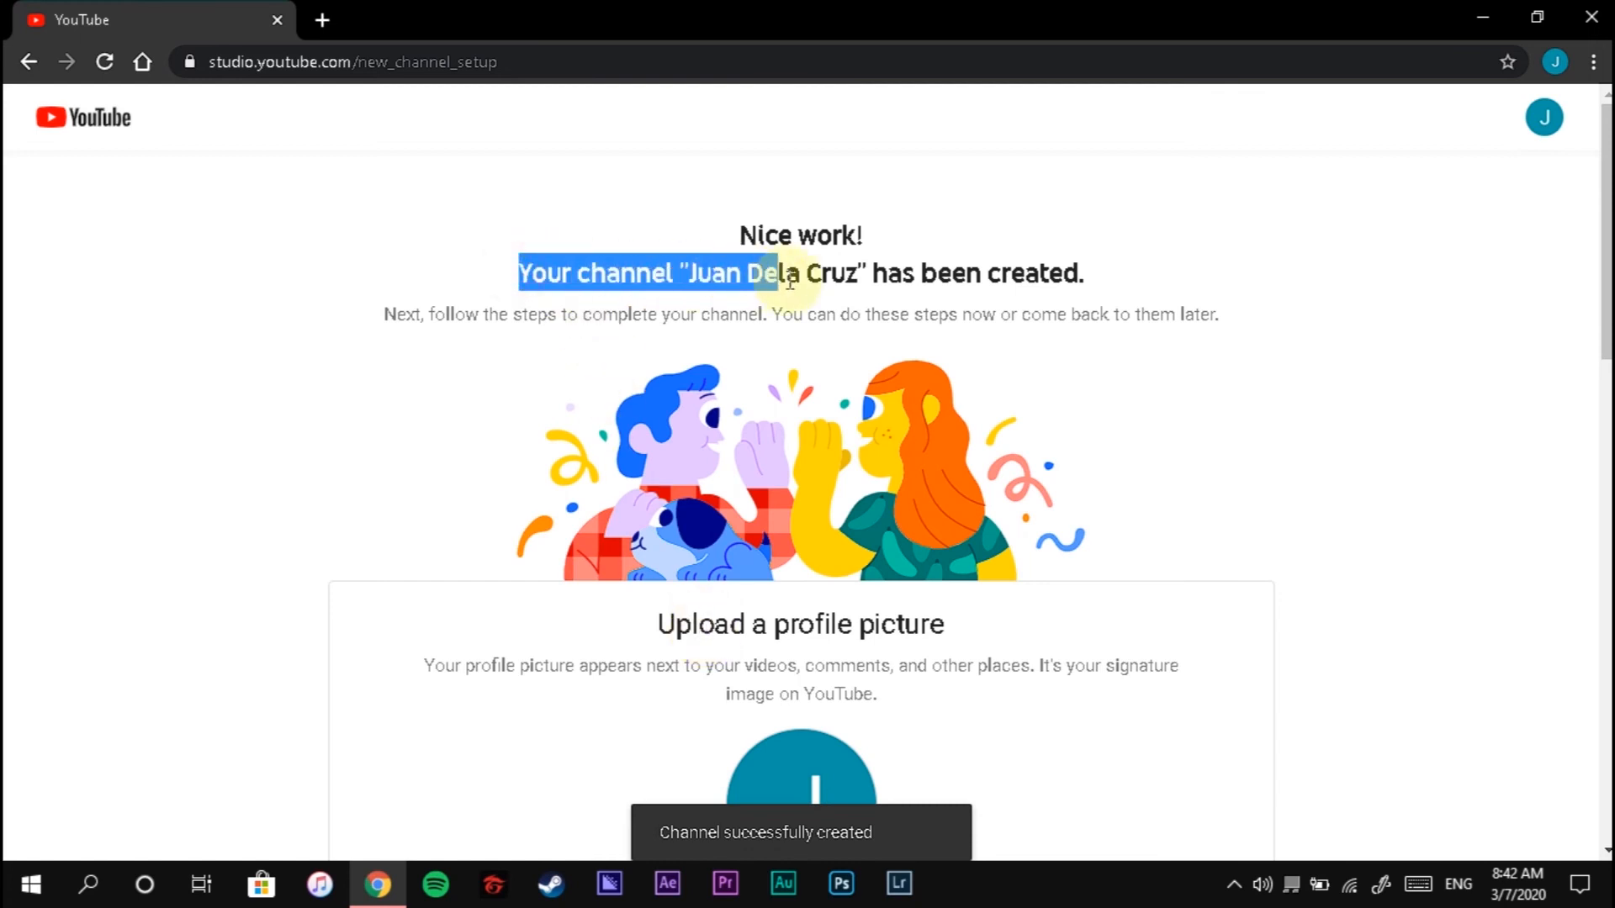
# Step: Leave the profile picture unchanged by cancelling the upload picker
pyautogui.scroll(-3)
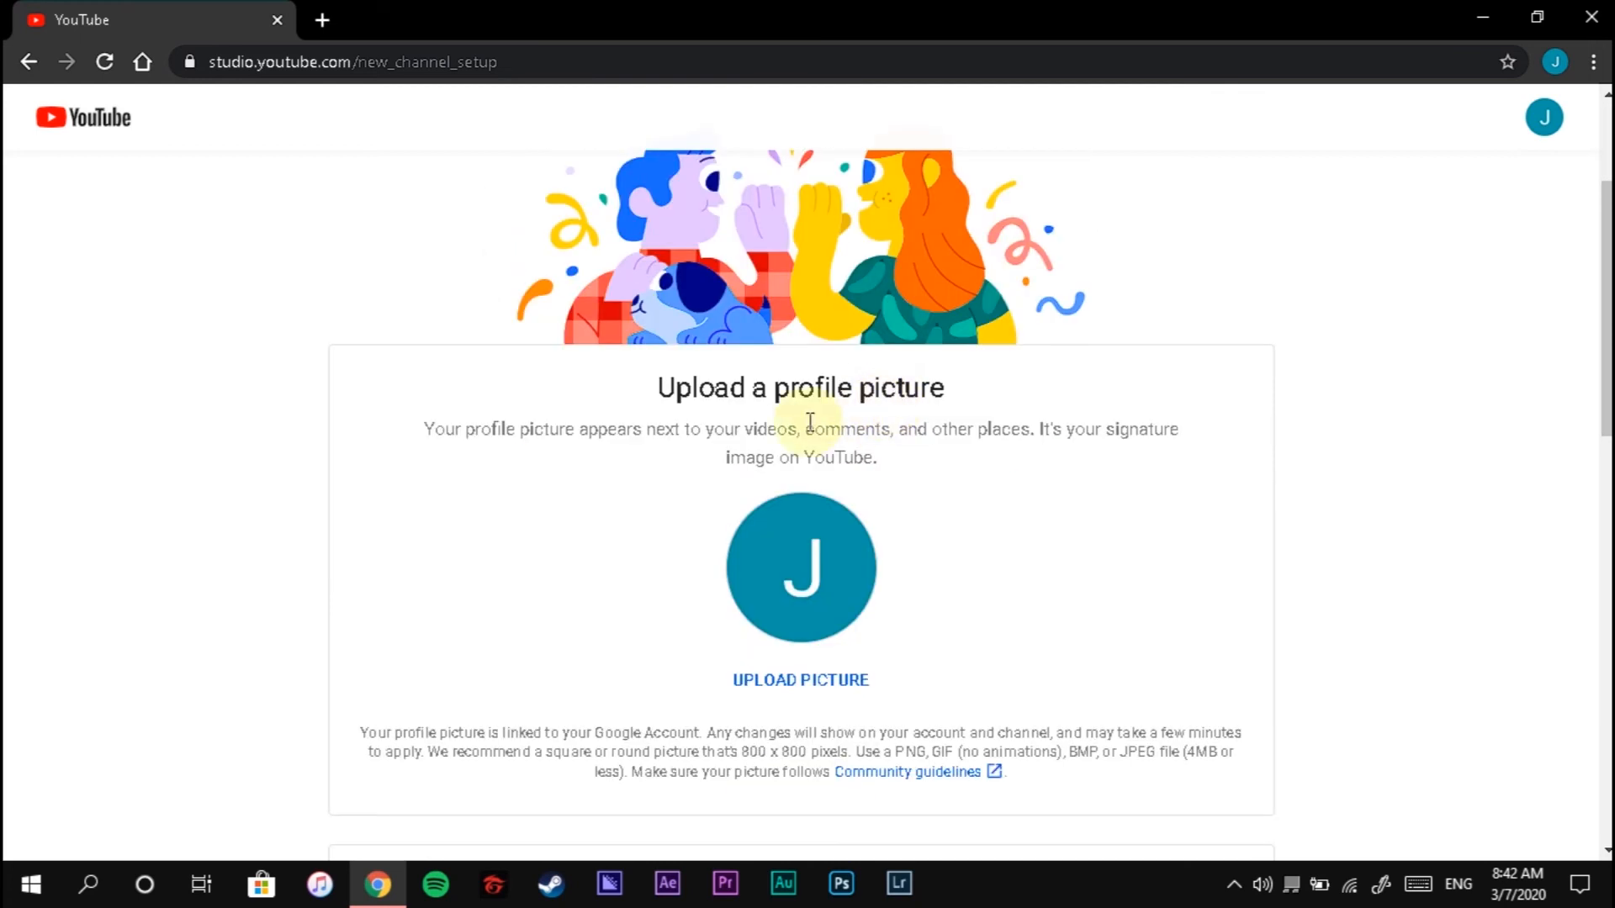
pyautogui.moveTo(800, 684)
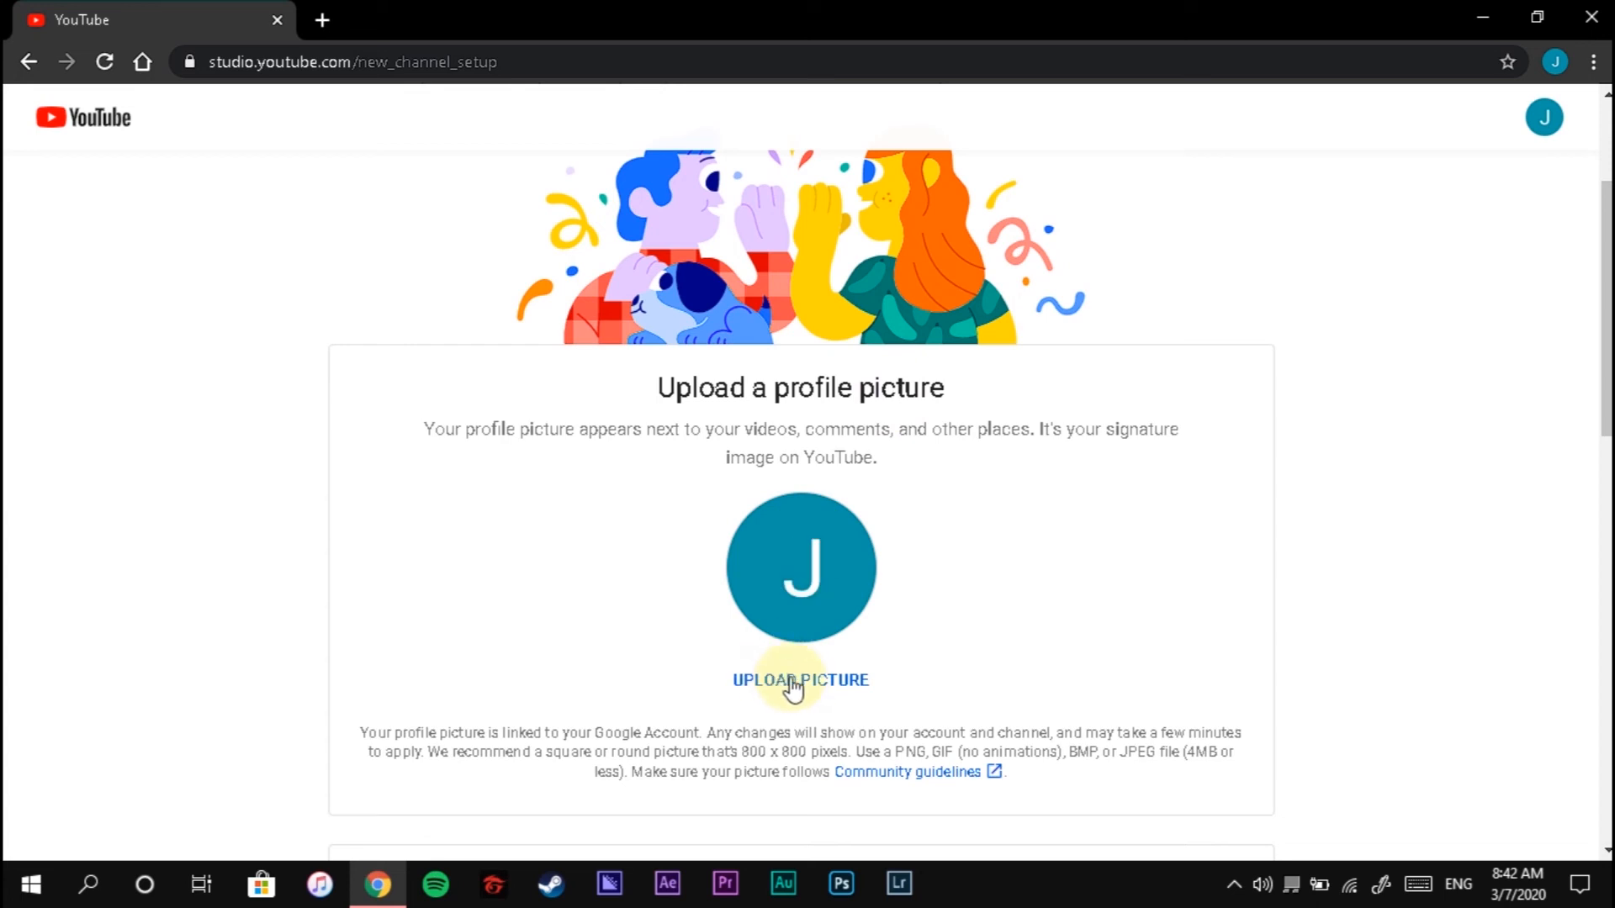
pyautogui.click(800, 679)
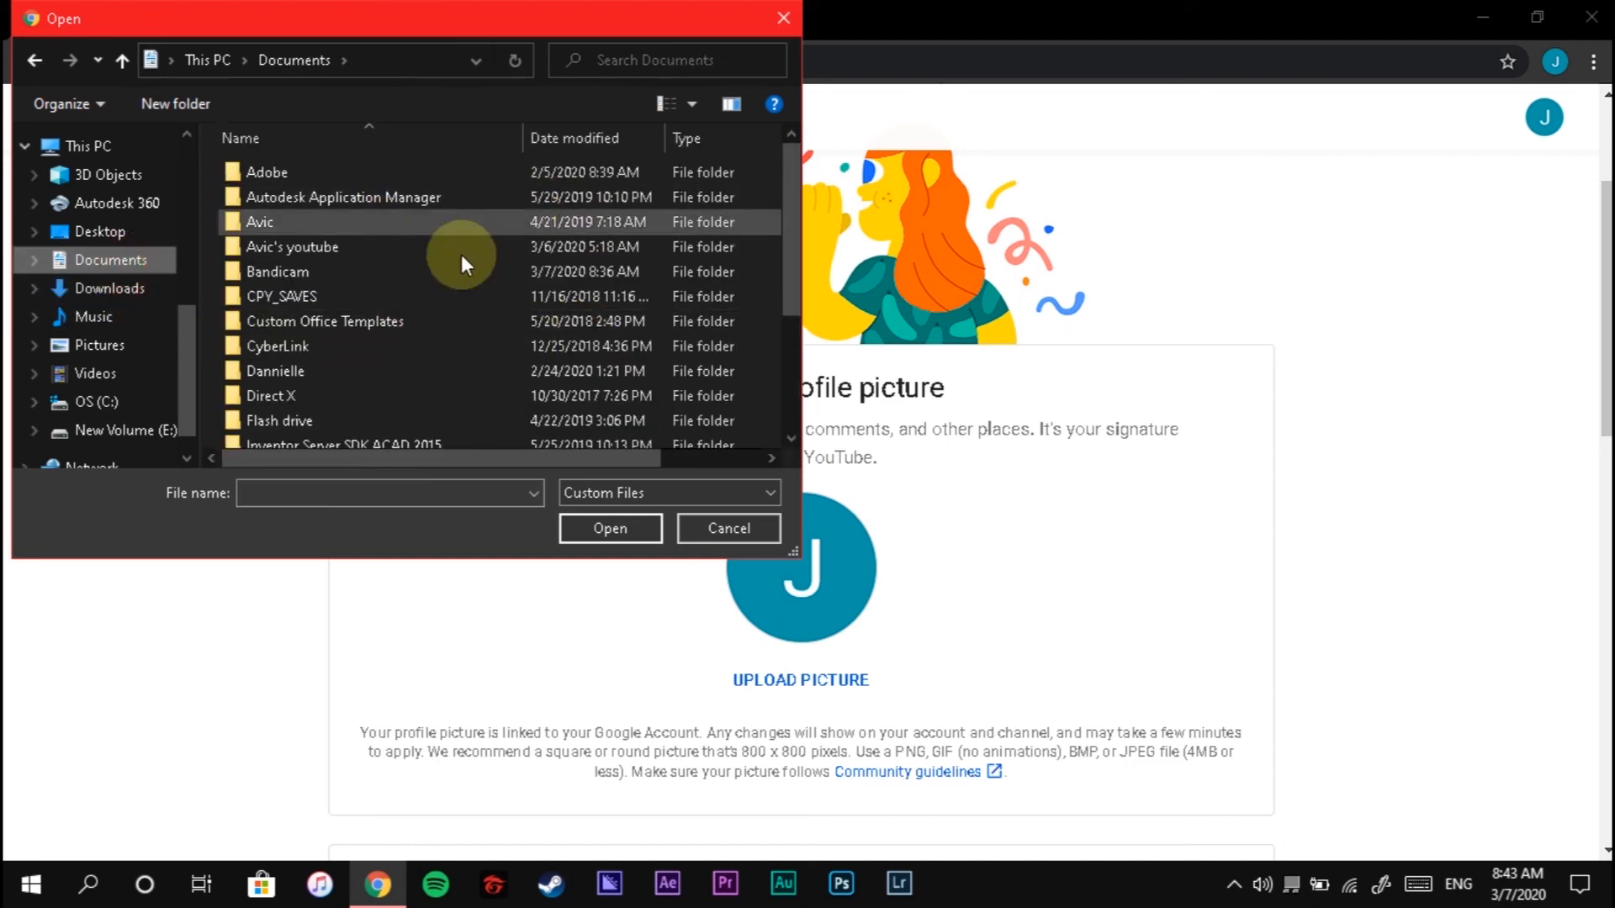
pyautogui.click(727, 528)
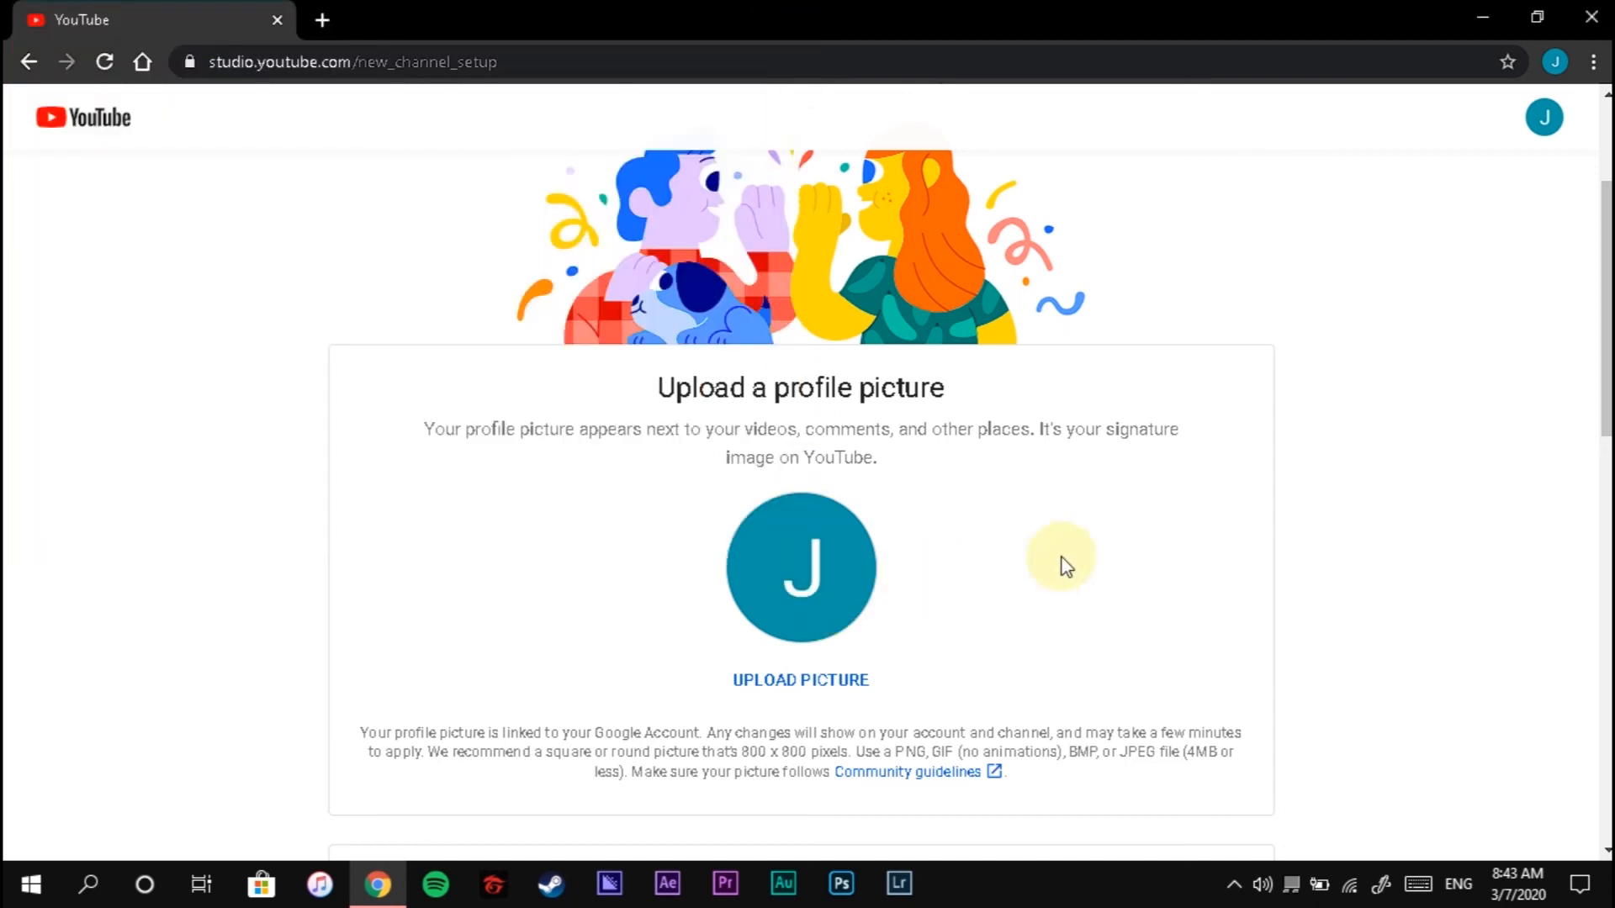
# Step: Leave the custom link URL and Facebook link fields blank
pyautogui.scroll(-3)
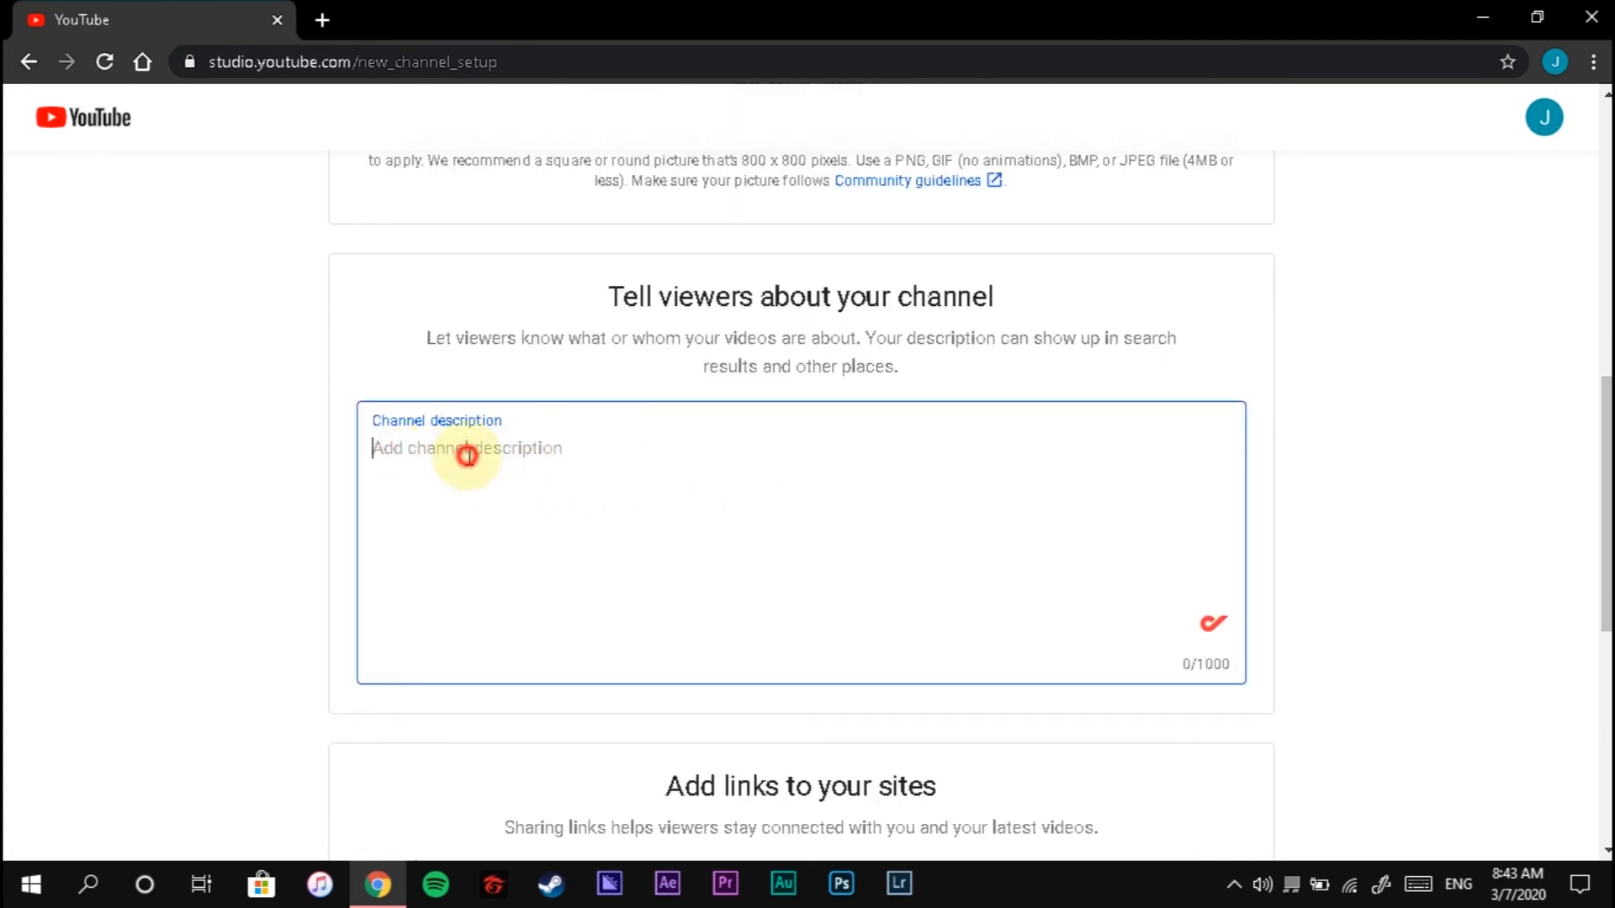
pyautogui.scroll(-3)
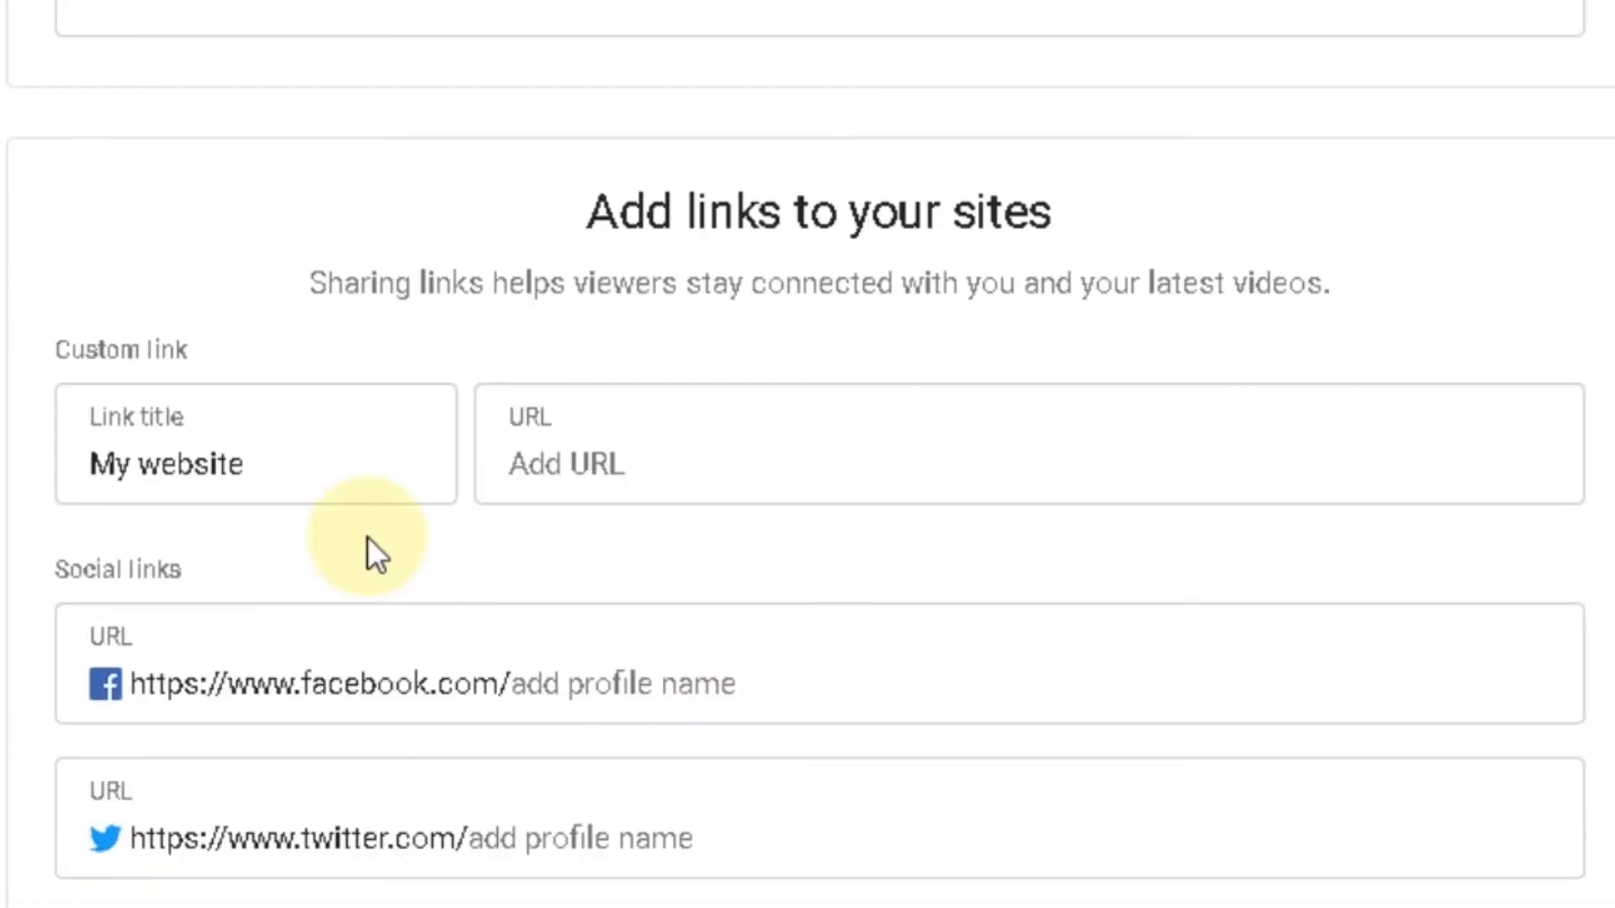
pyautogui.click(752, 464)
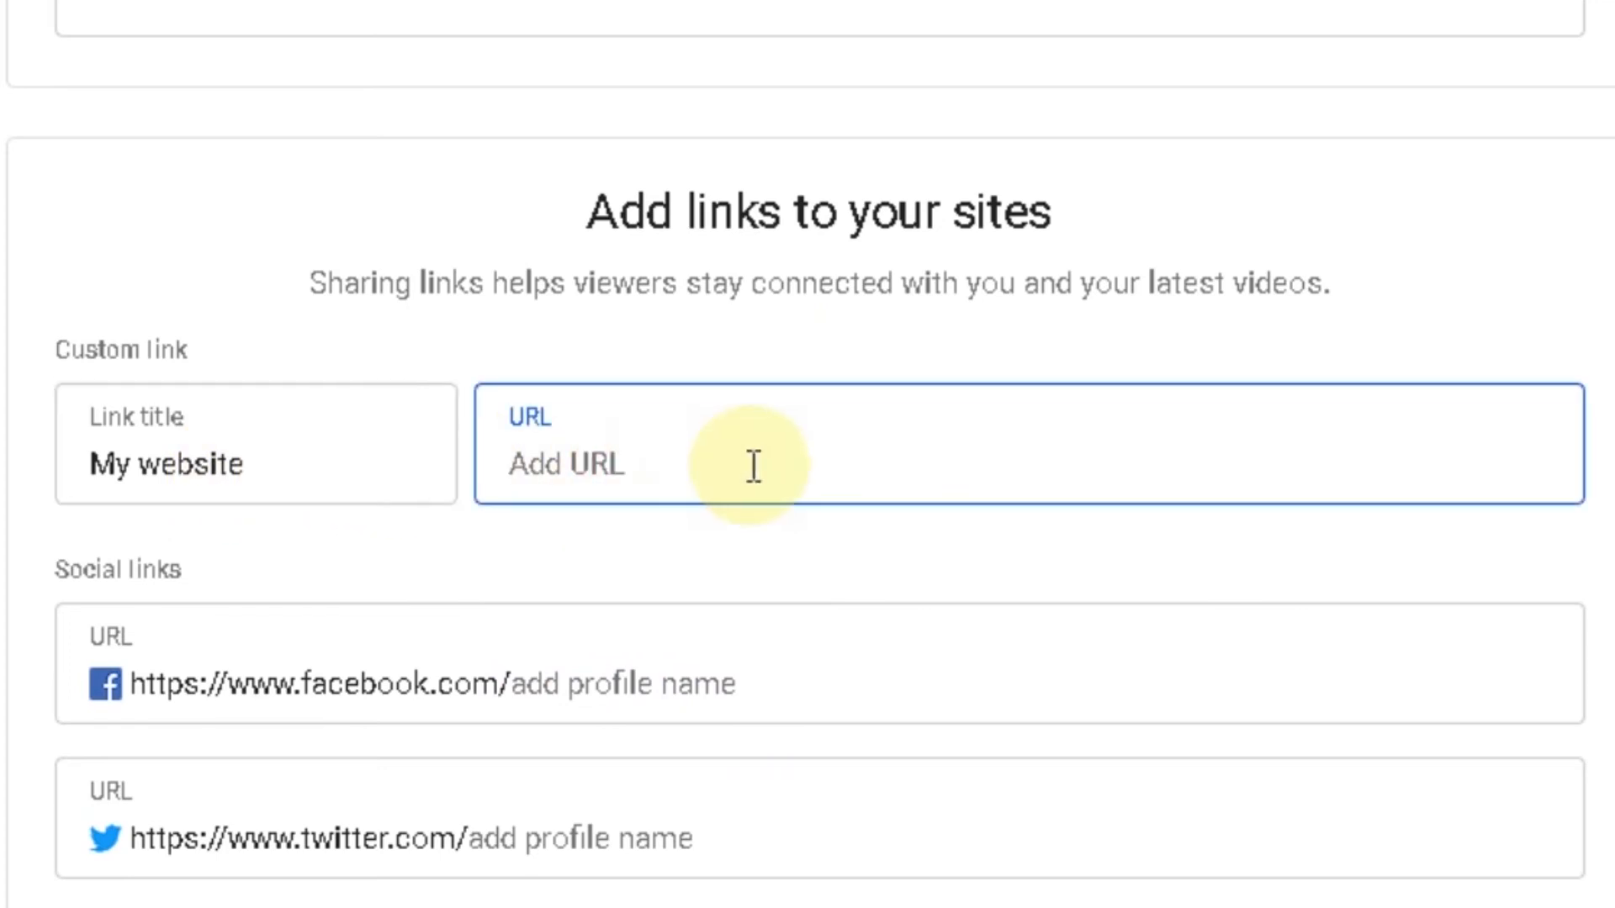
pyautogui.click(660, 682)
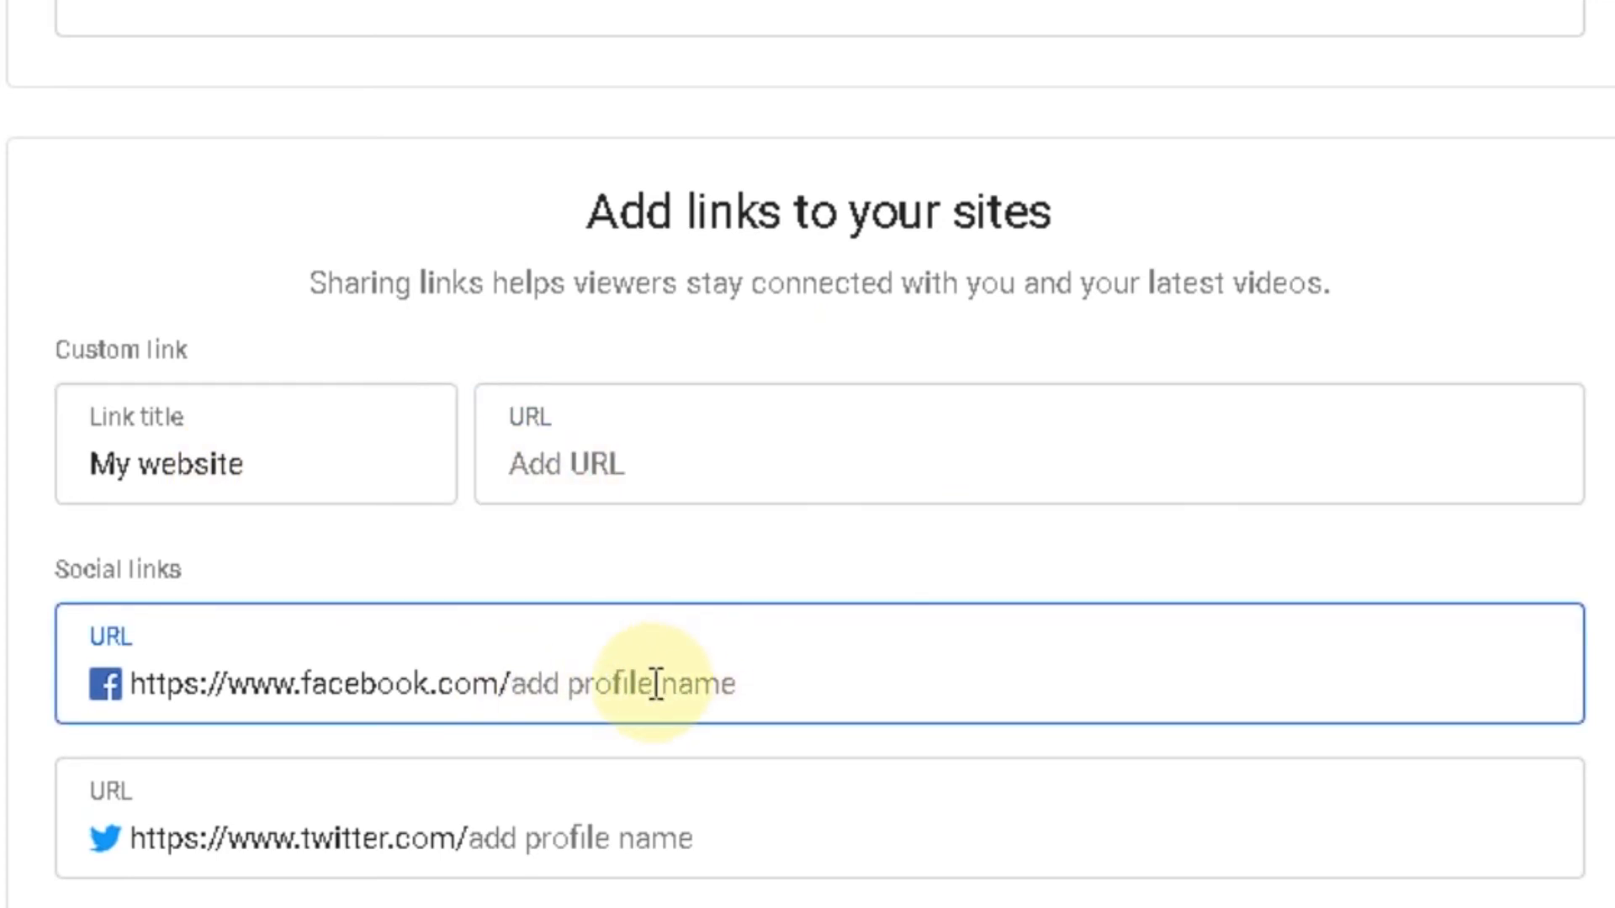
pyautogui.scroll(-3)
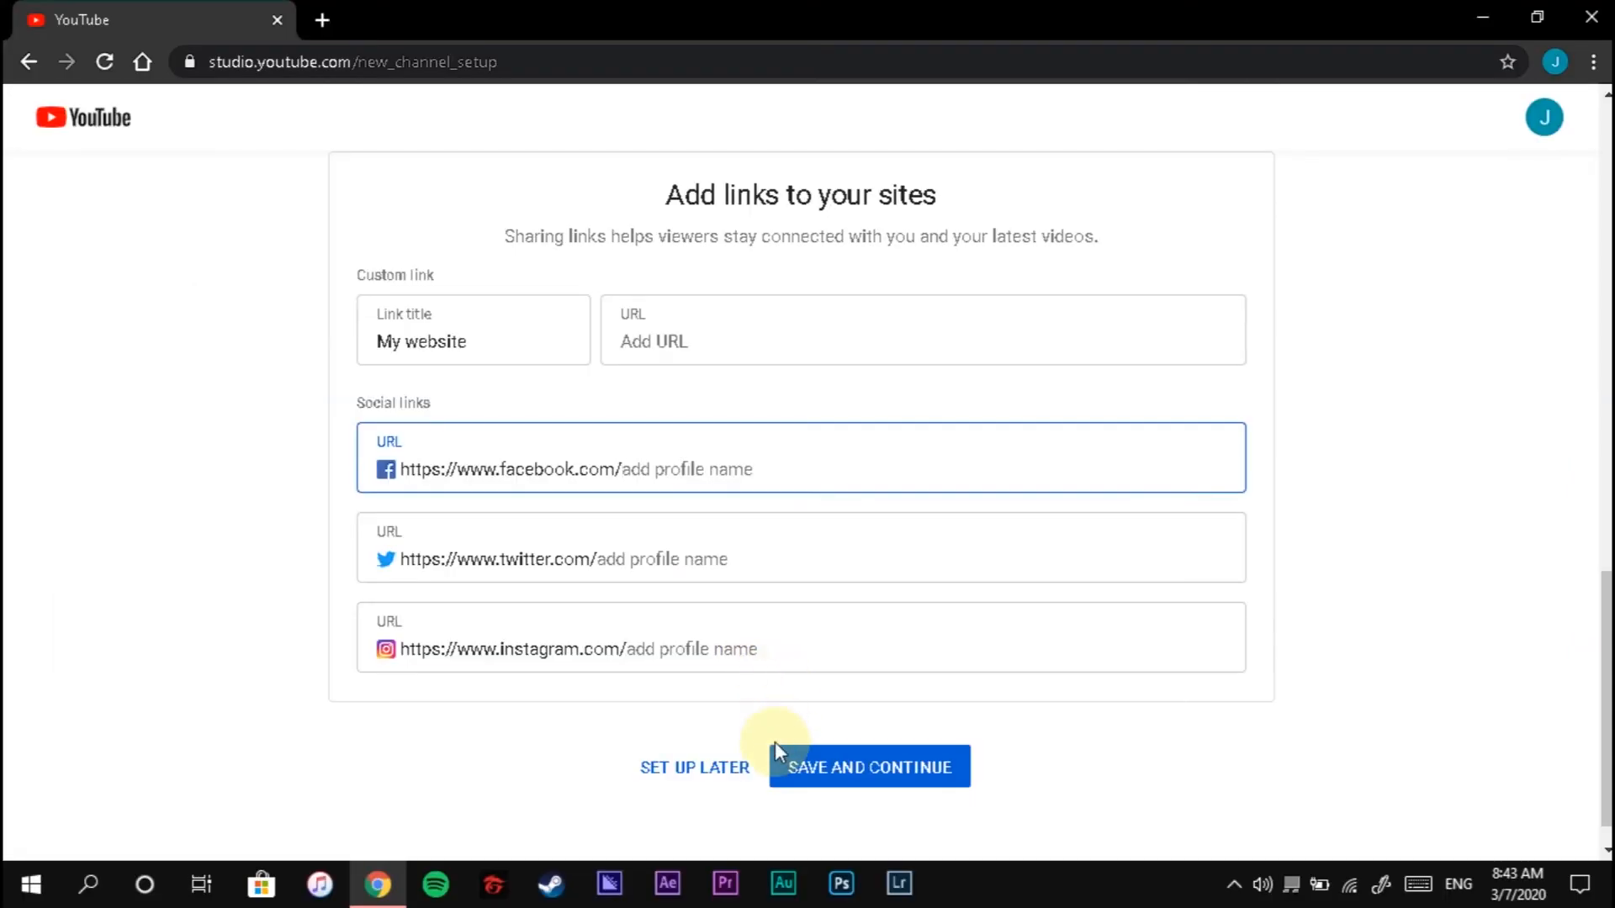
# Step: Save and continue, dismiss the tip, and view the channel's About tab
pyautogui.click(868, 767)
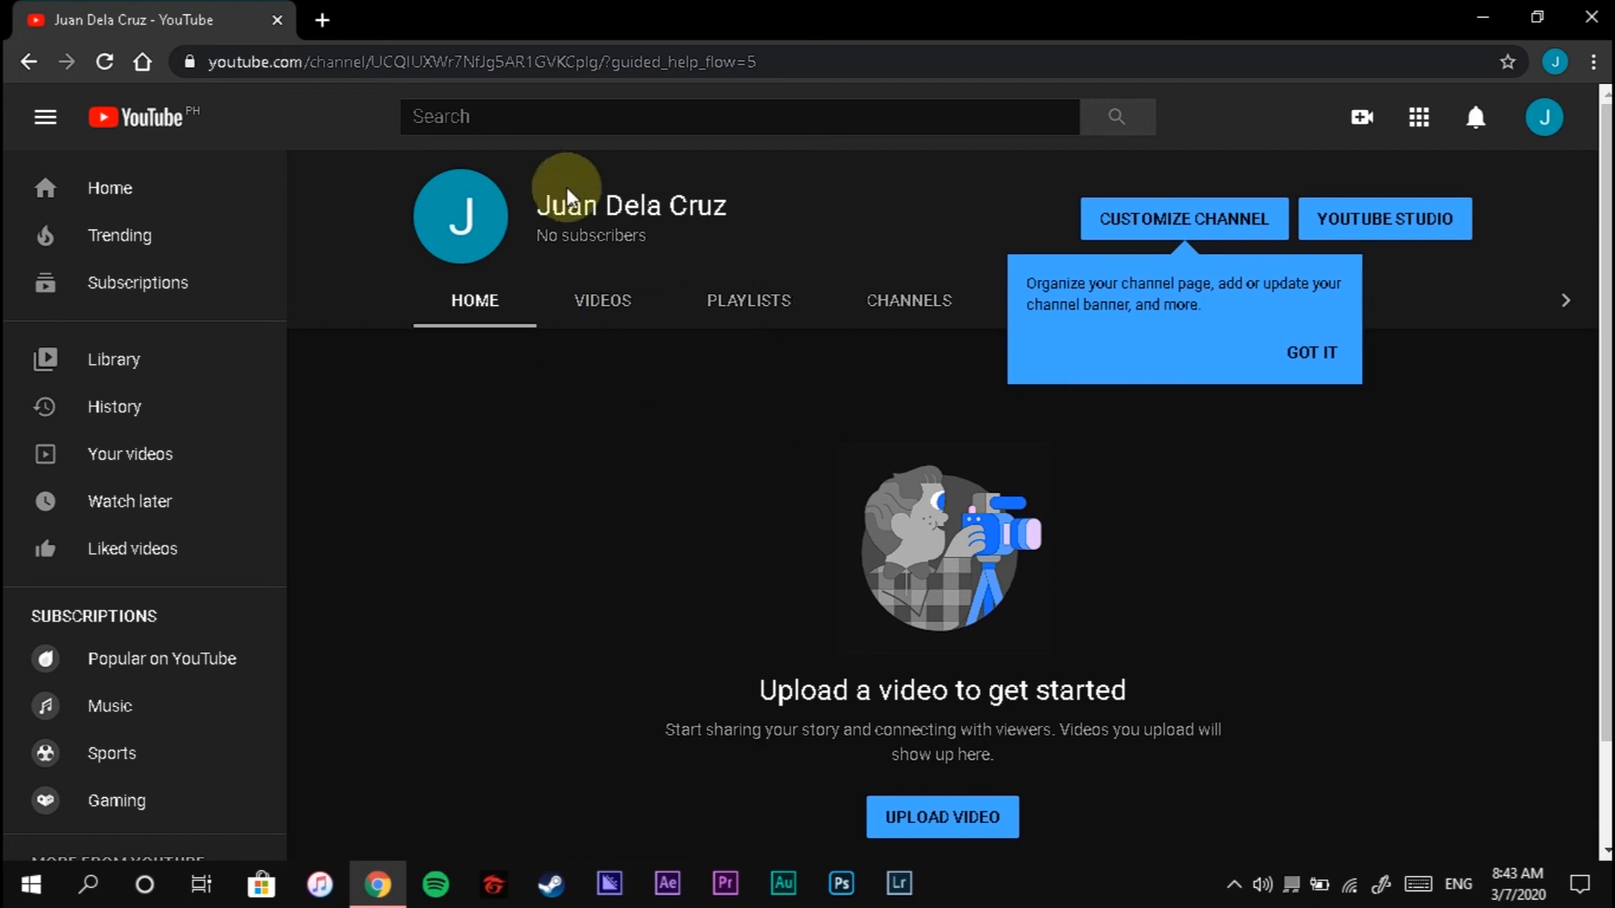
pyautogui.click(1311, 353)
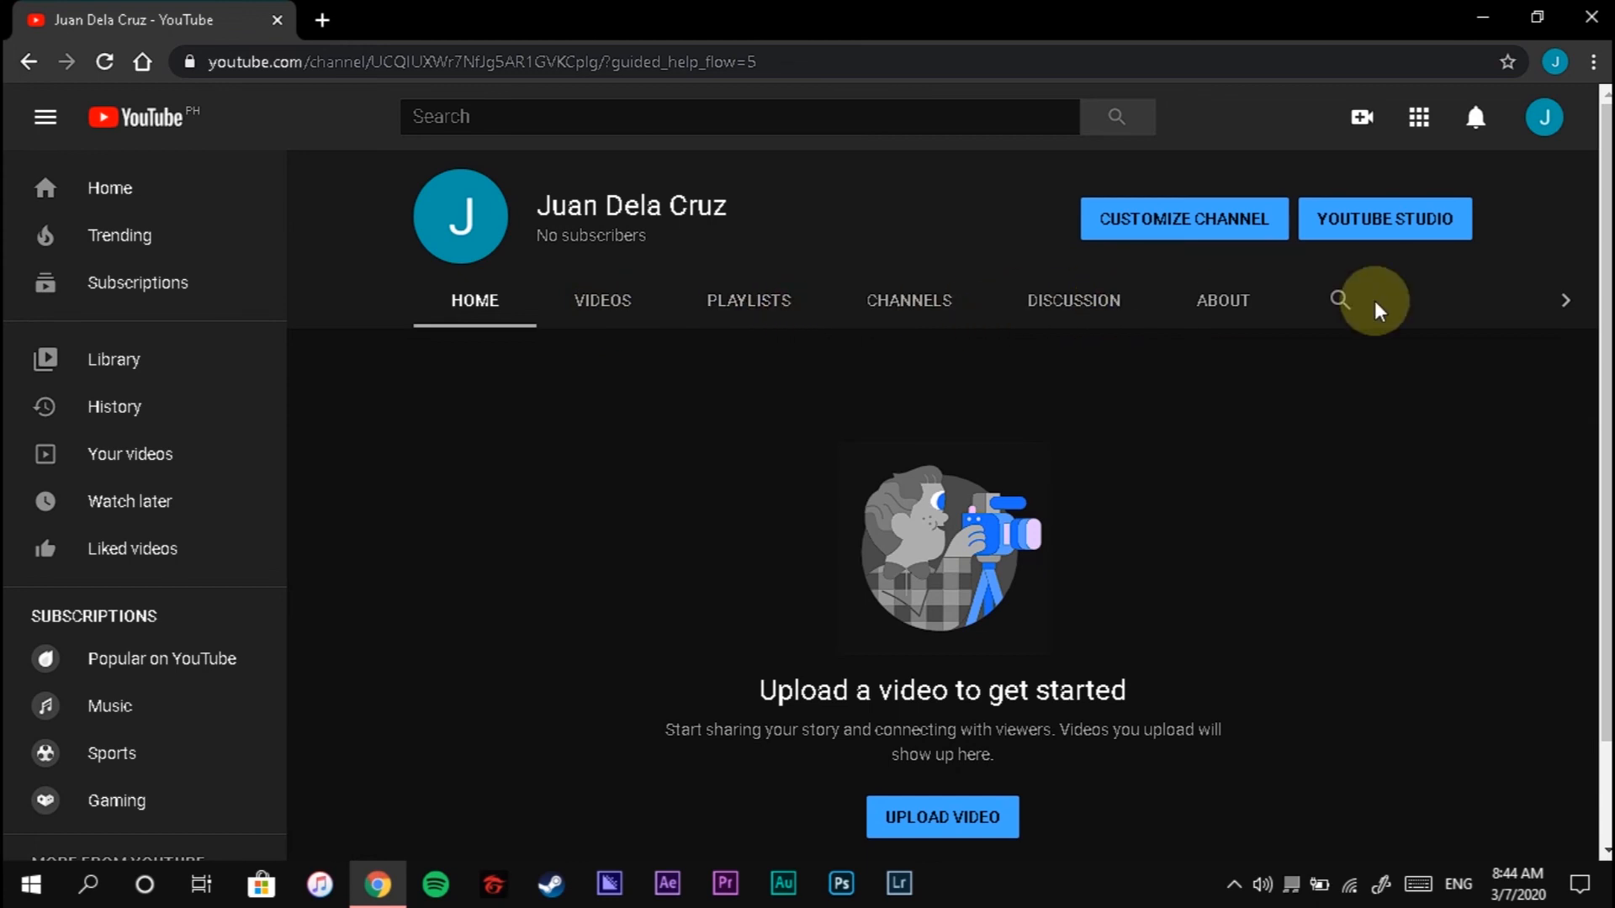
pyautogui.click(1222, 299)
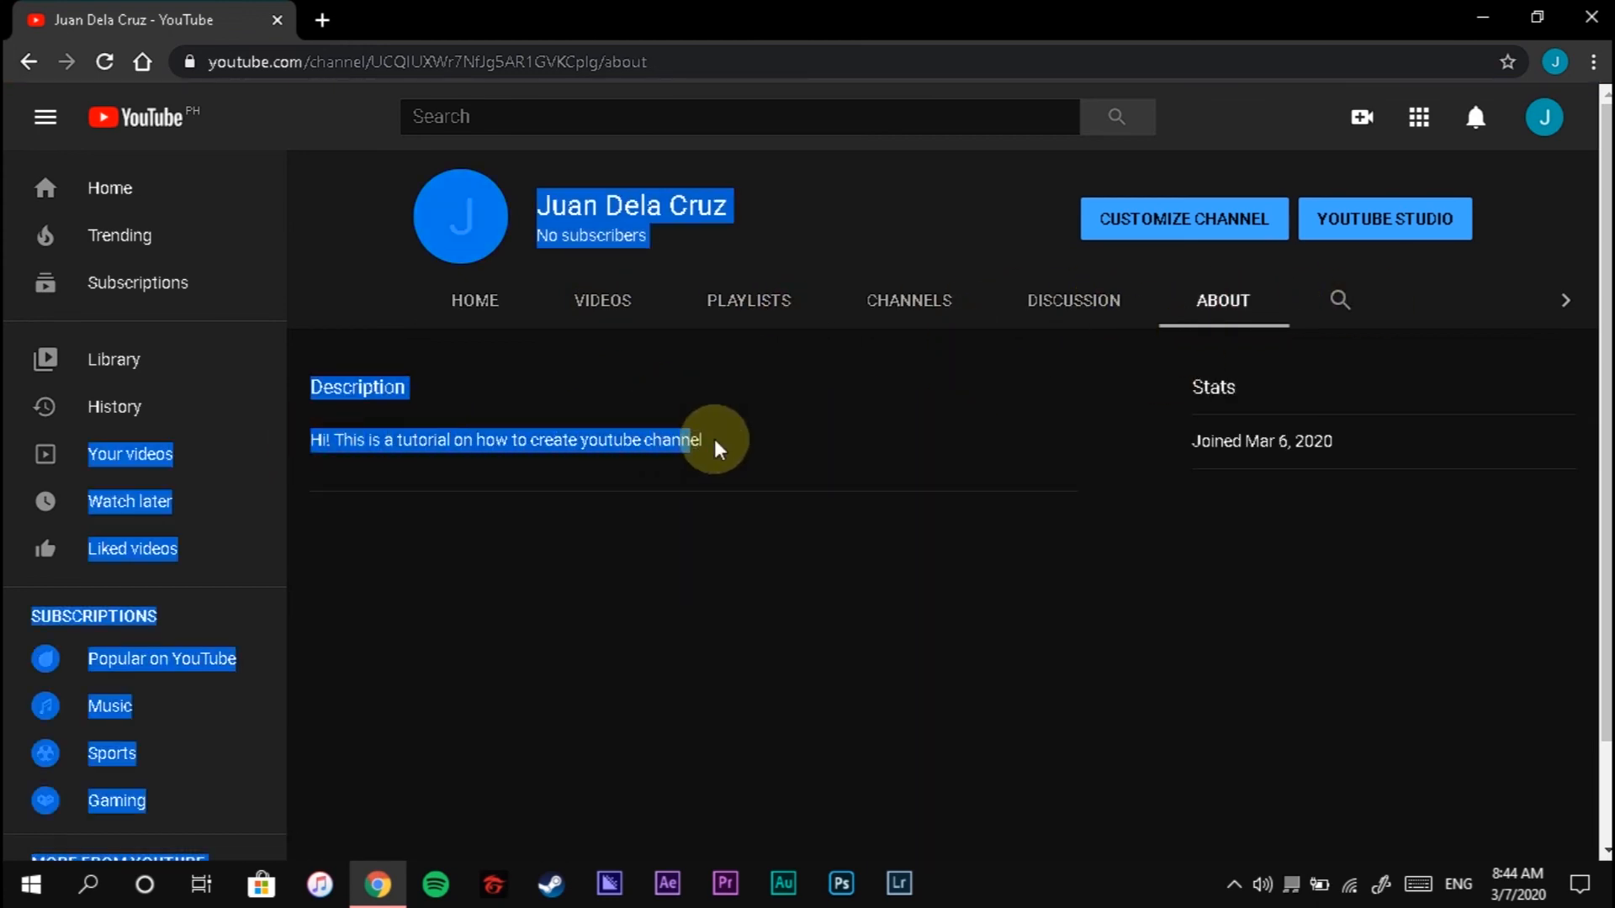
pyautogui.click(1231, 441)
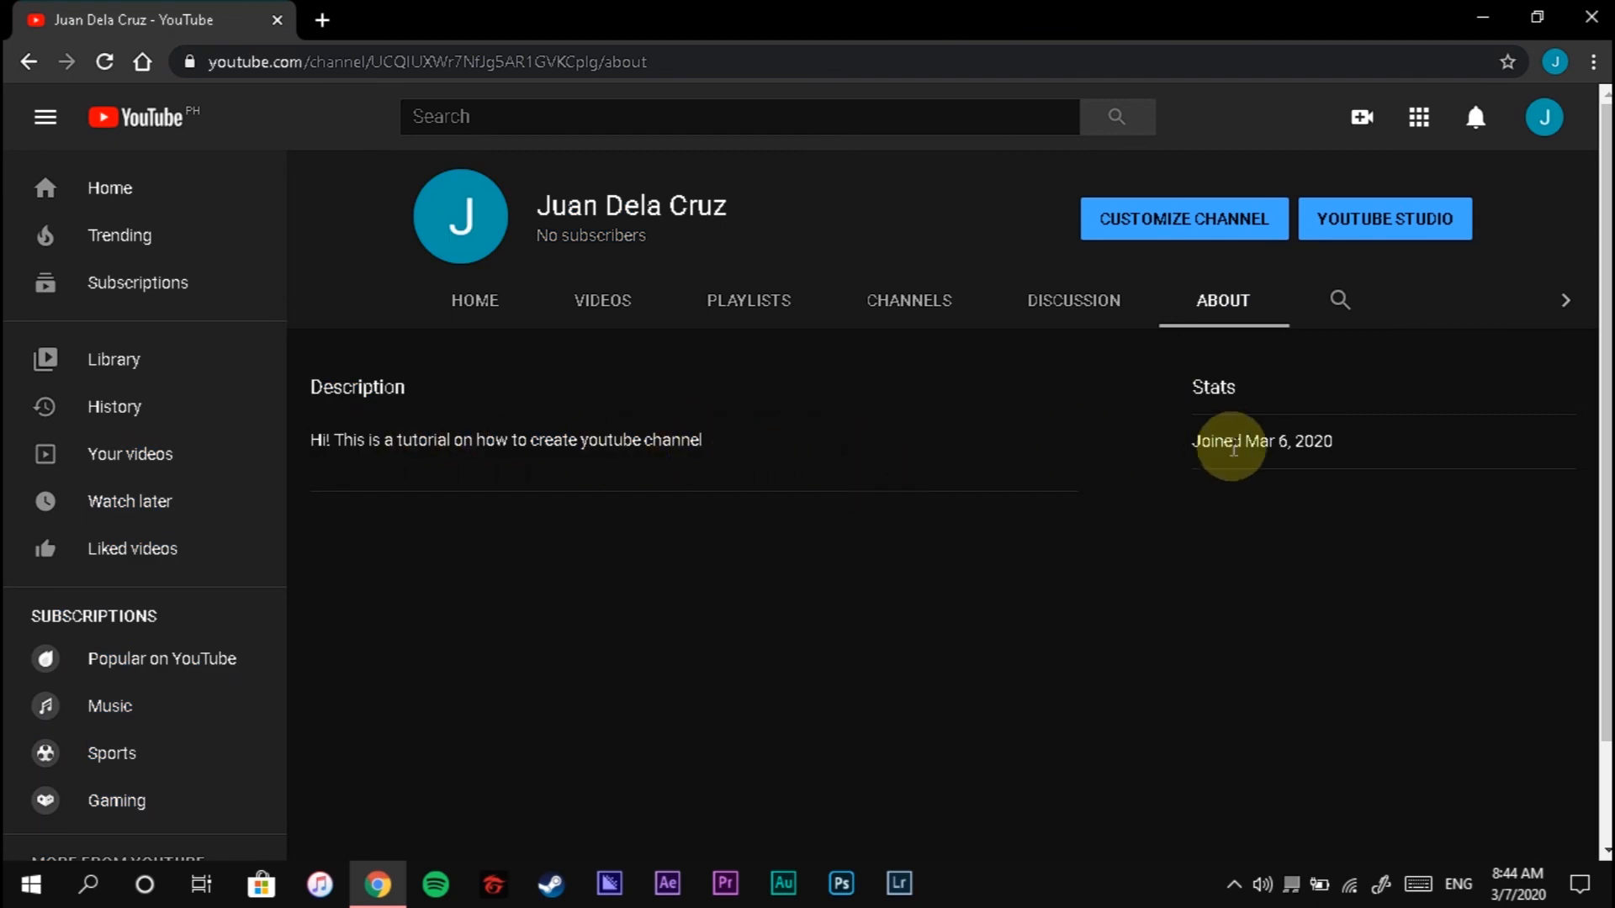
pyautogui.moveTo(1459, 741)
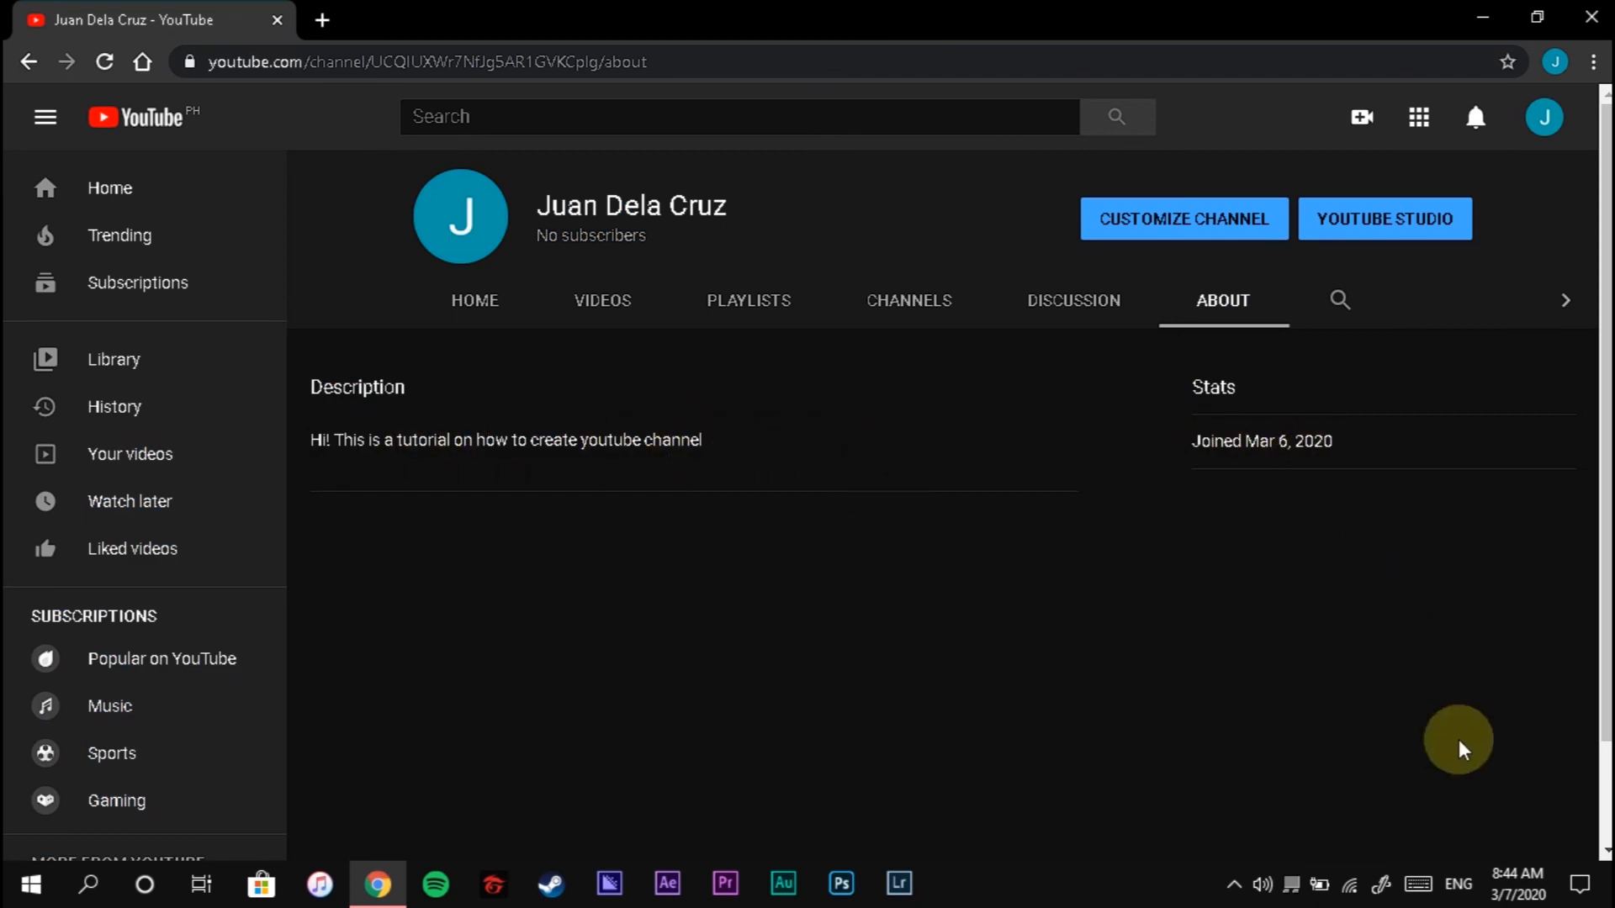
pyautogui.moveTo(747, 301)
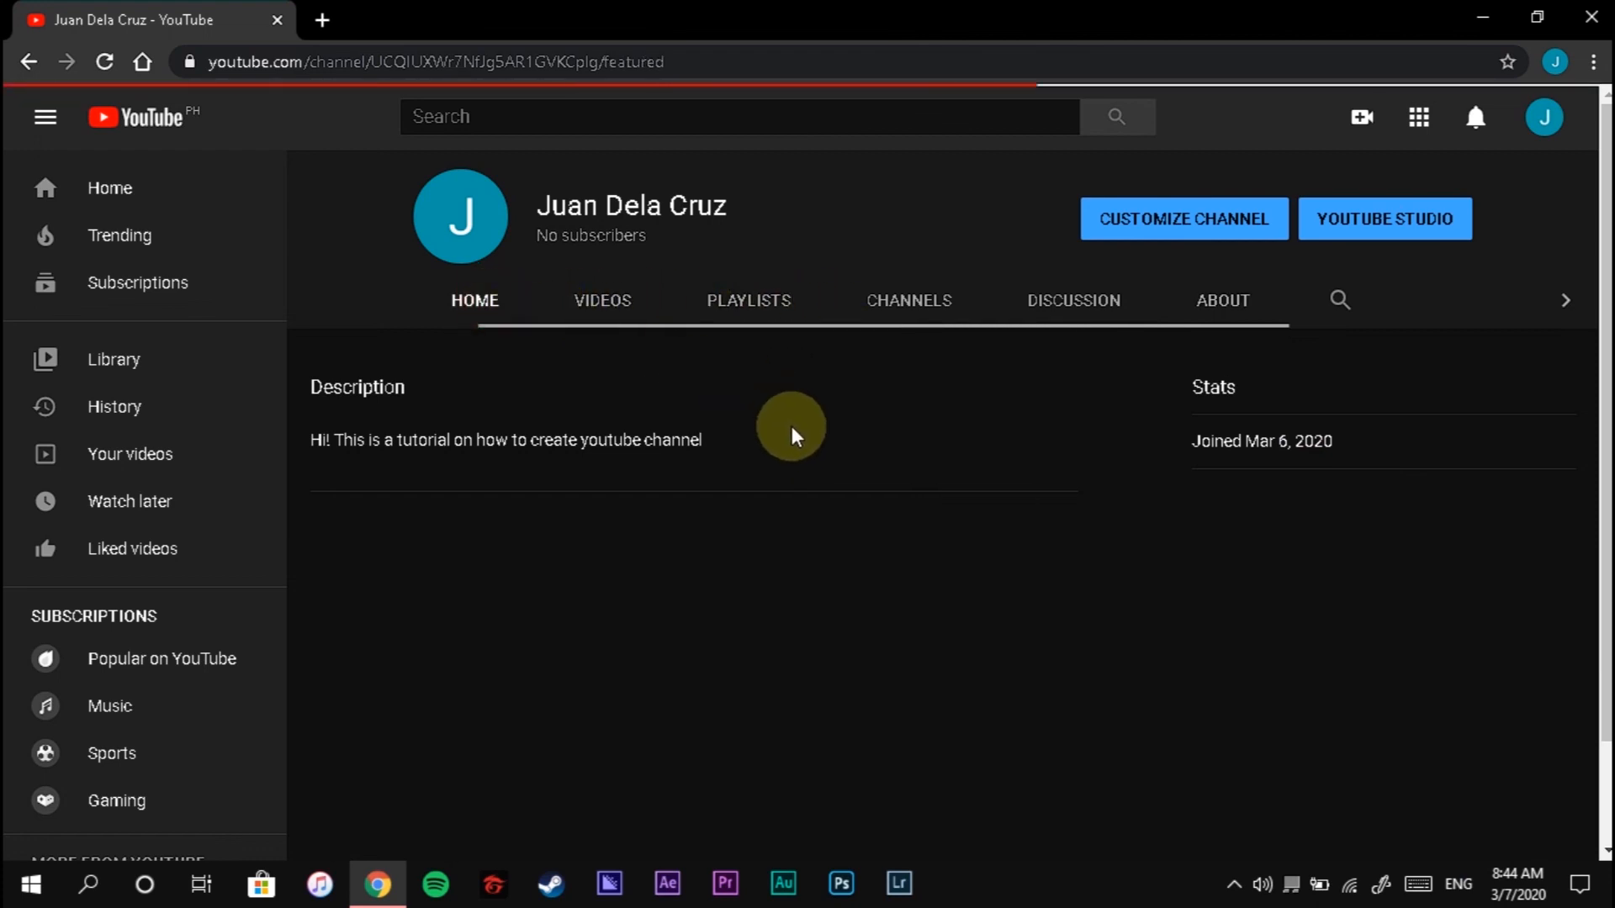
# Step: Open the Upload video dialog and its file picker, then cancel and close without uploading
pyautogui.scroll(-3)
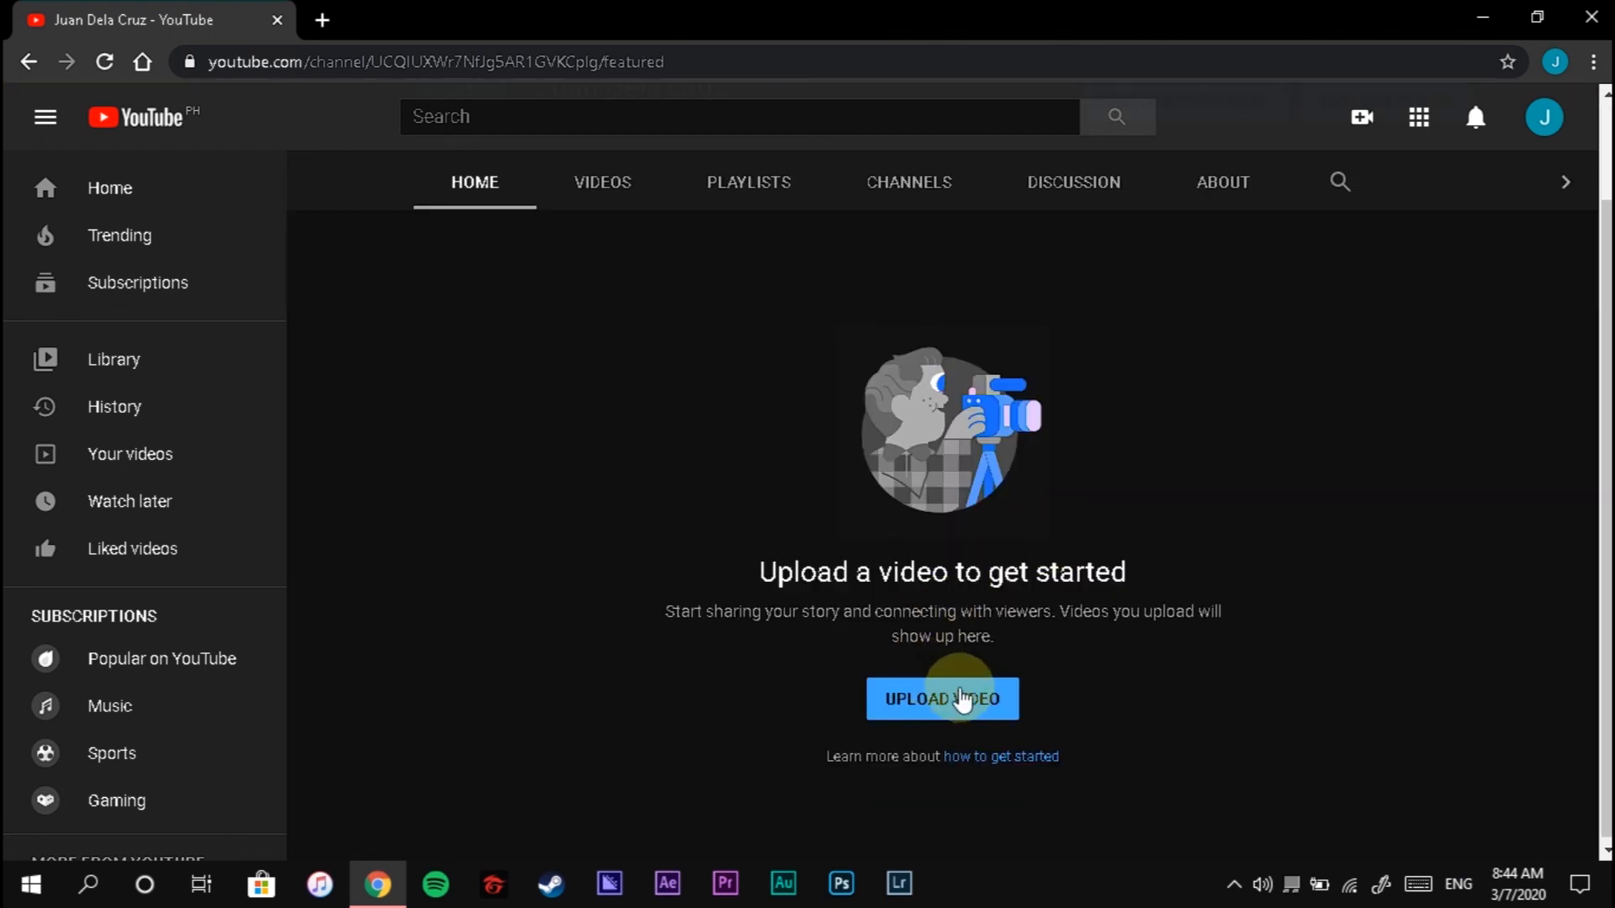
pyautogui.click(942, 699)
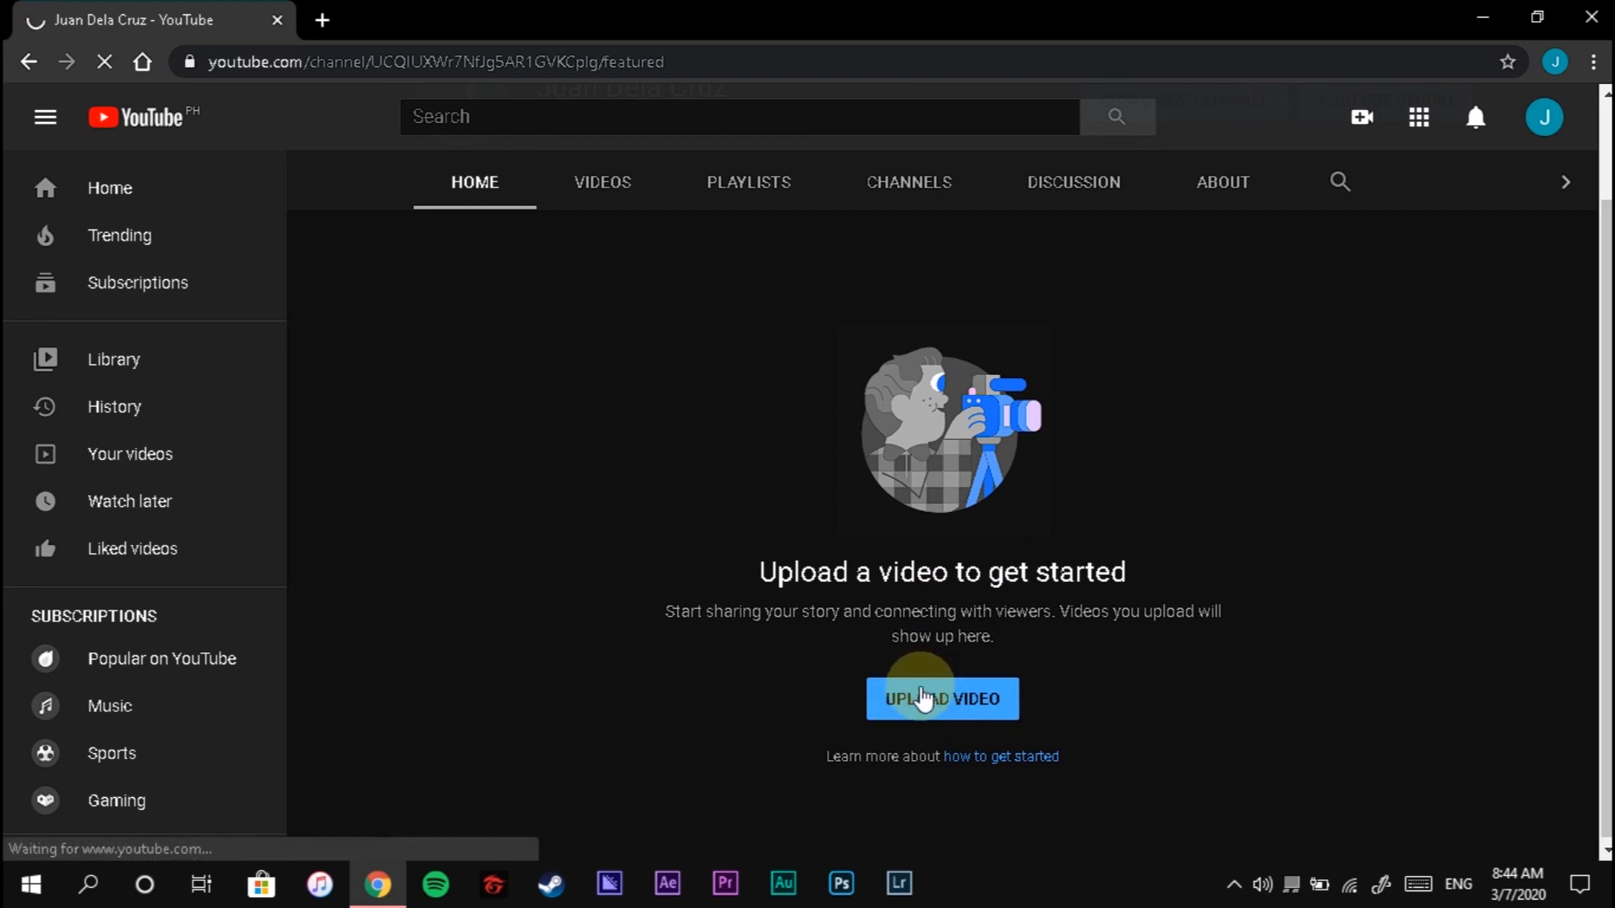
pyautogui.click(942, 698)
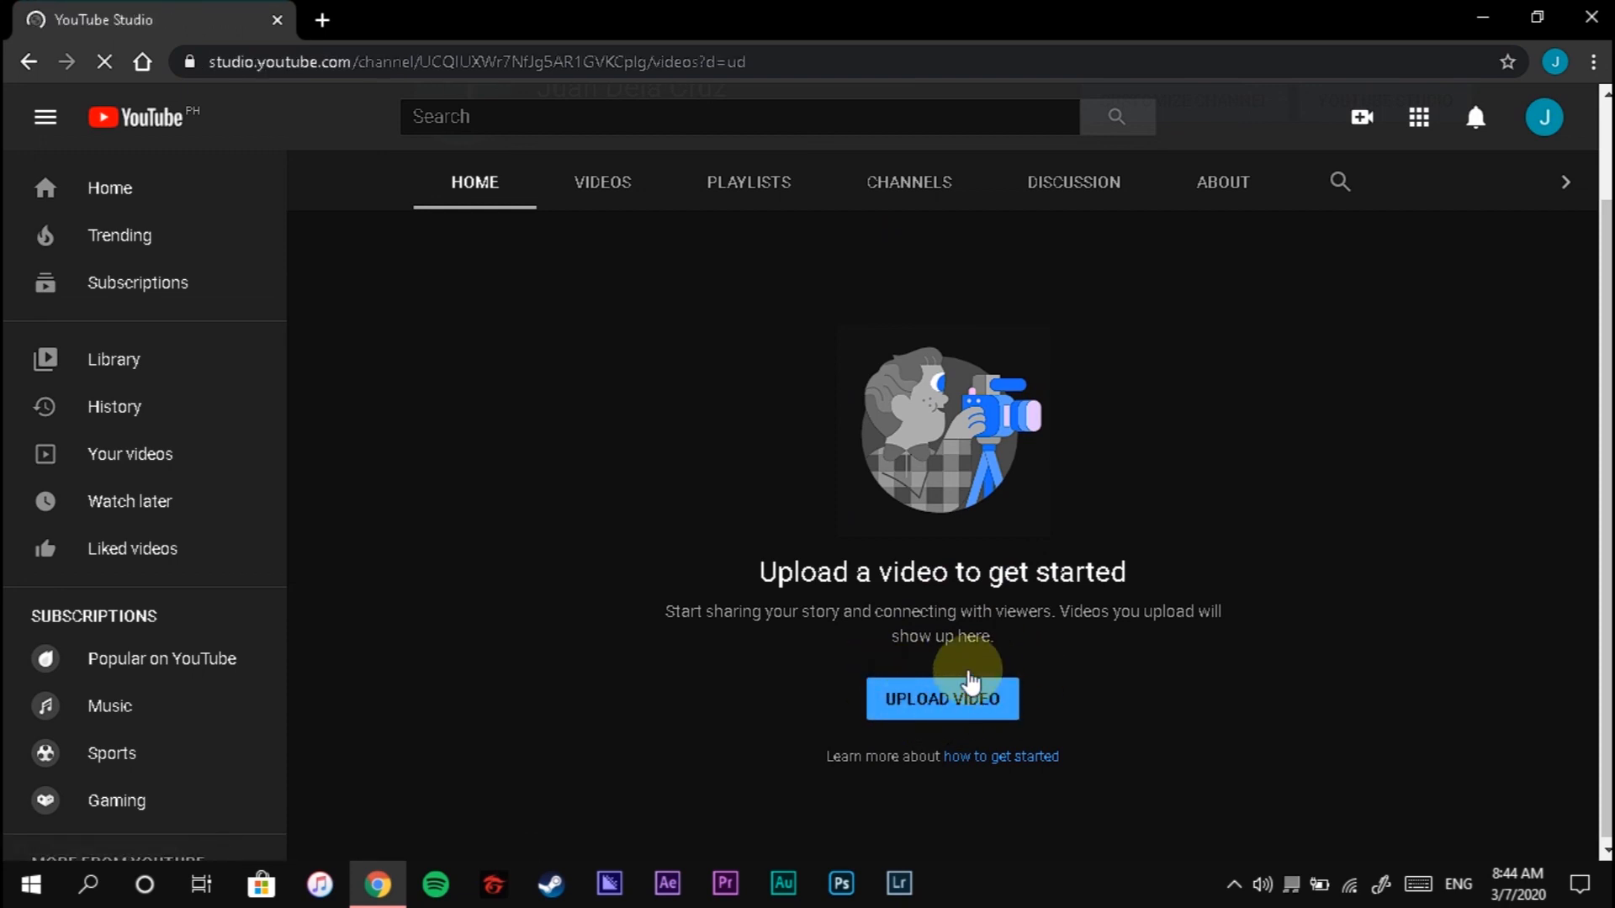
pyautogui.click(941, 698)
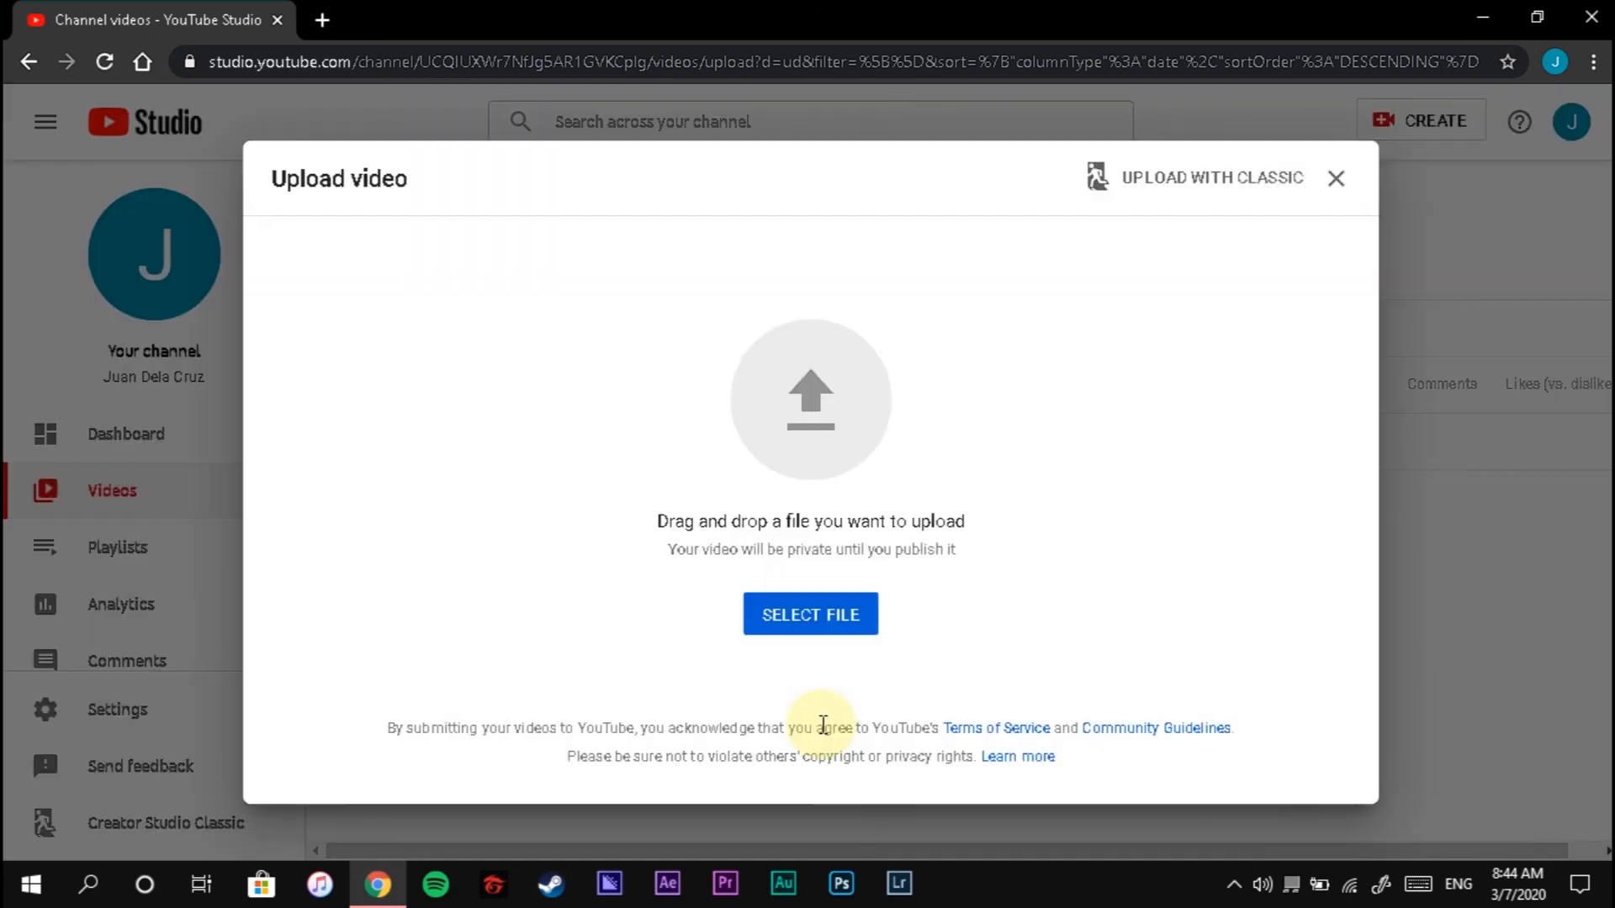
pyautogui.click(809, 614)
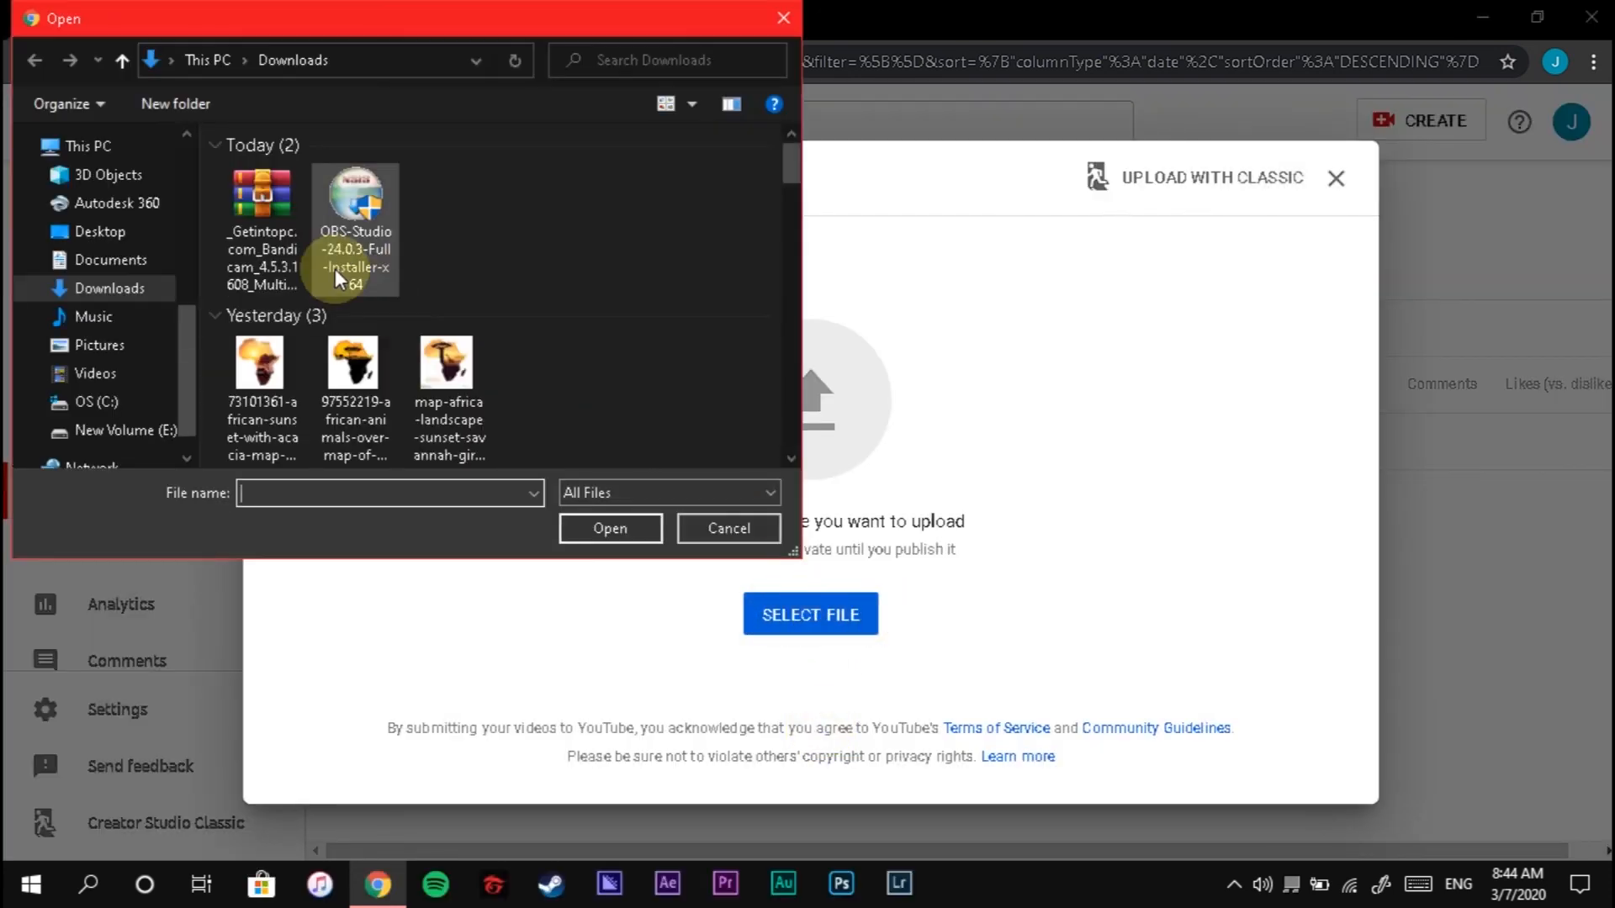
pyautogui.click(111, 260)
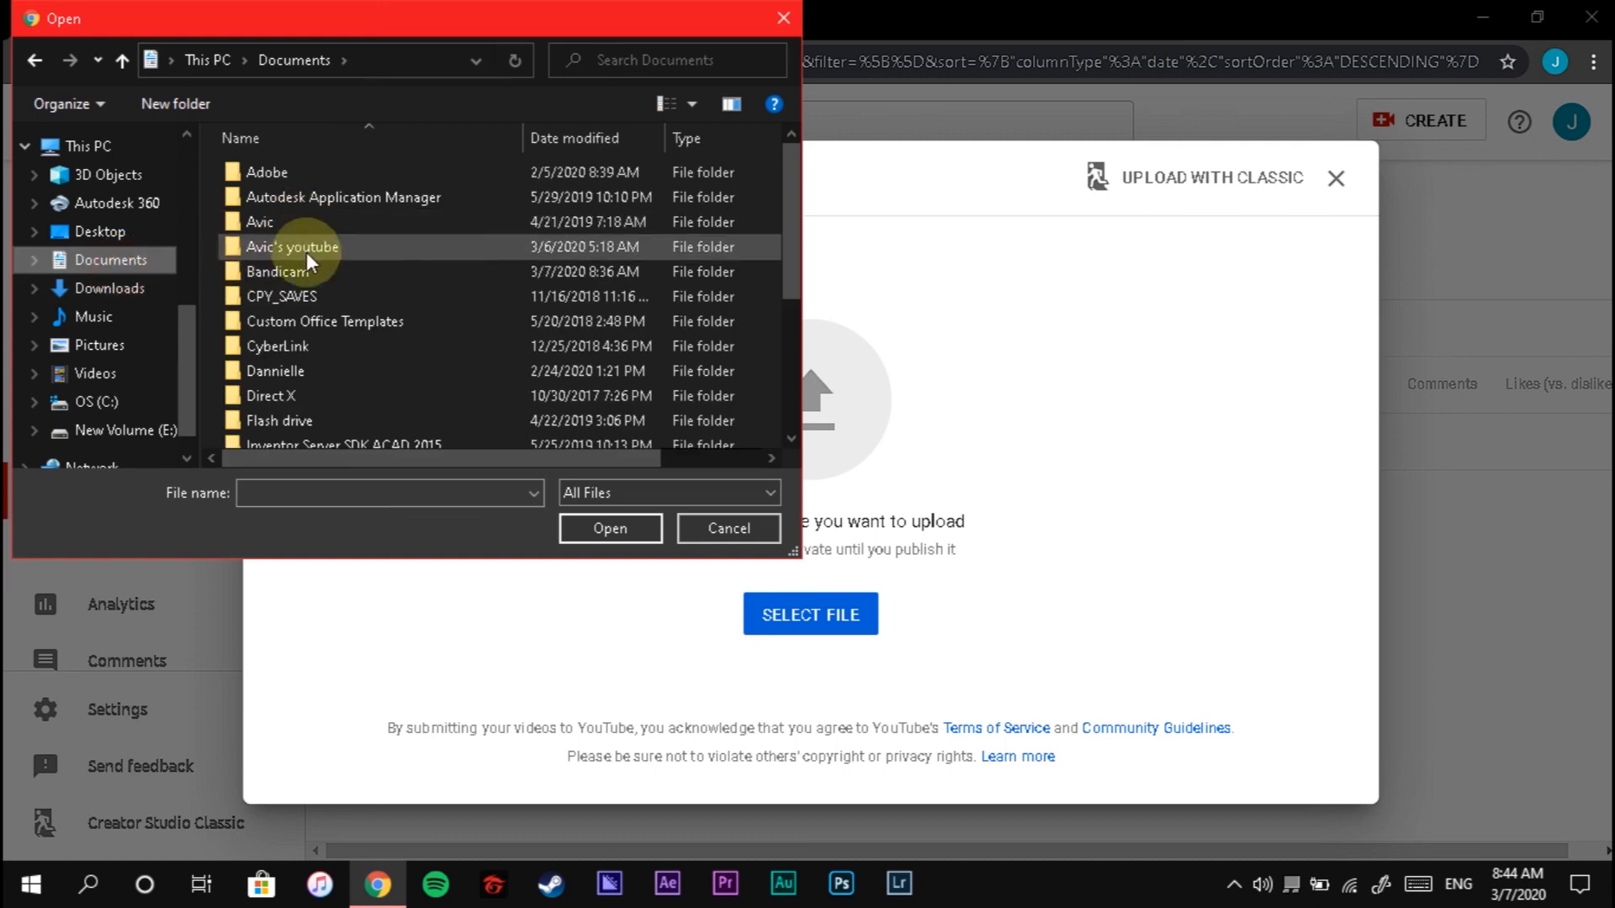
pyautogui.click(727, 528)
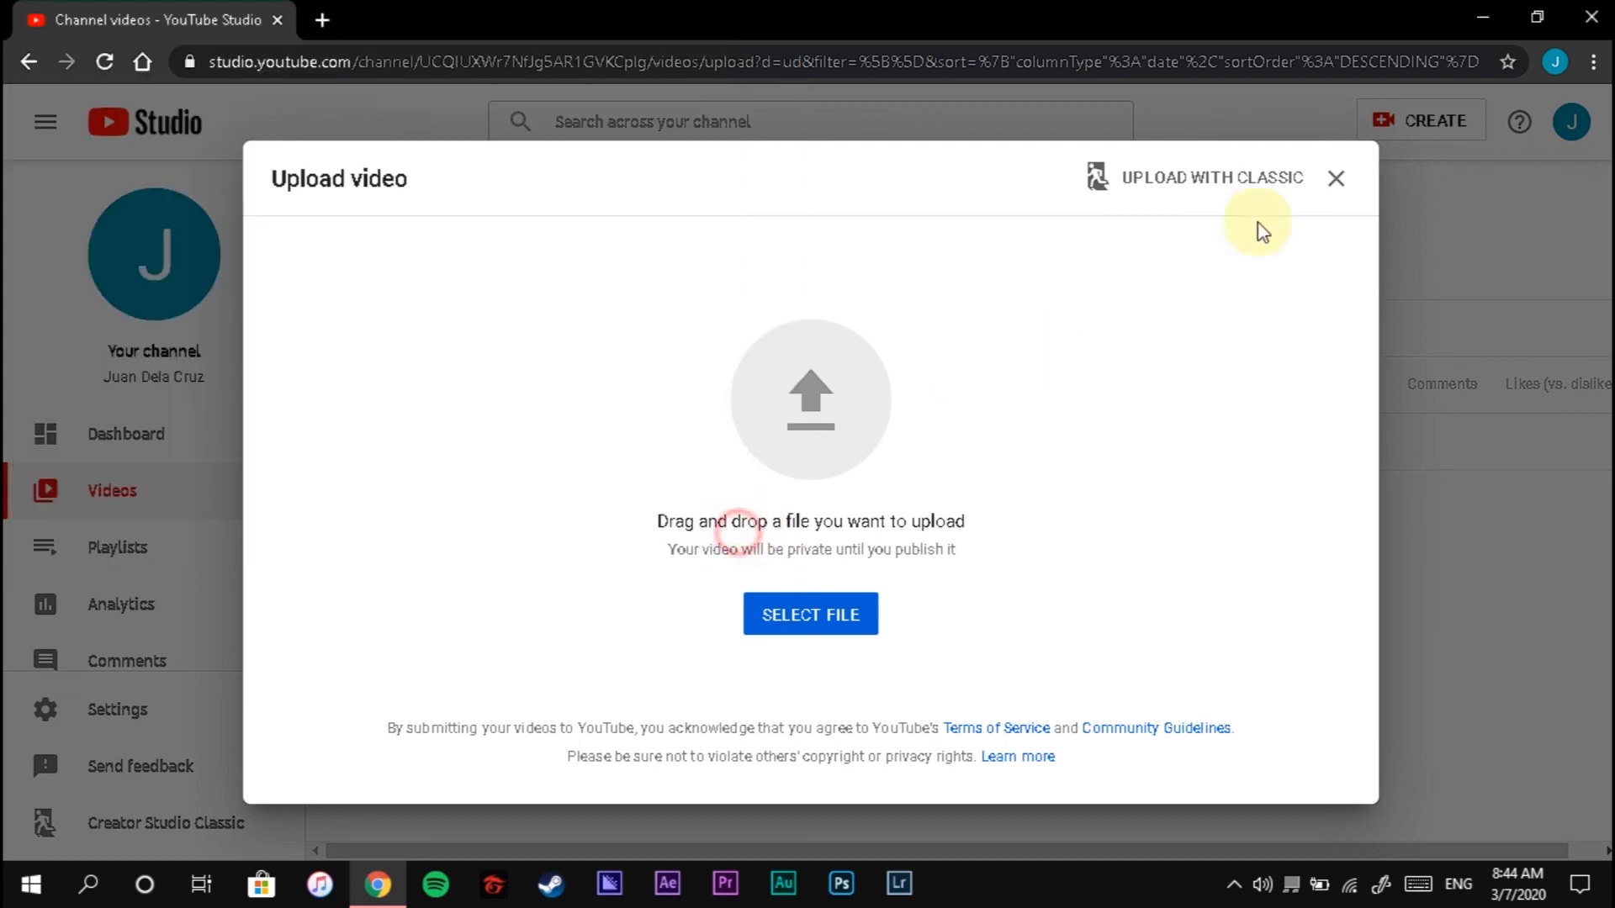
pyautogui.click(1335, 178)
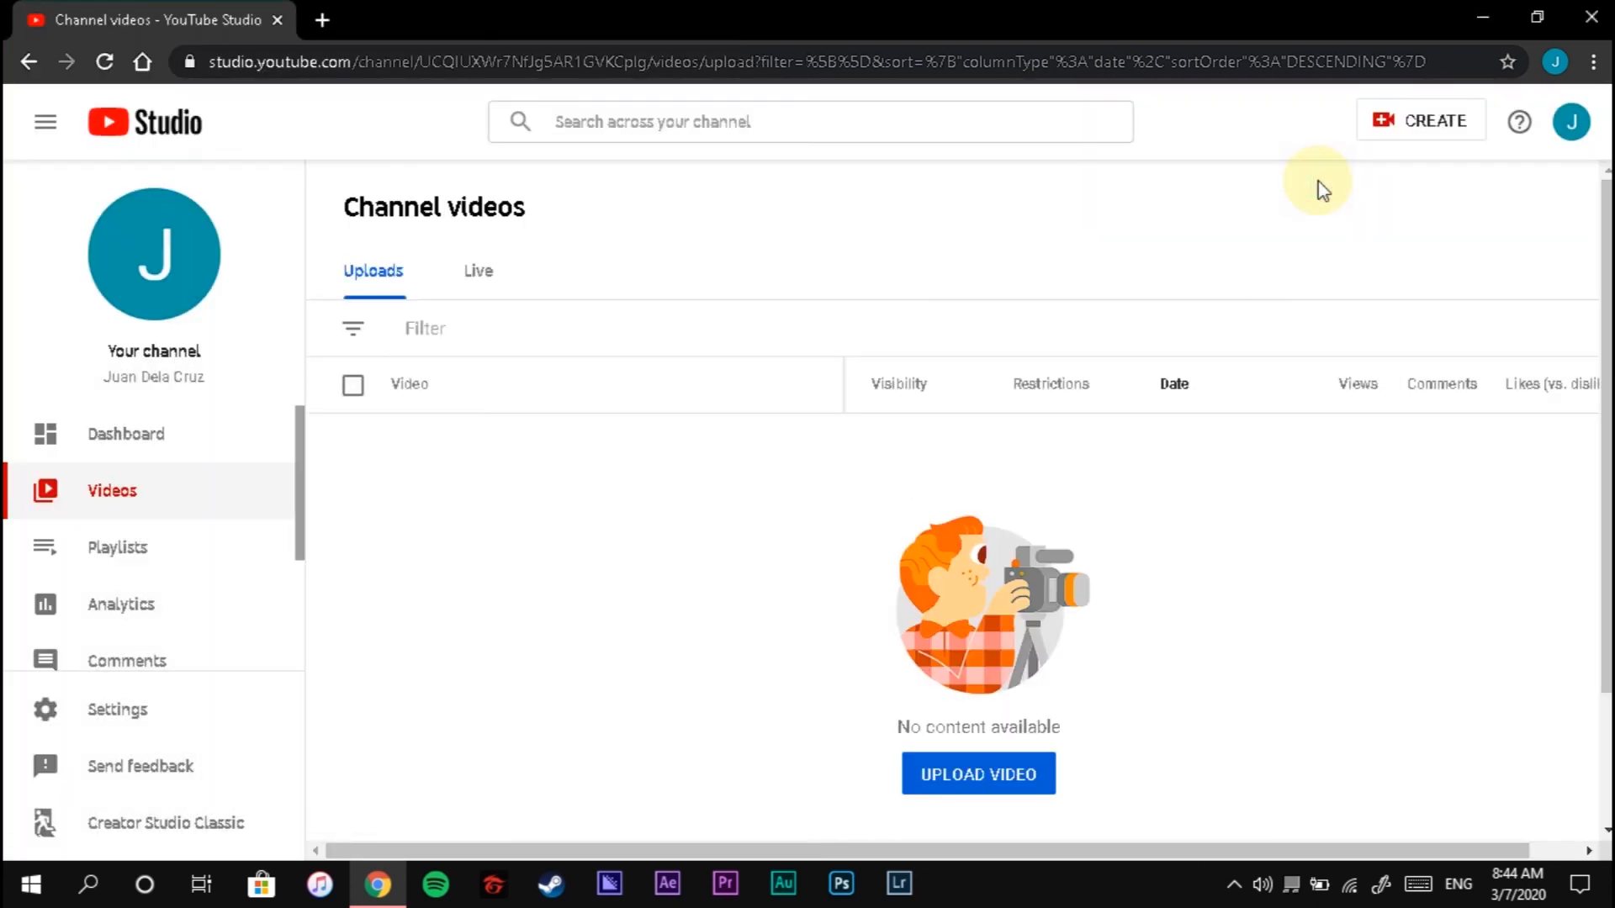